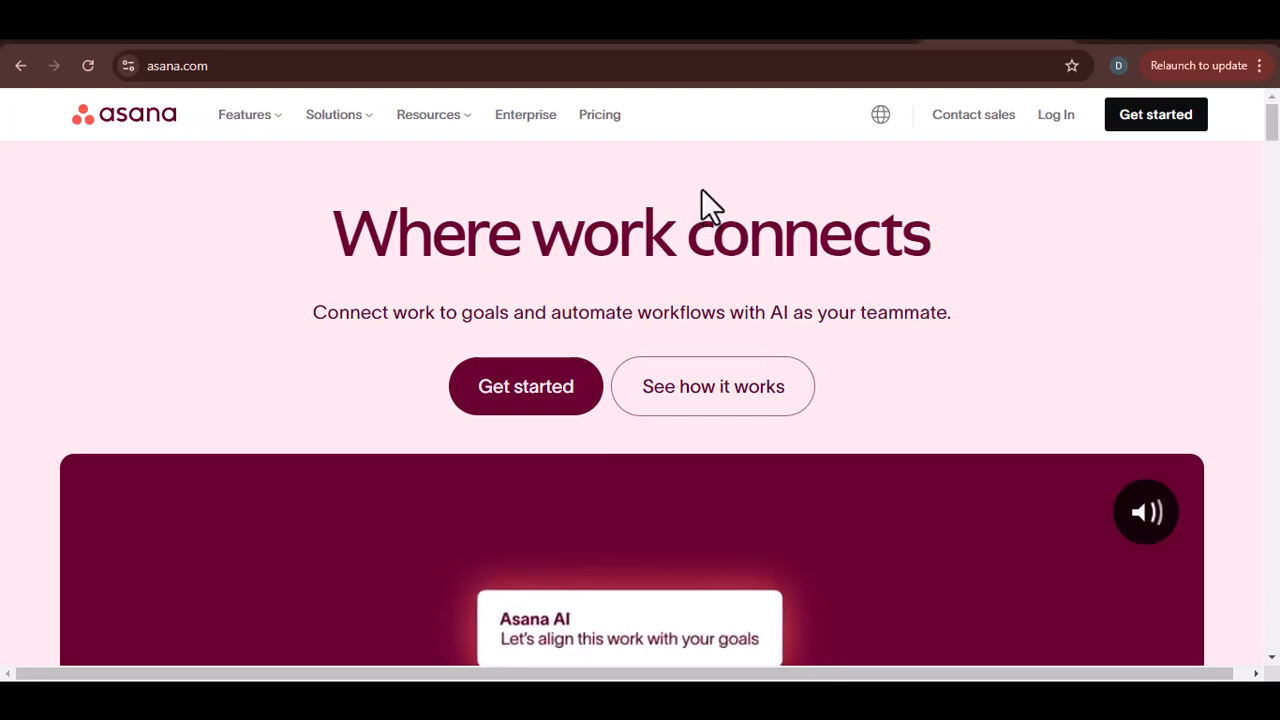
scroll(down, 3)
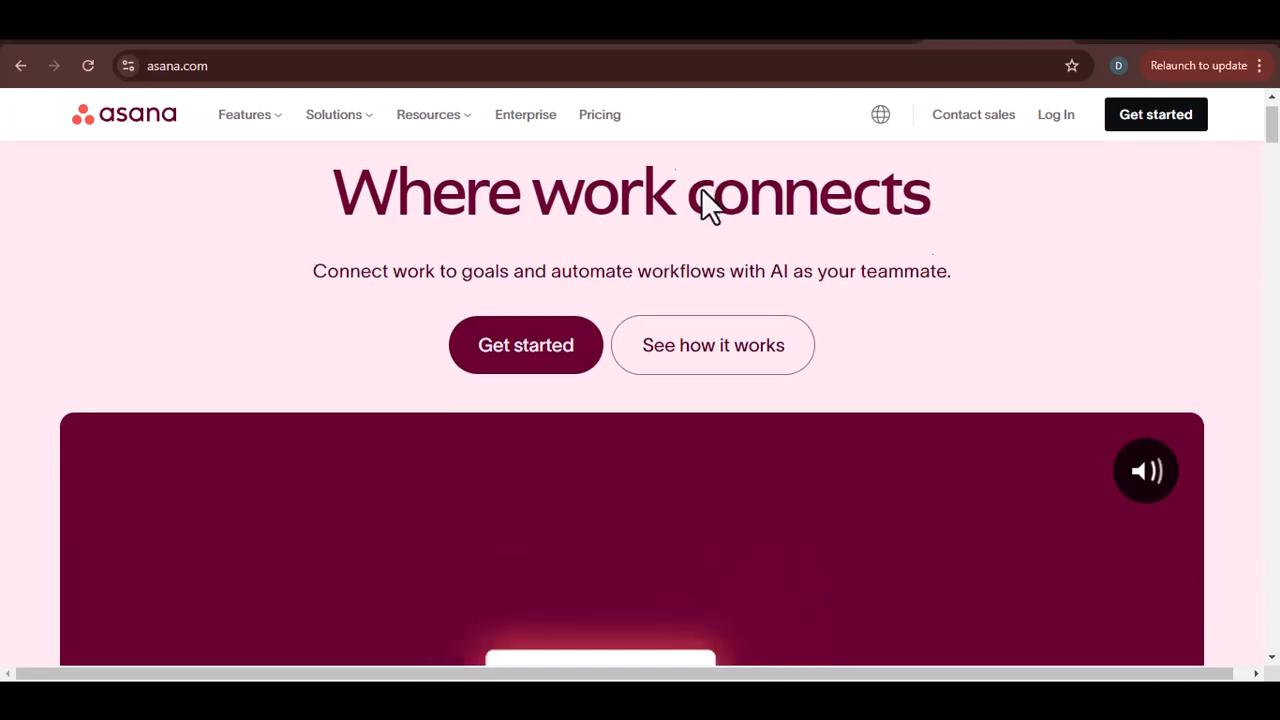
scroll(down, 3)
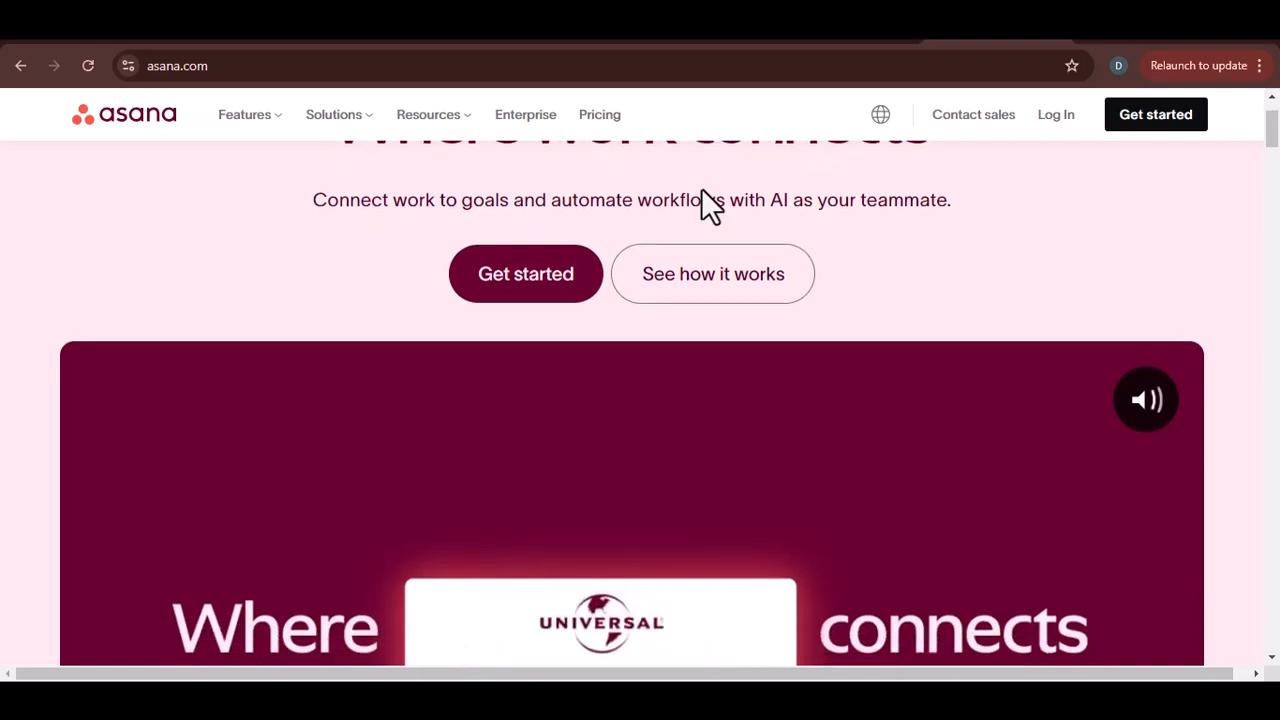
scroll(down, 3)
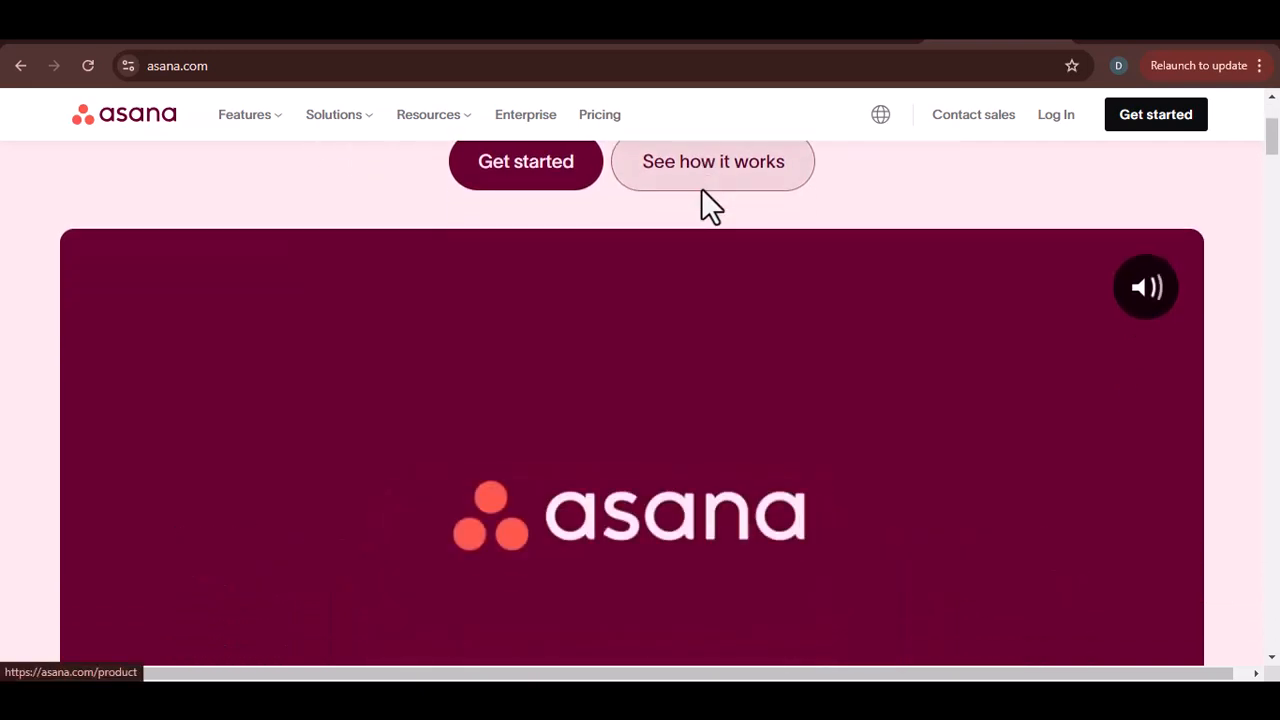
scroll(down, 3)
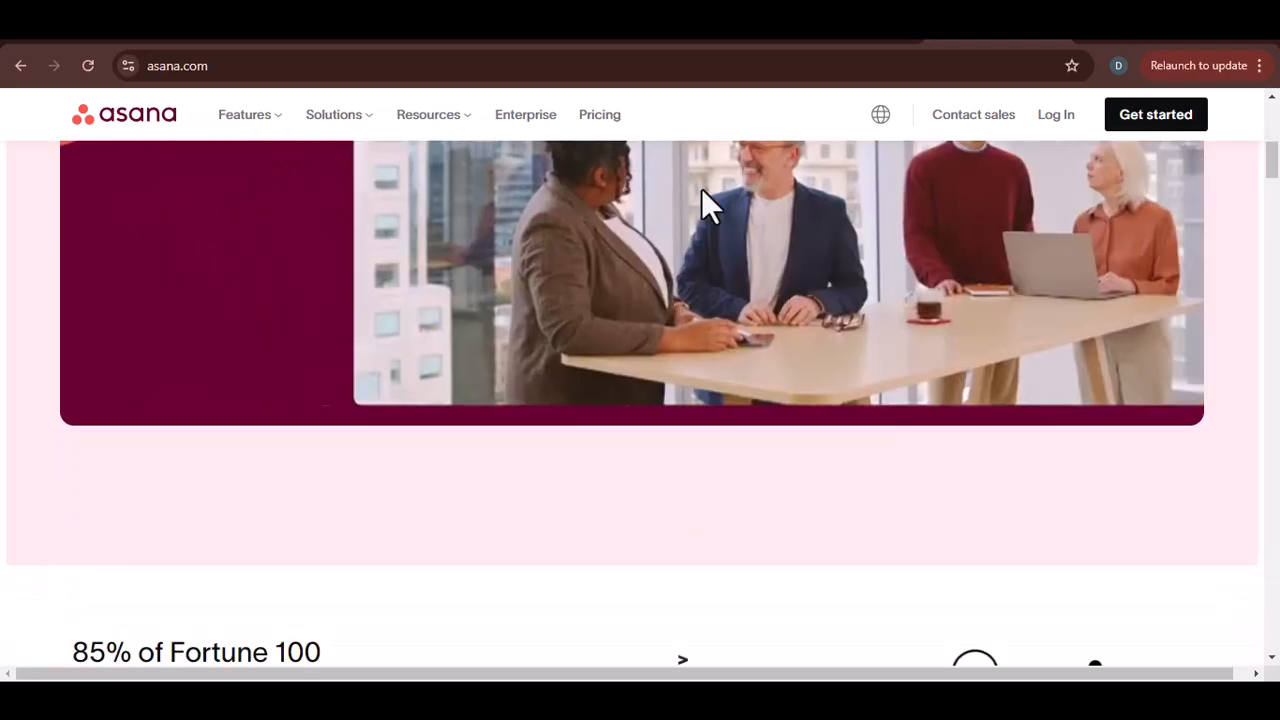
scroll(down, 3)
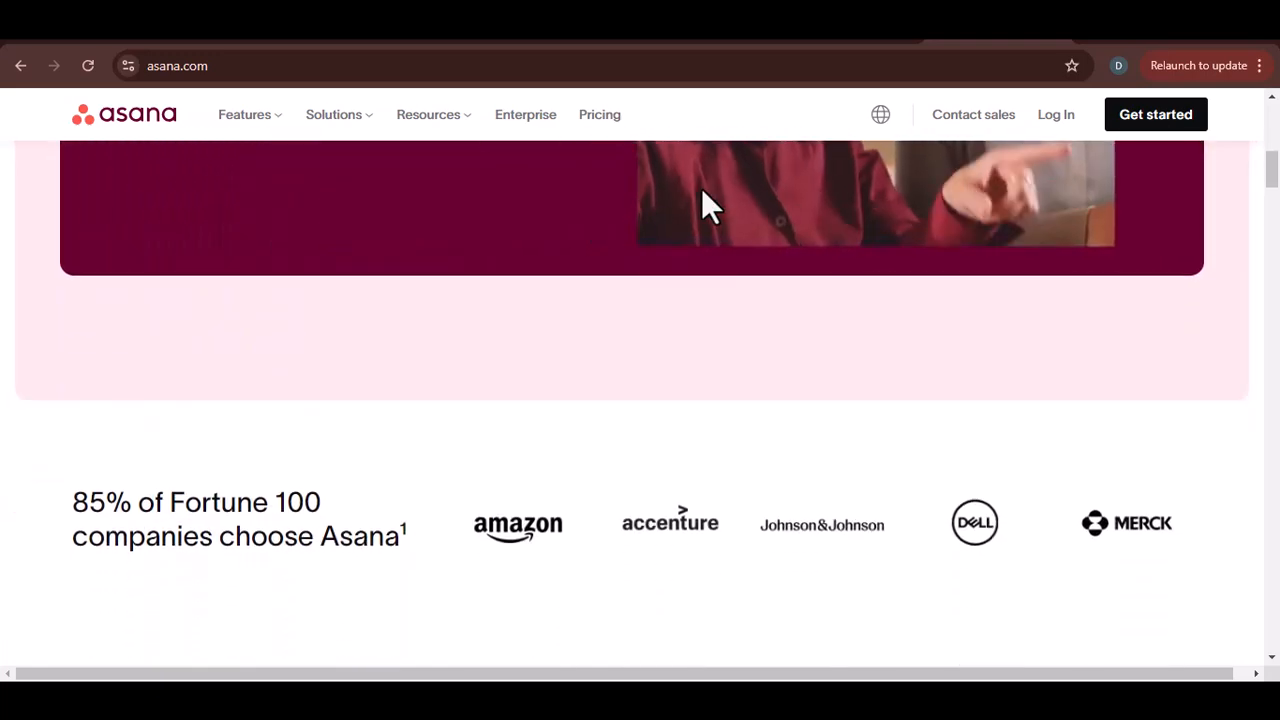
scroll(down, 3)
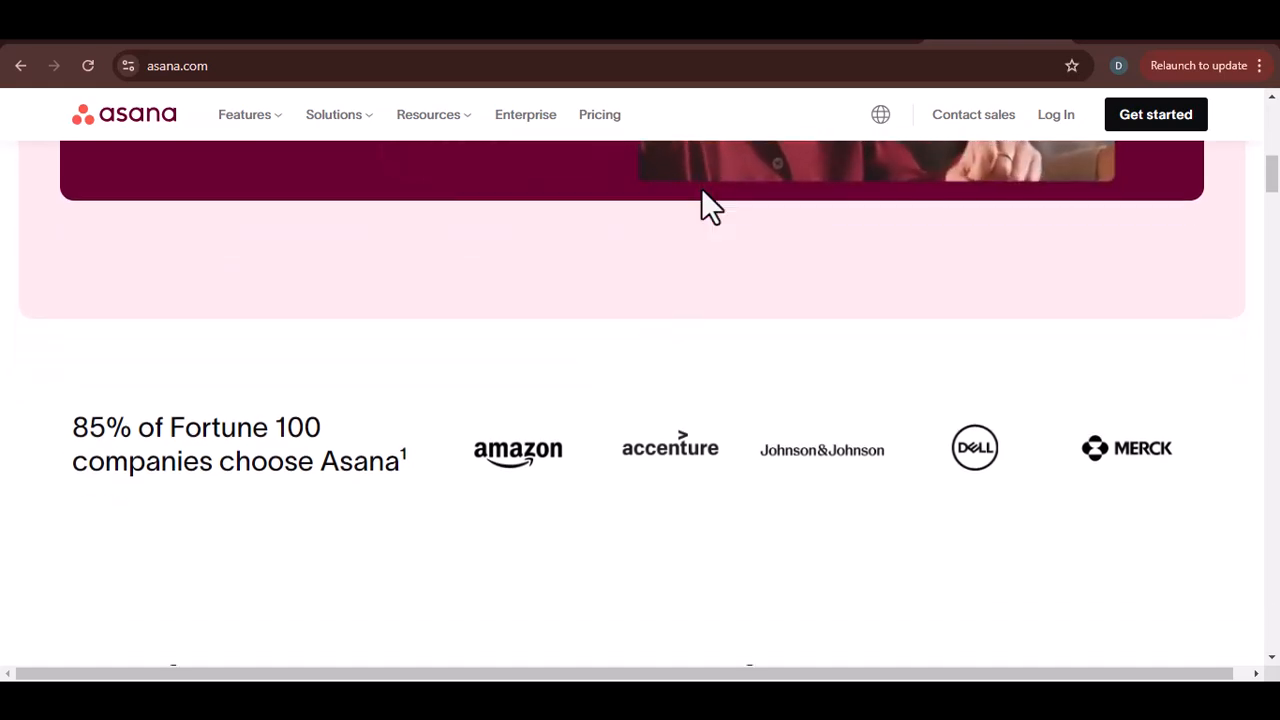
scroll(down, 3)
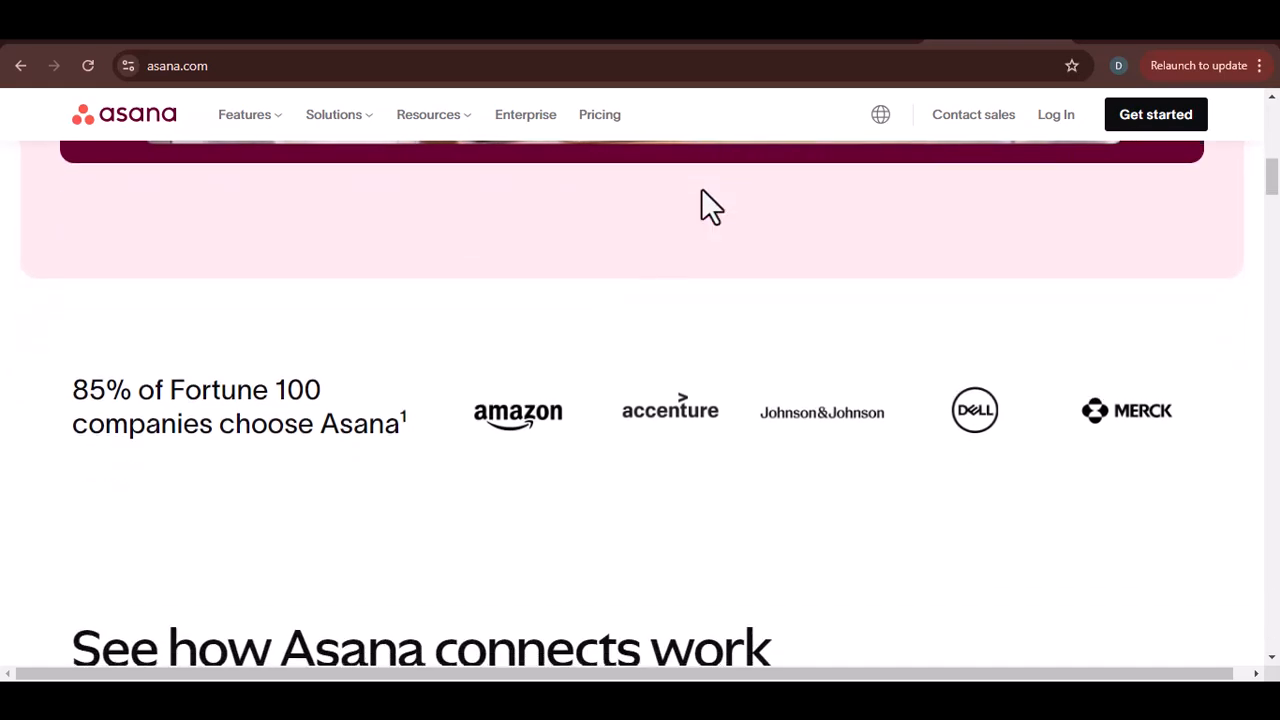
scroll(down, 3)
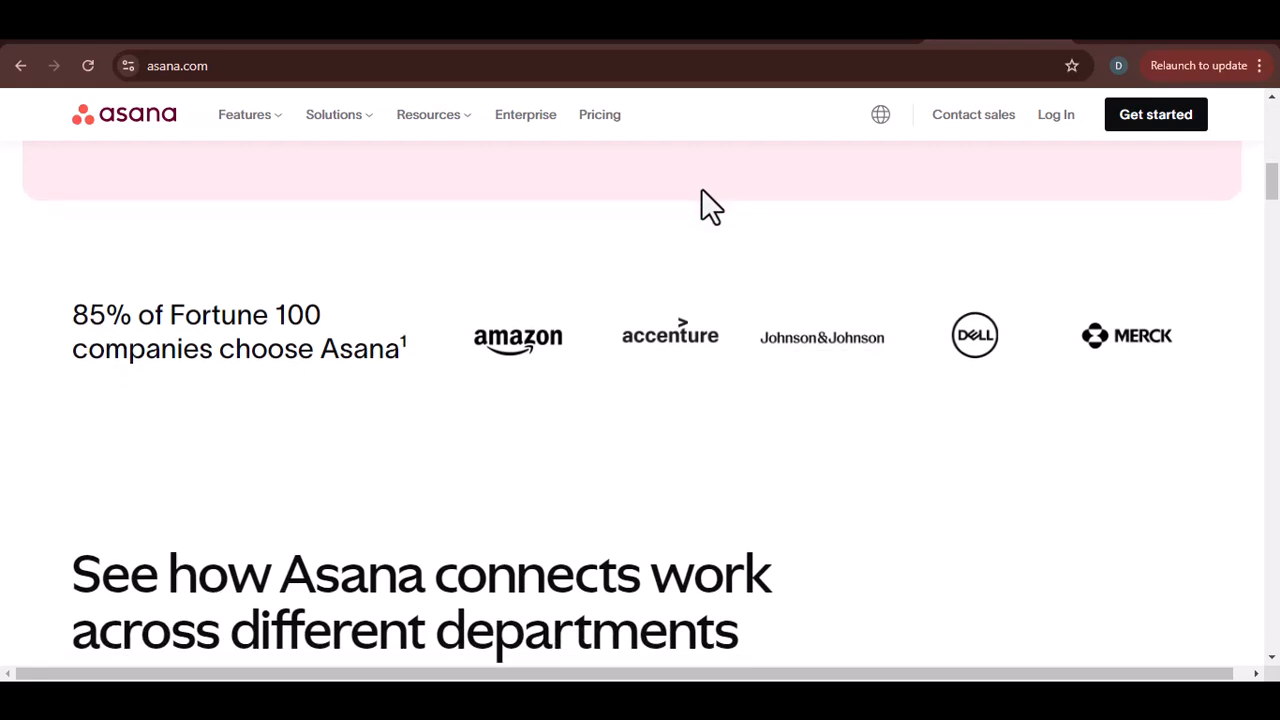
scroll(down, 3)
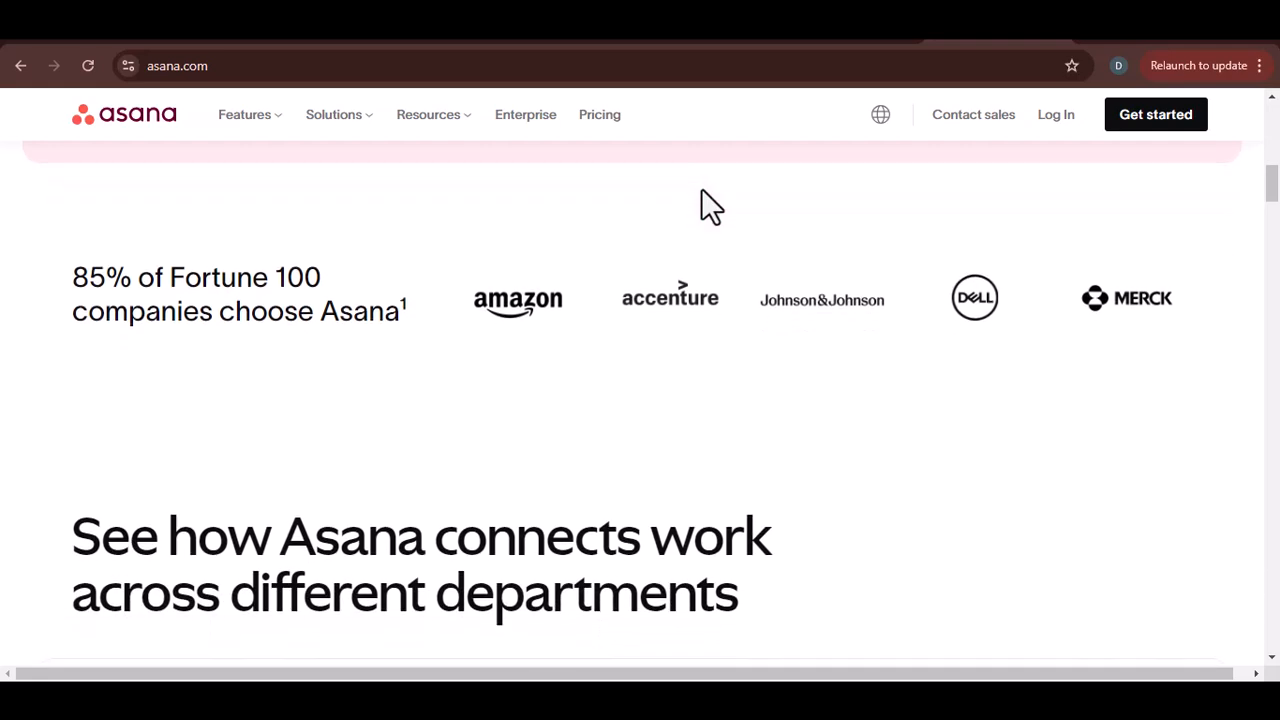
scroll(down, 3)
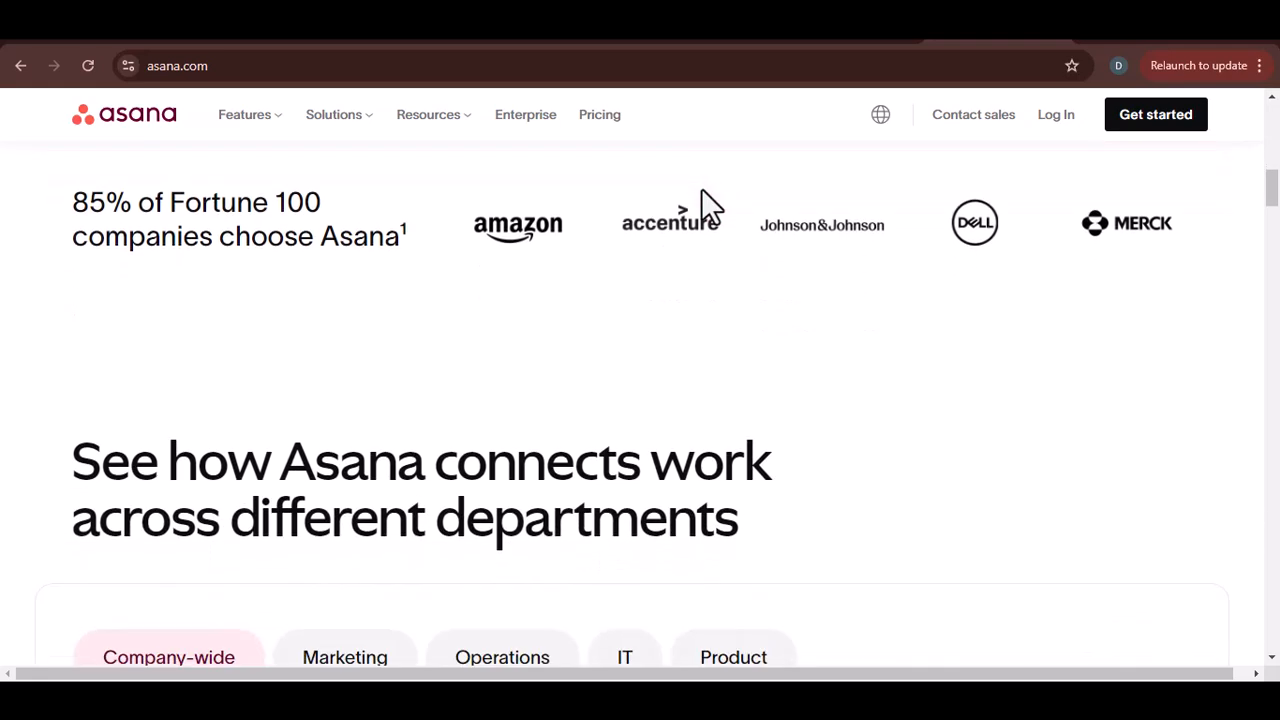
scroll(down, 3)
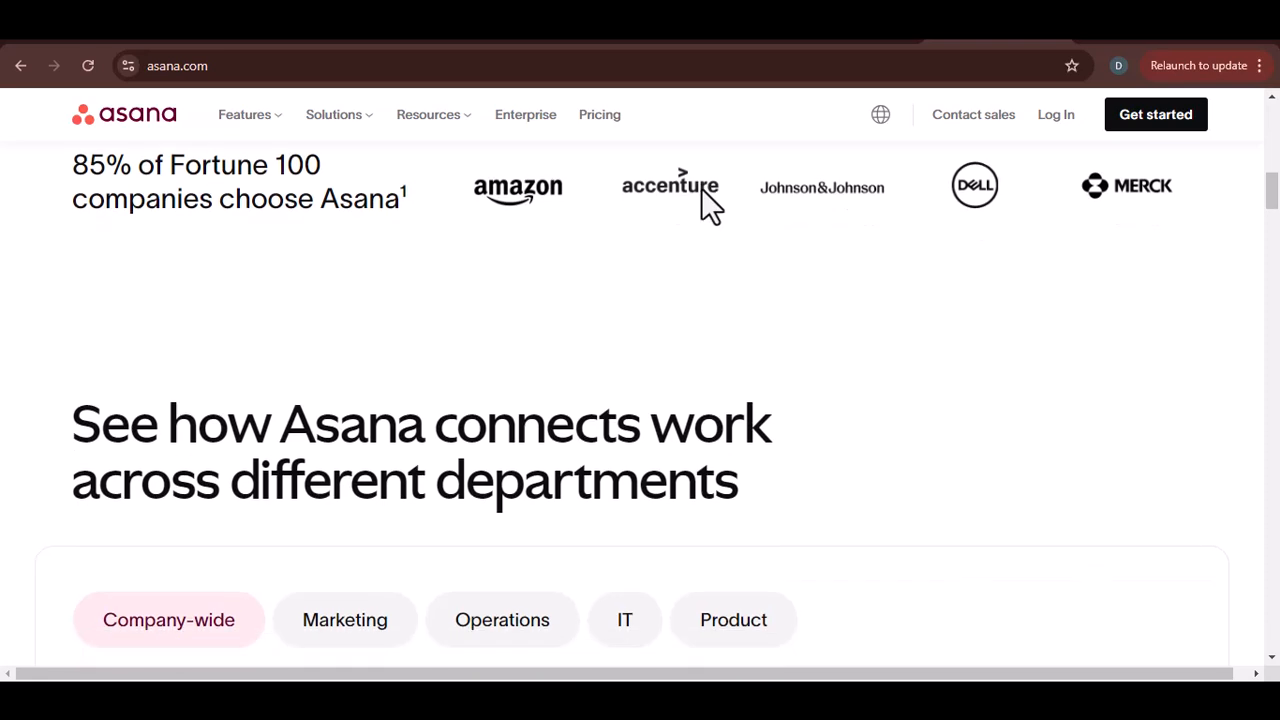
scroll(down, 3)
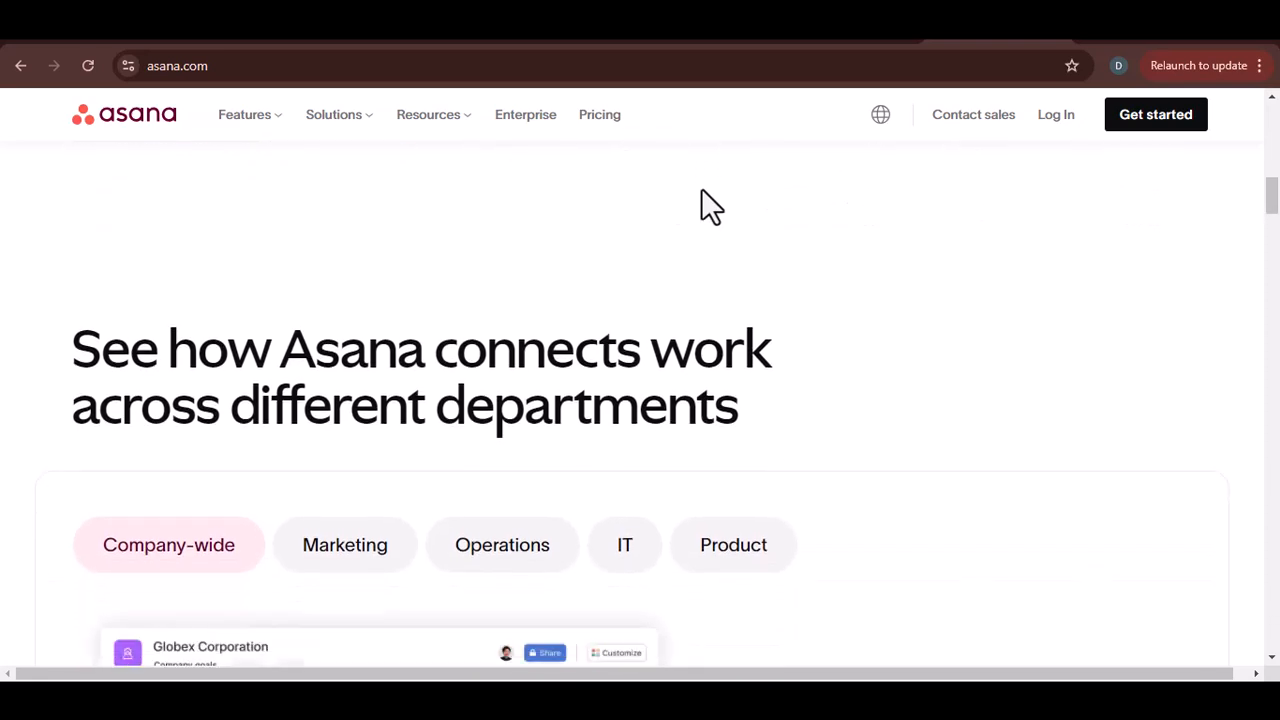
scroll(down, 3)
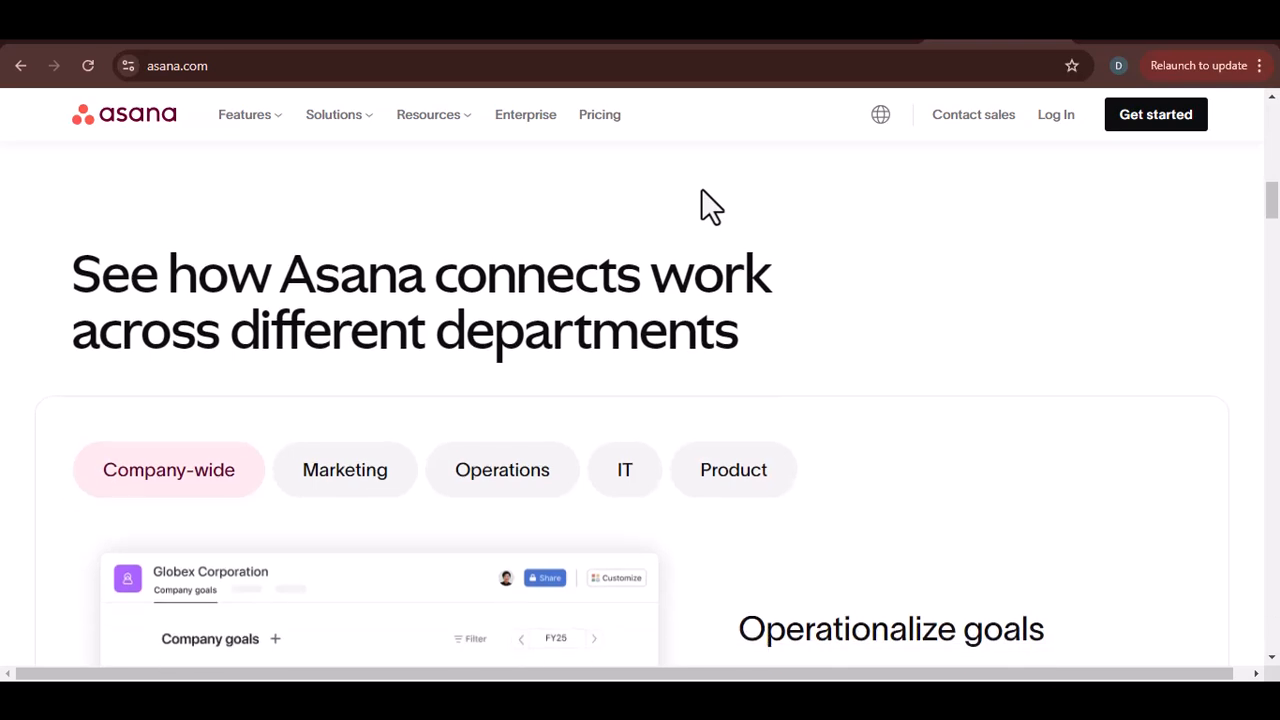
scroll(down, 3)
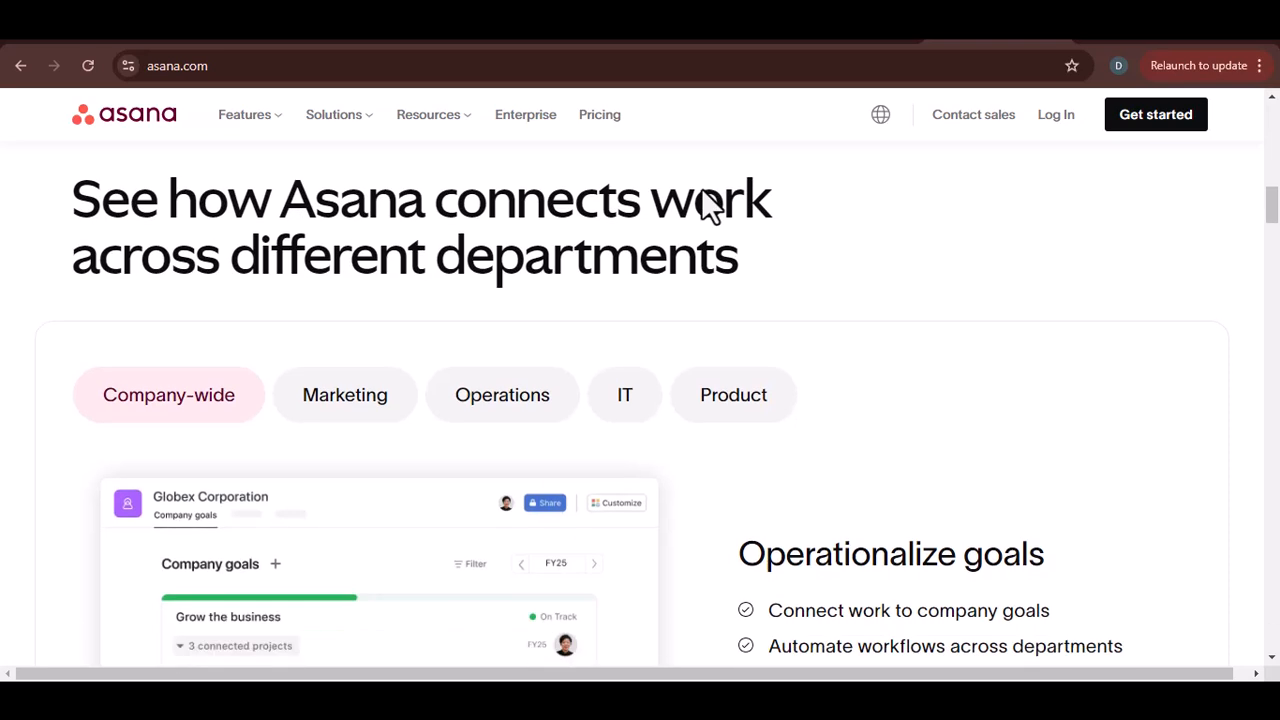
scroll(down, 3)
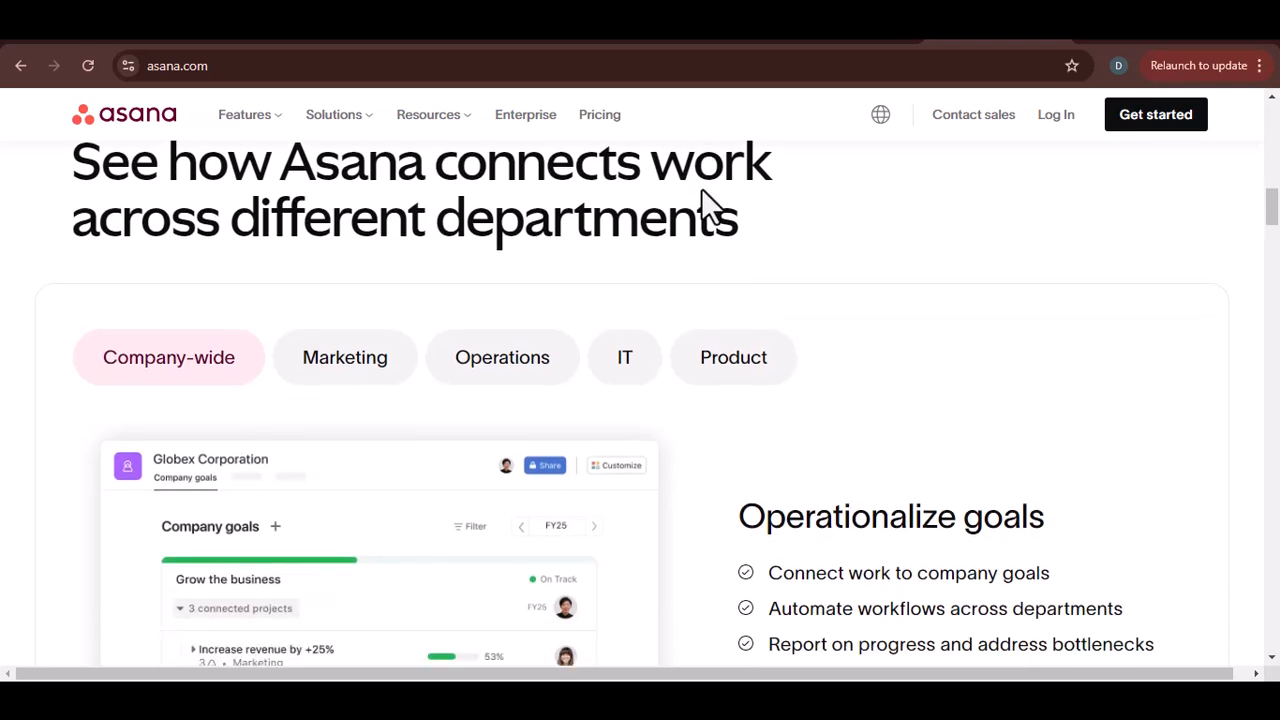
scroll(down, 3)
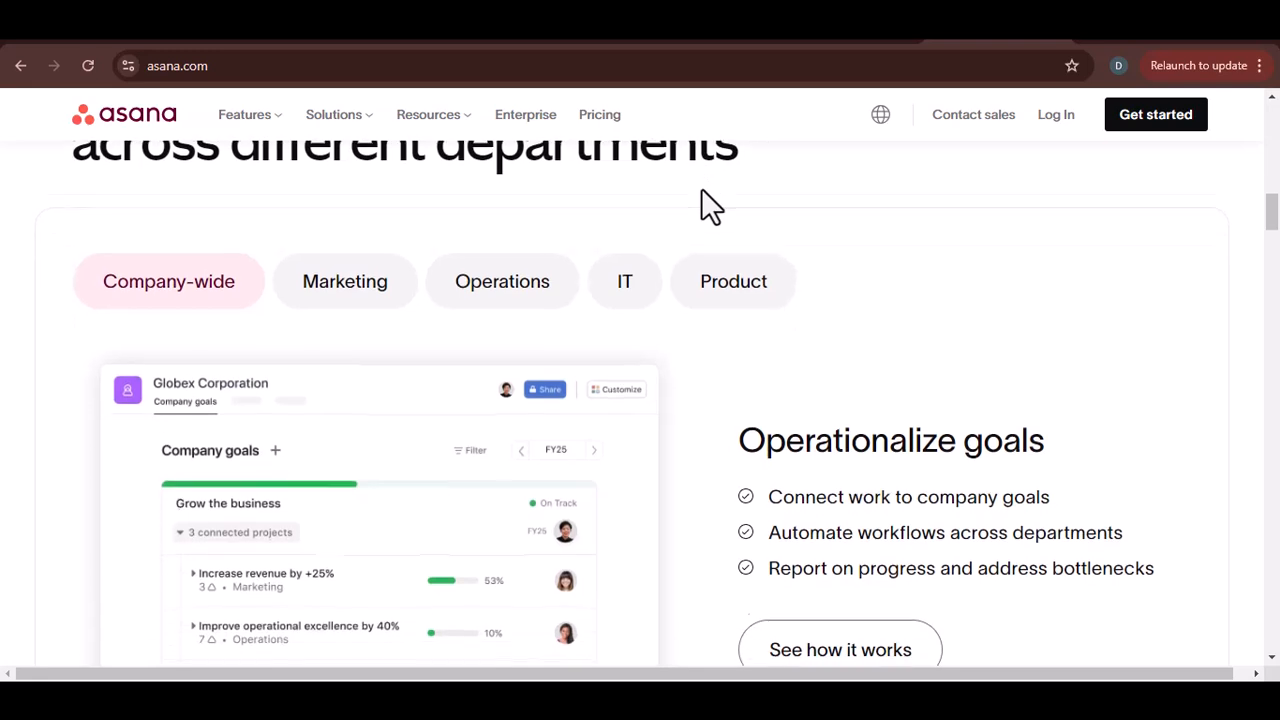
scroll(down, 3)
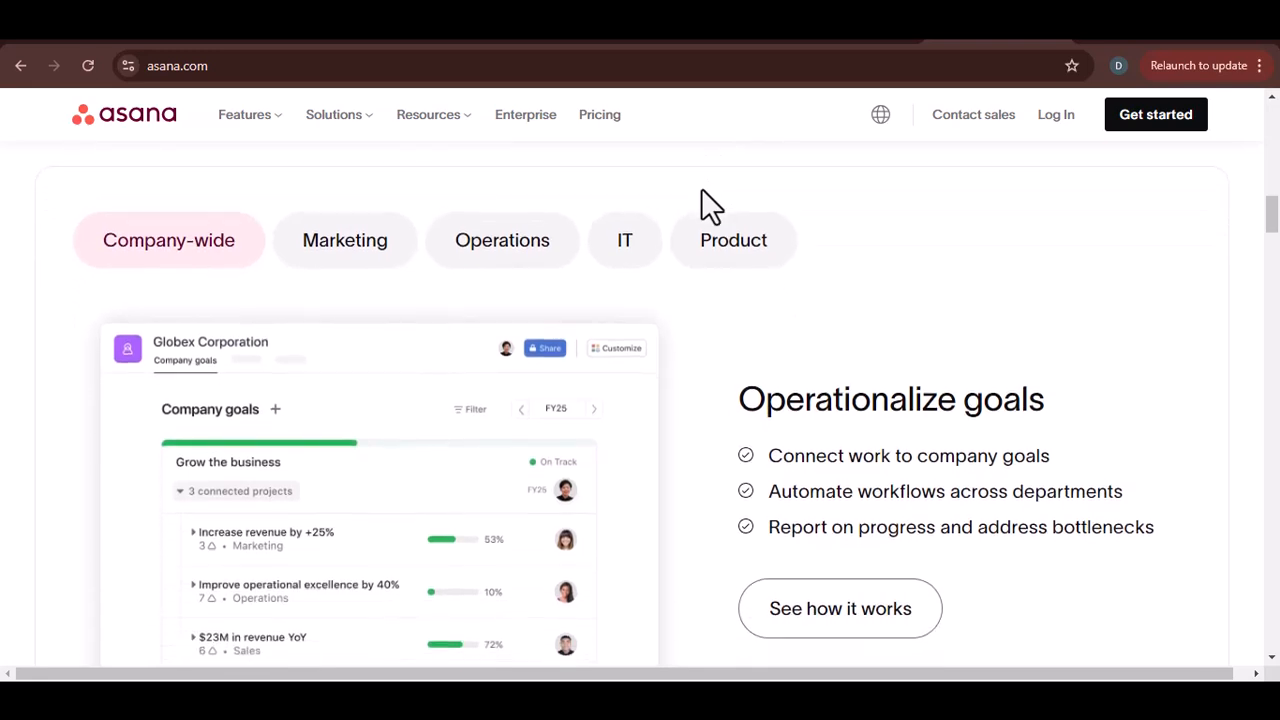
scroll(down, 3)
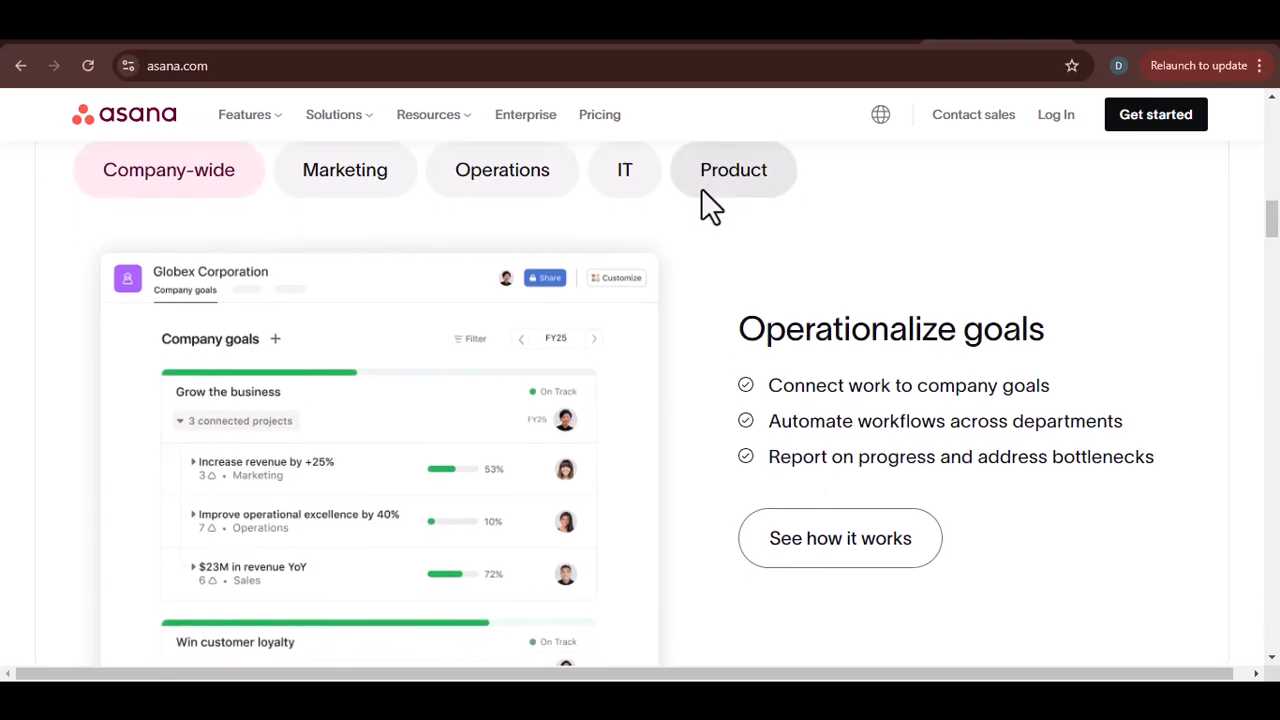
scroll(down, 3)
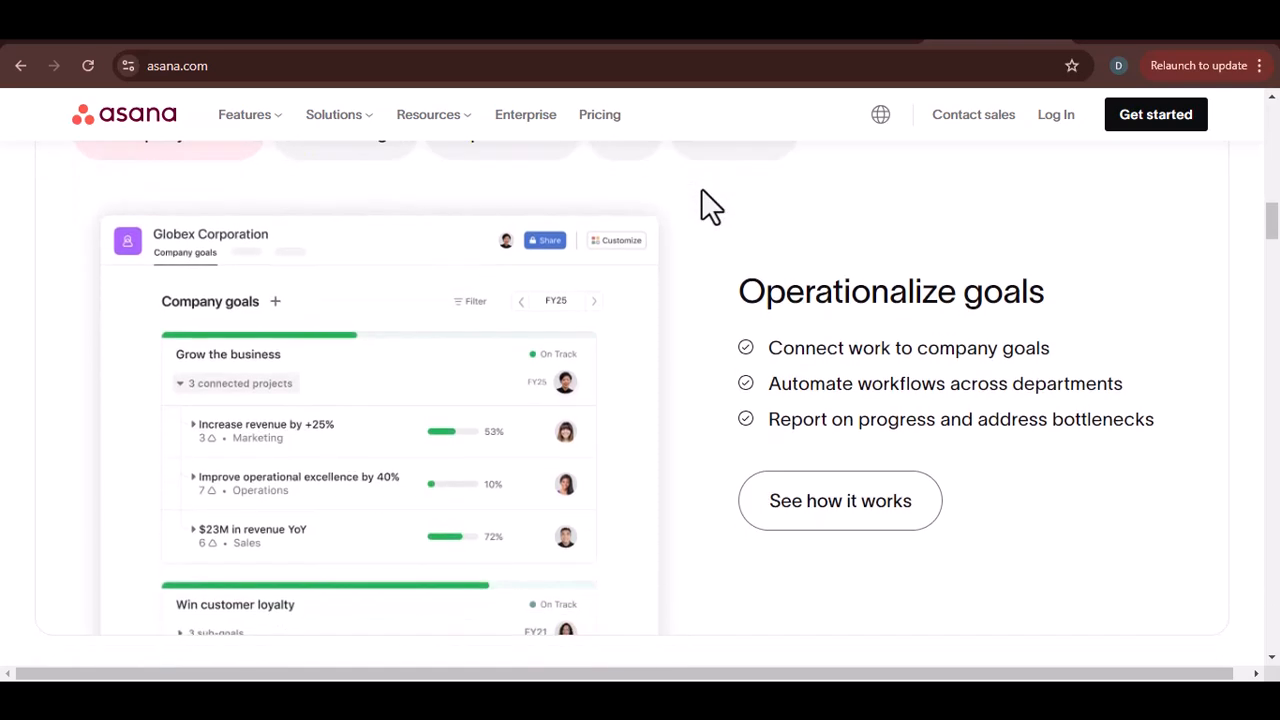
scroll(down, 3)
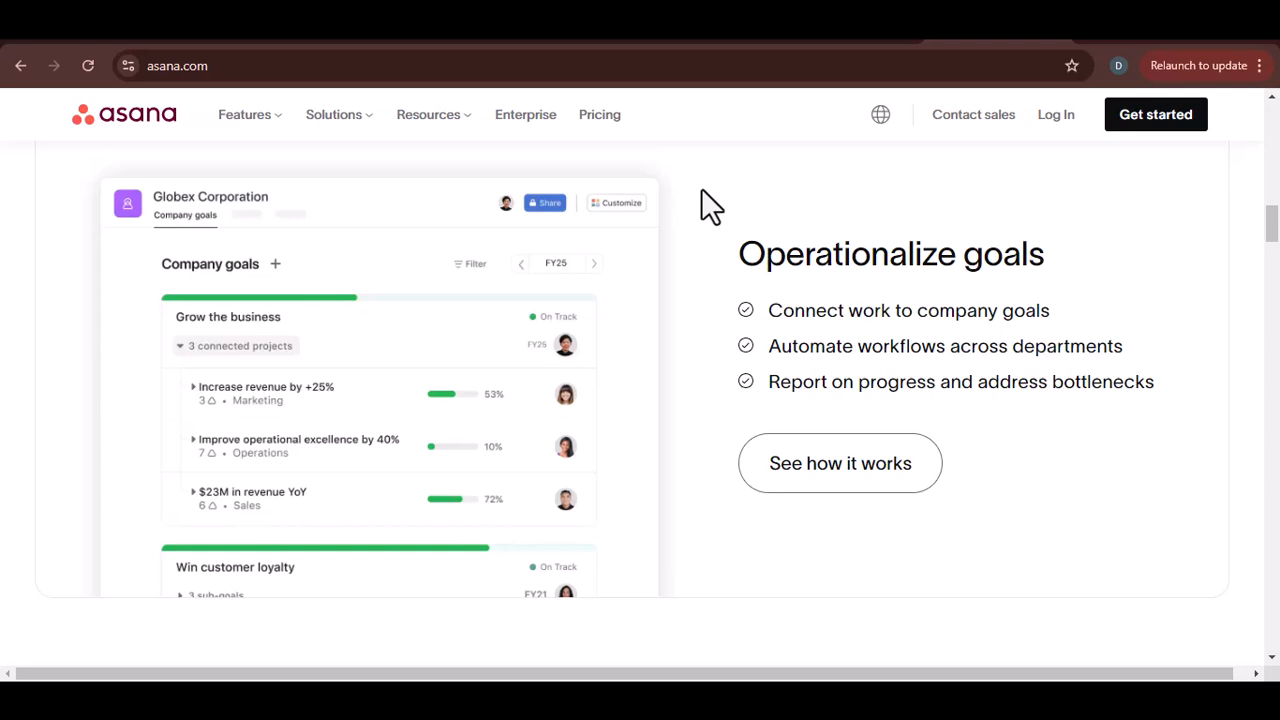
scroll(down, 3)
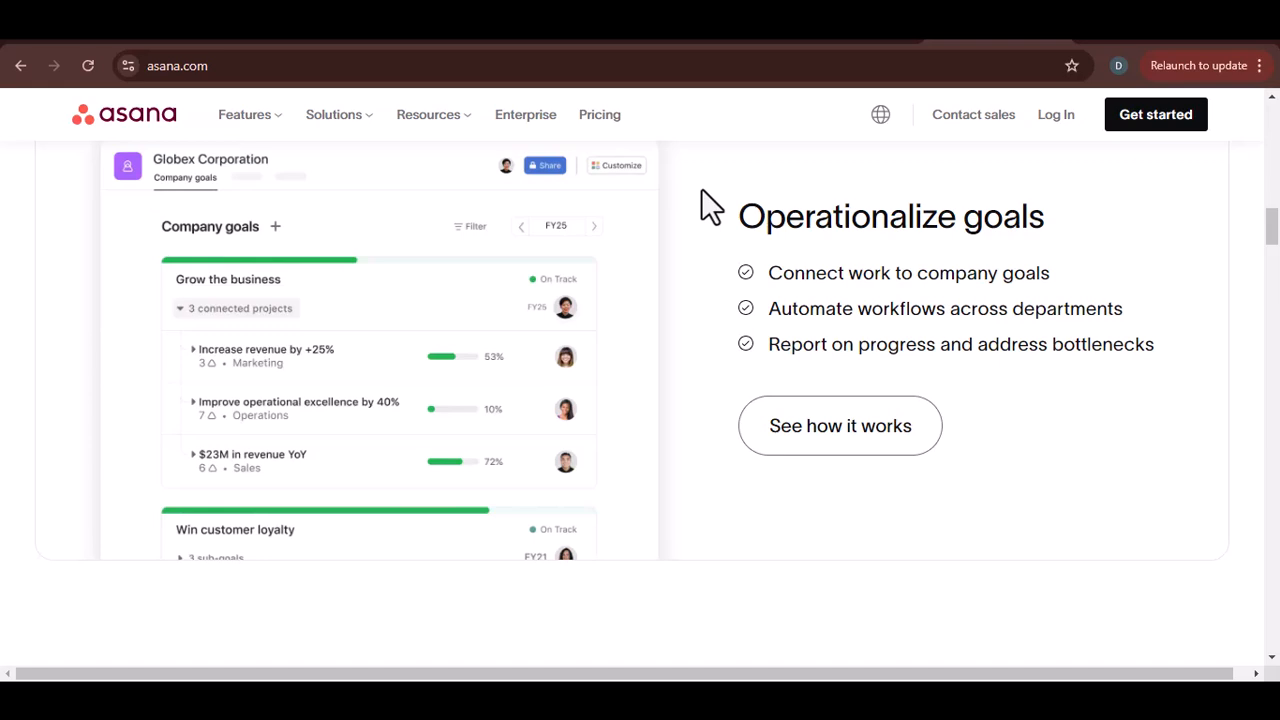
scroll(down, 3)
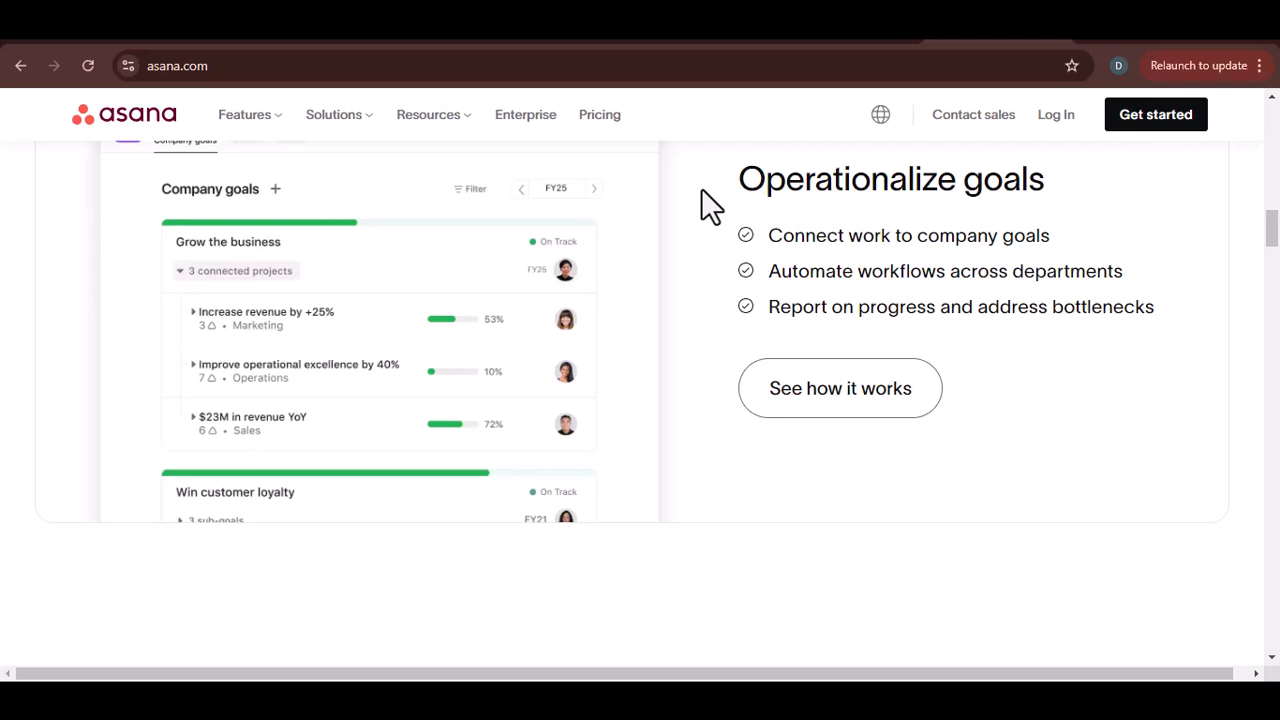
scroll(down, 3)
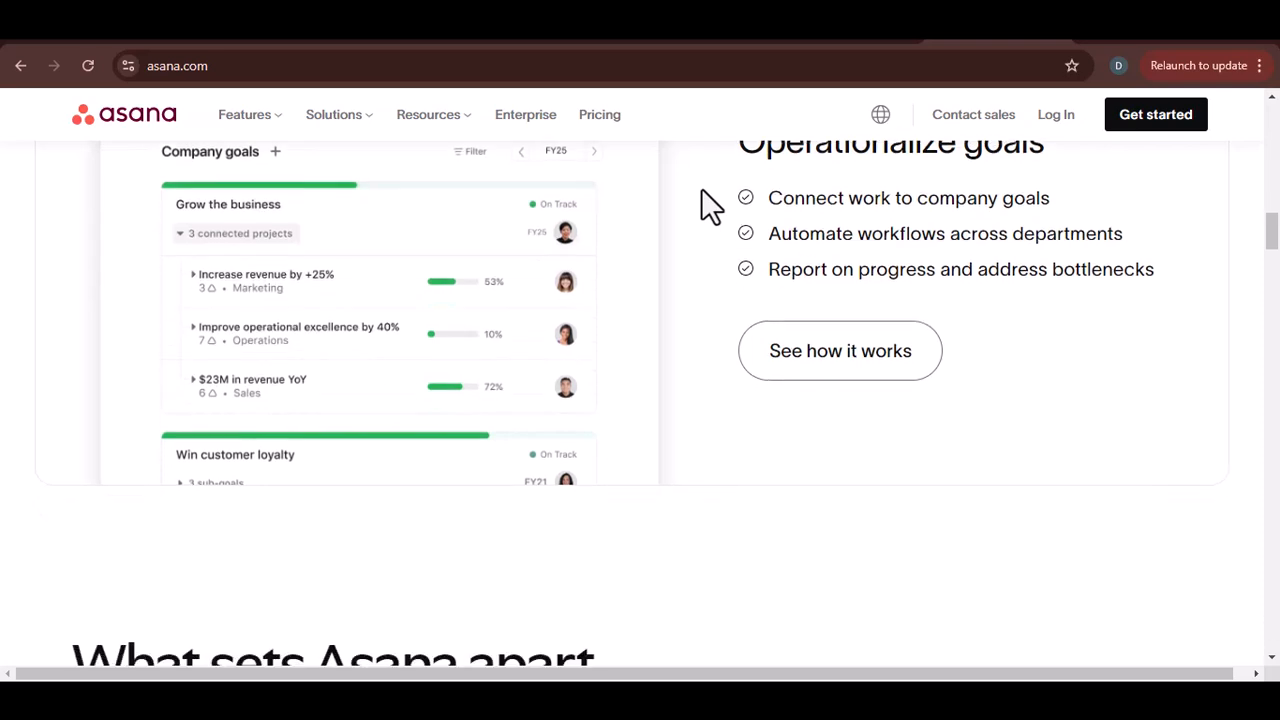
scroll(down, 3)
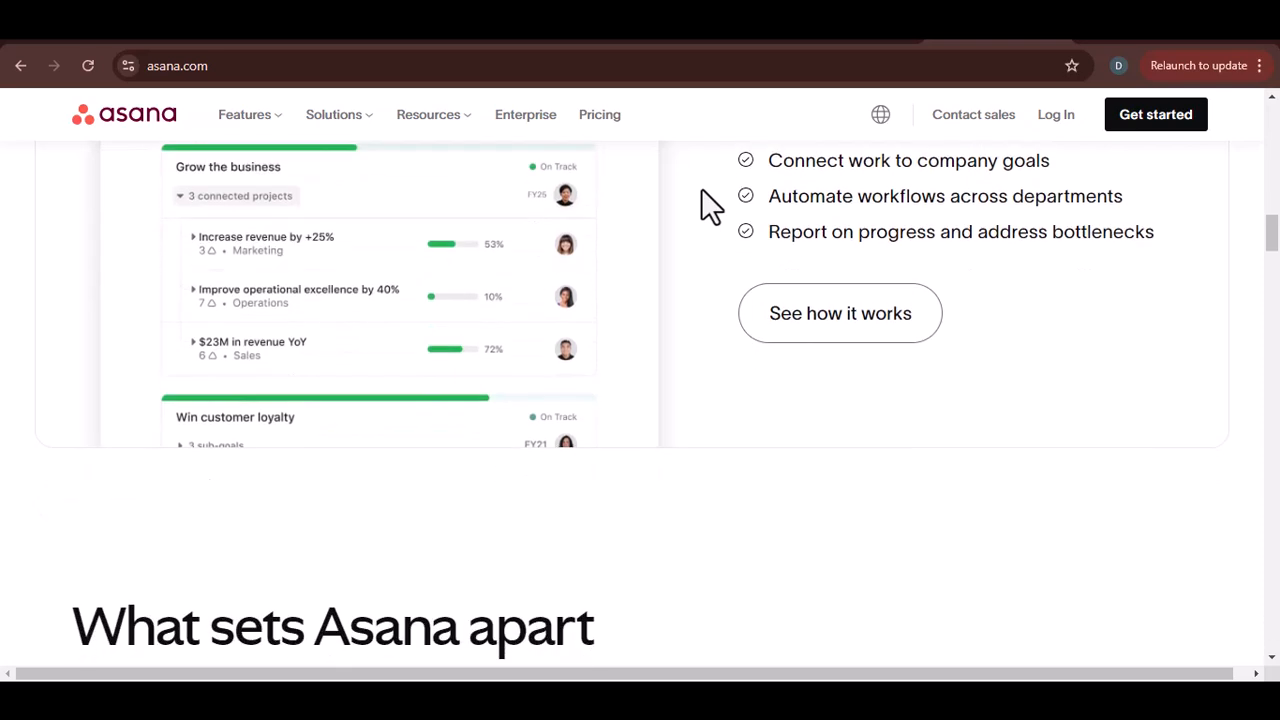
scroll(down, 3)
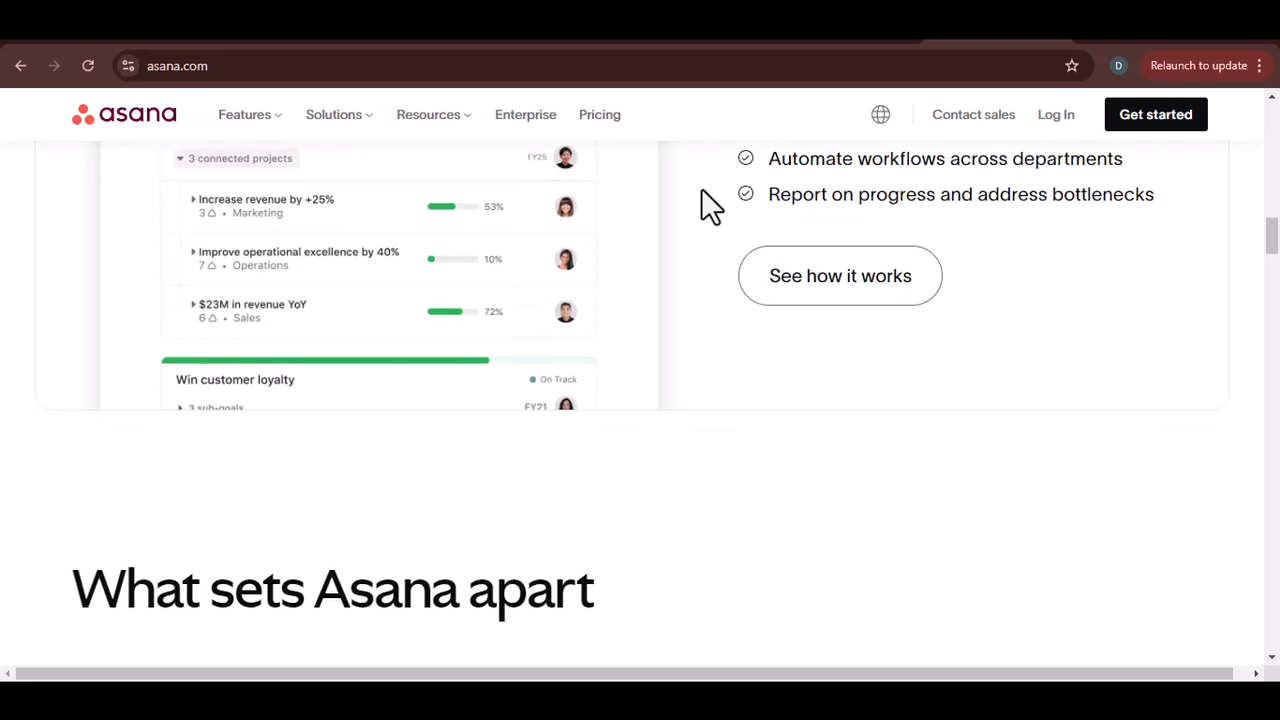
scroll(down, 3)
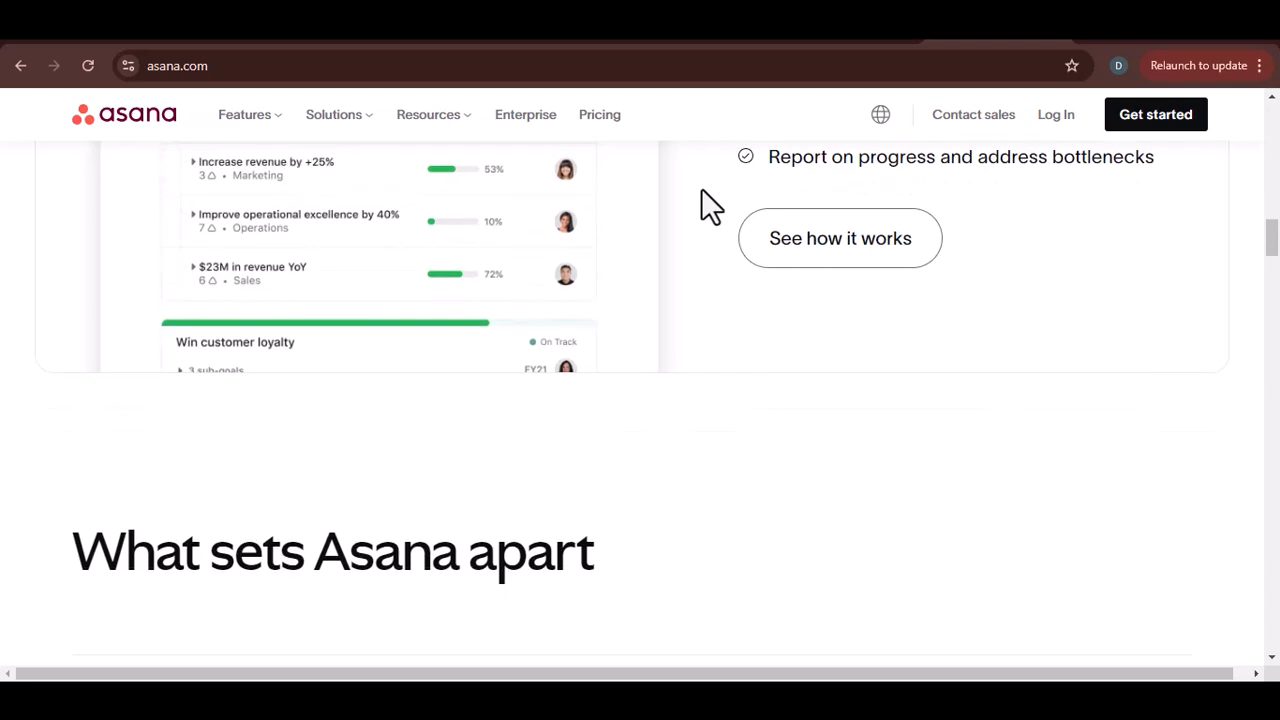
scroll(down, 3)
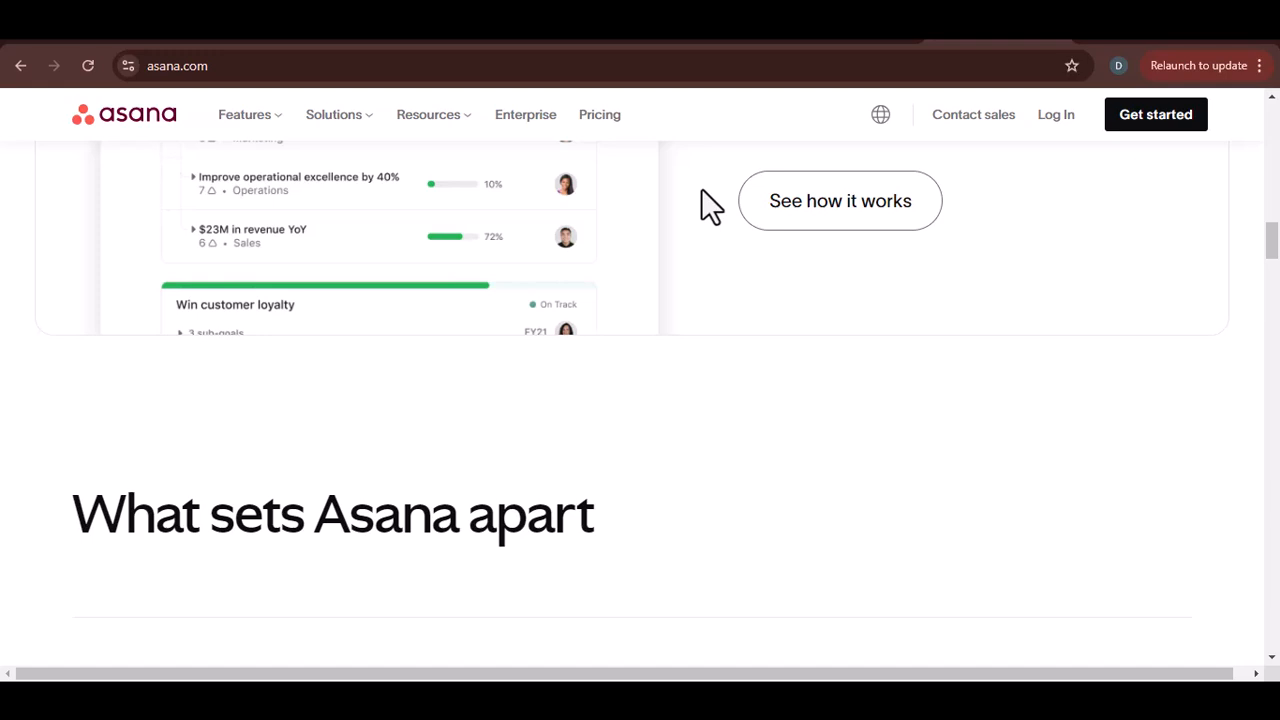
scroll(down, 3)
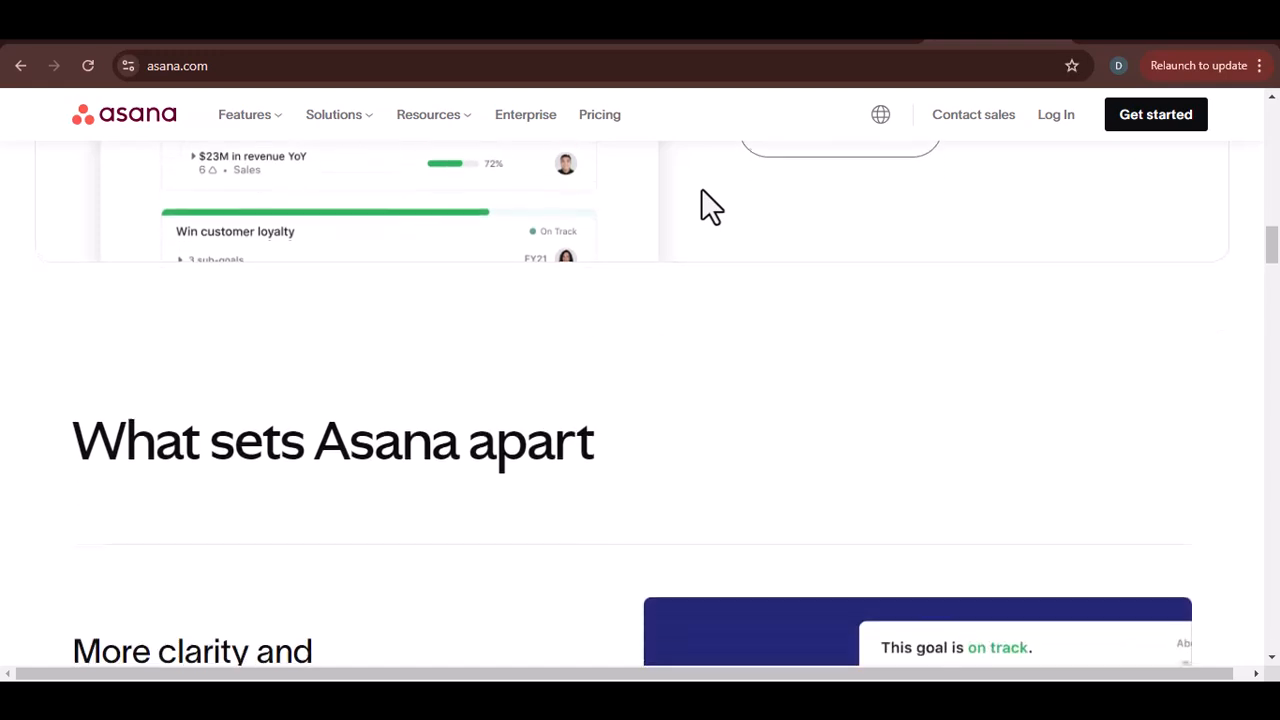
scroll(down, 3)
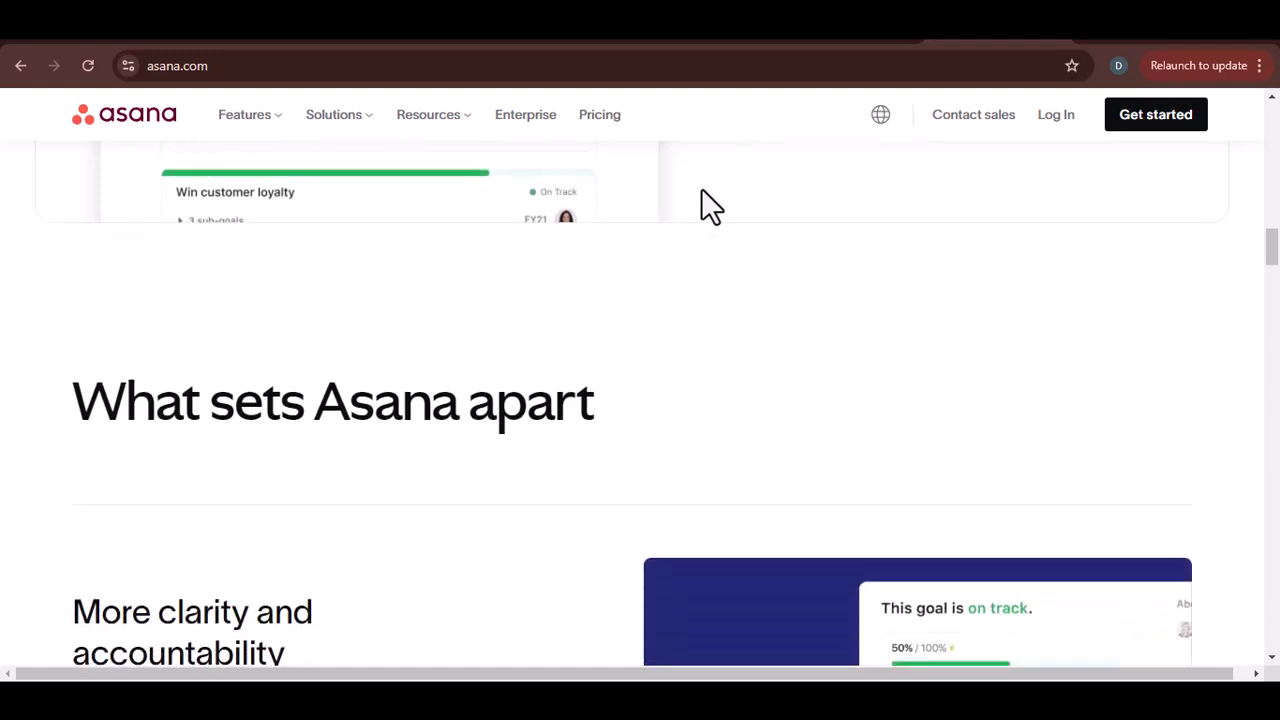
scroll(down, 3)
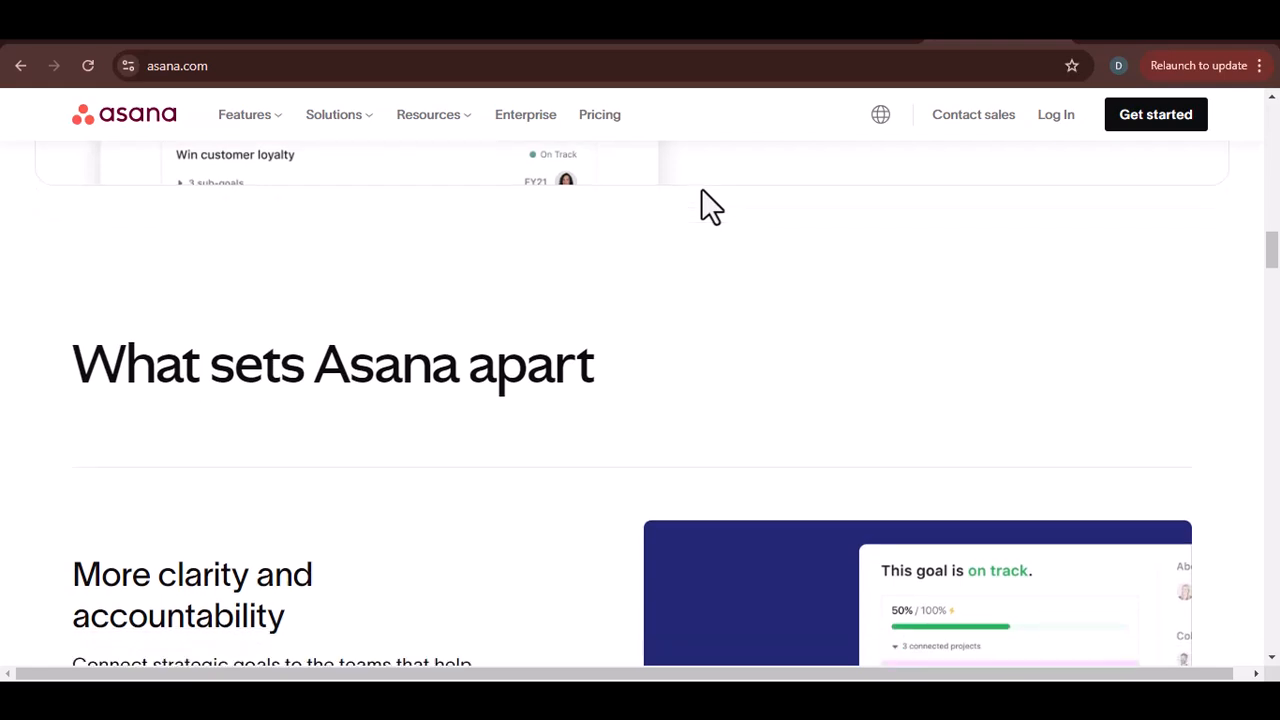
scroll(down, 3)
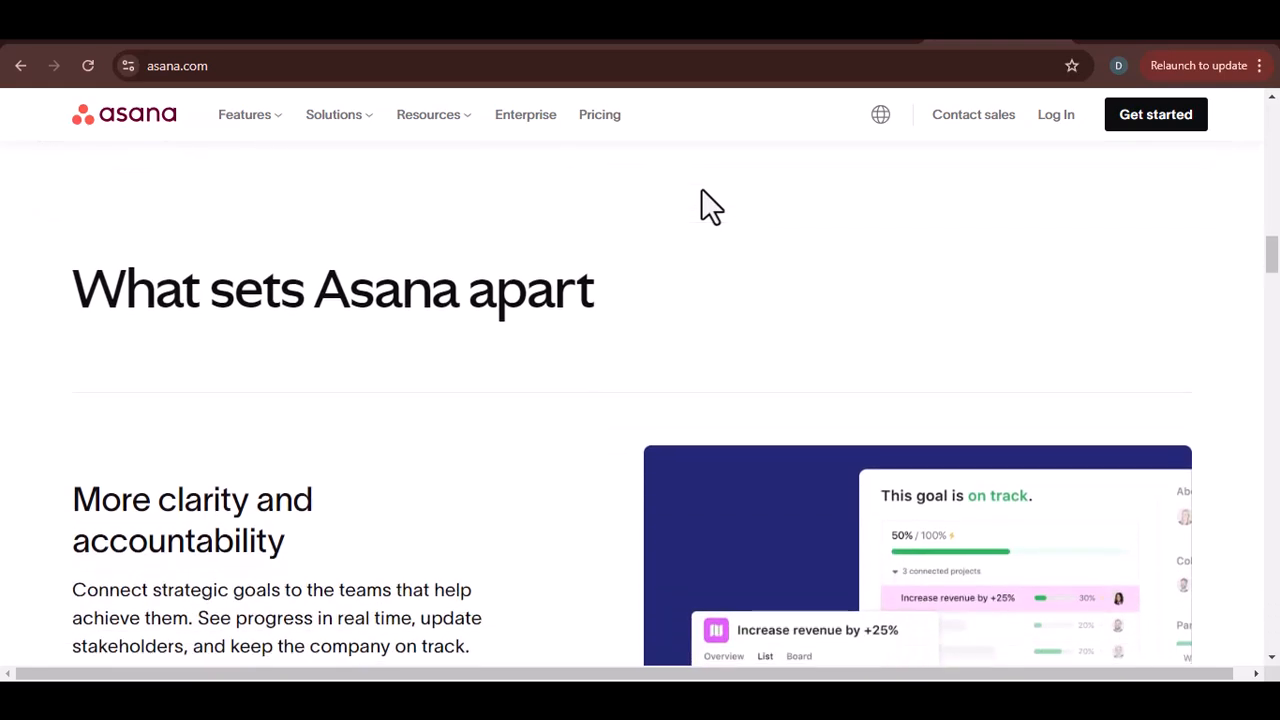
scroll(down, 3)
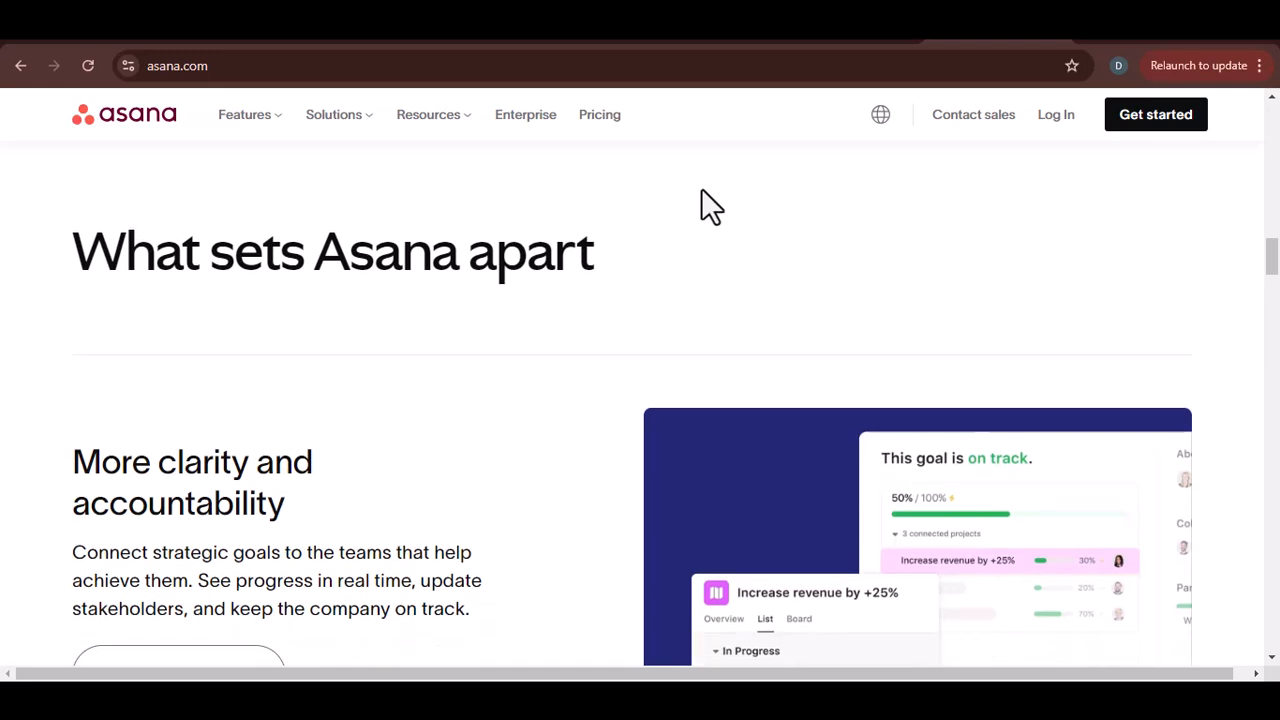
scroll(down, 3)
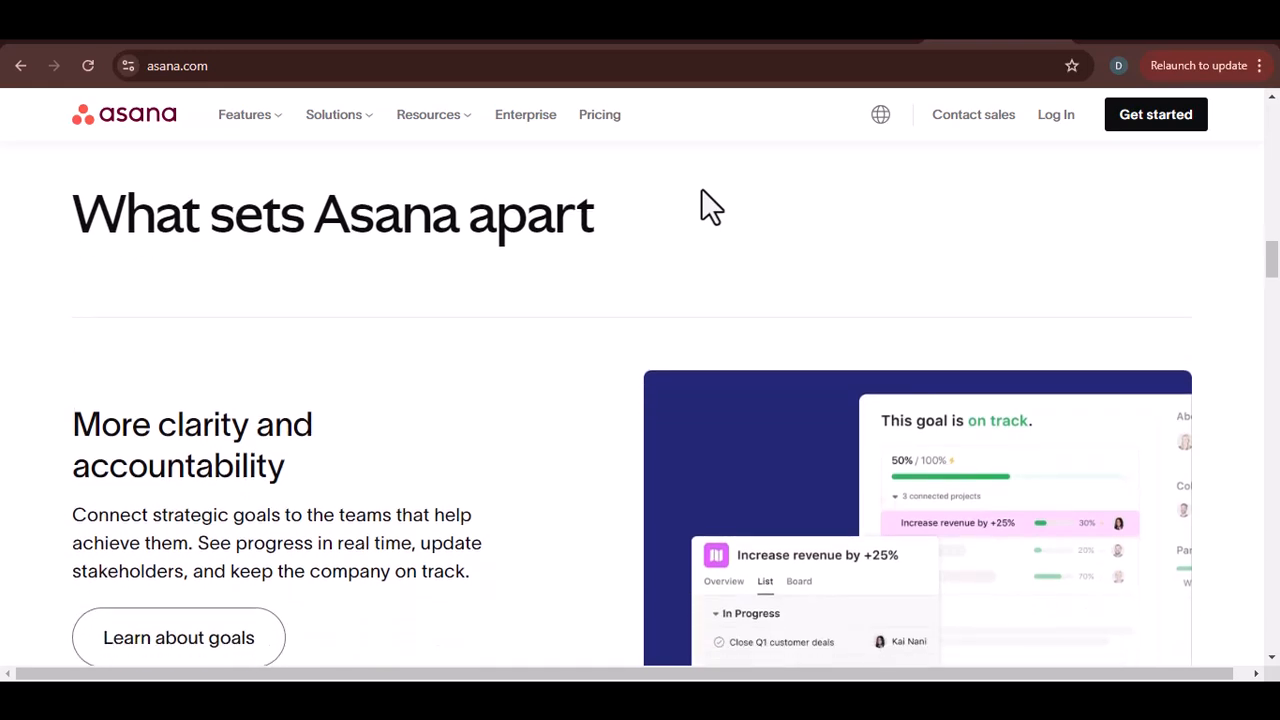
scroll(down, 3)
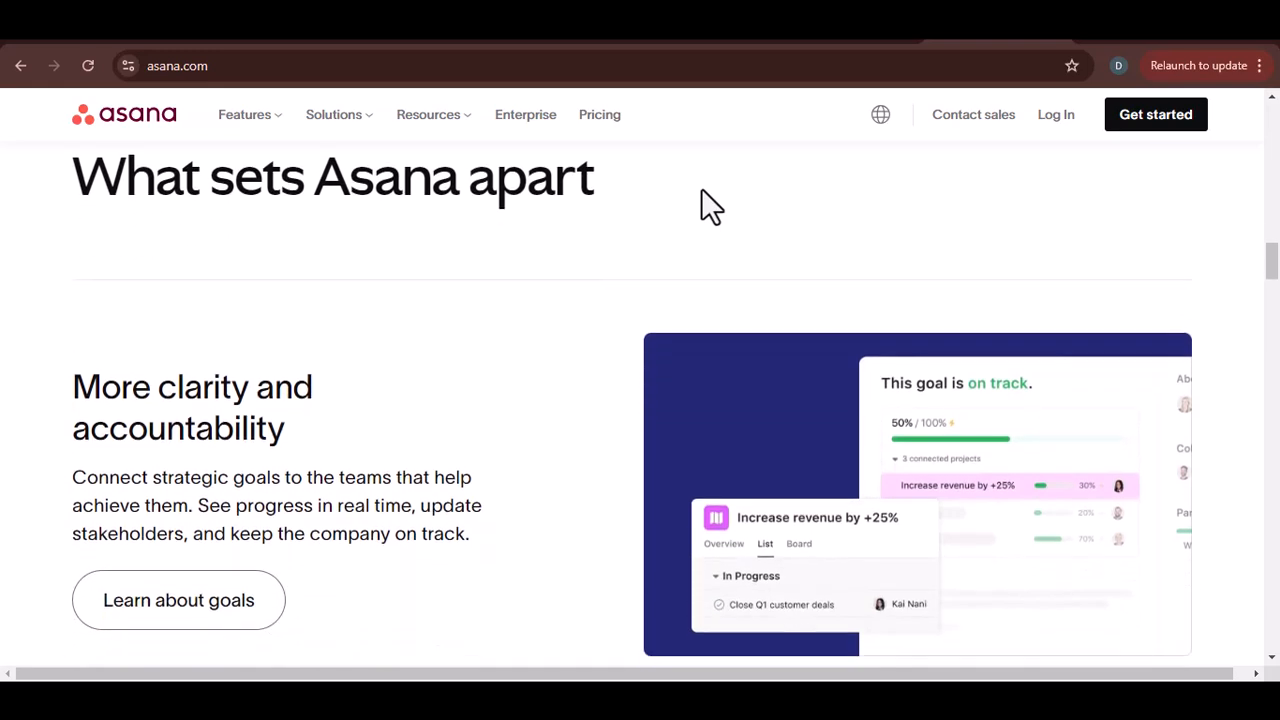
scroll(down, 3)
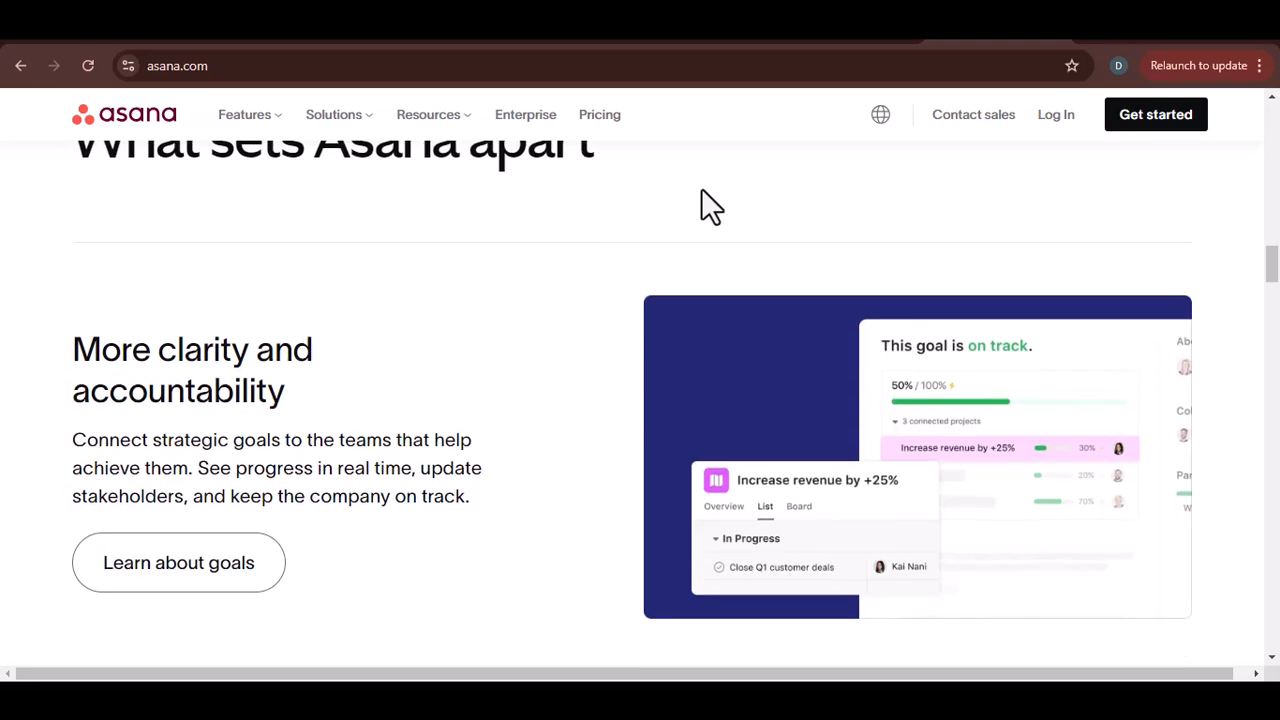
scroll(down, 3)
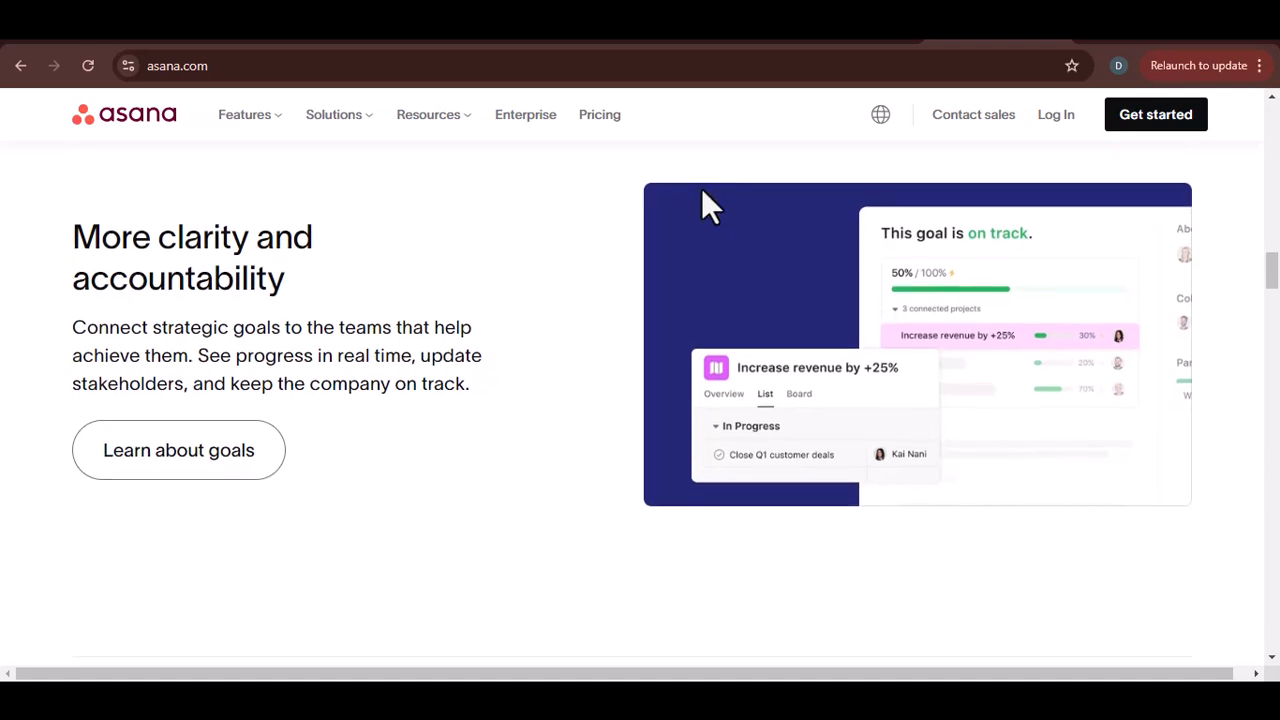
scroll(down, 3)
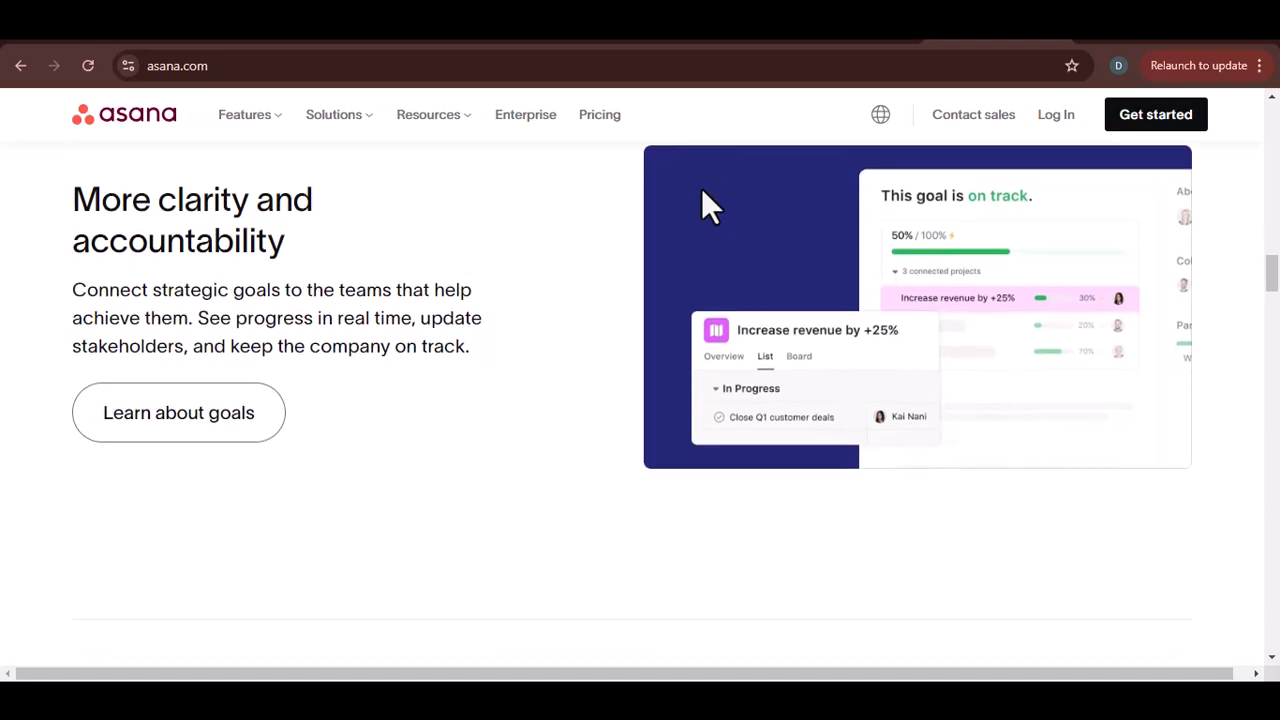
scroll(down, 3)
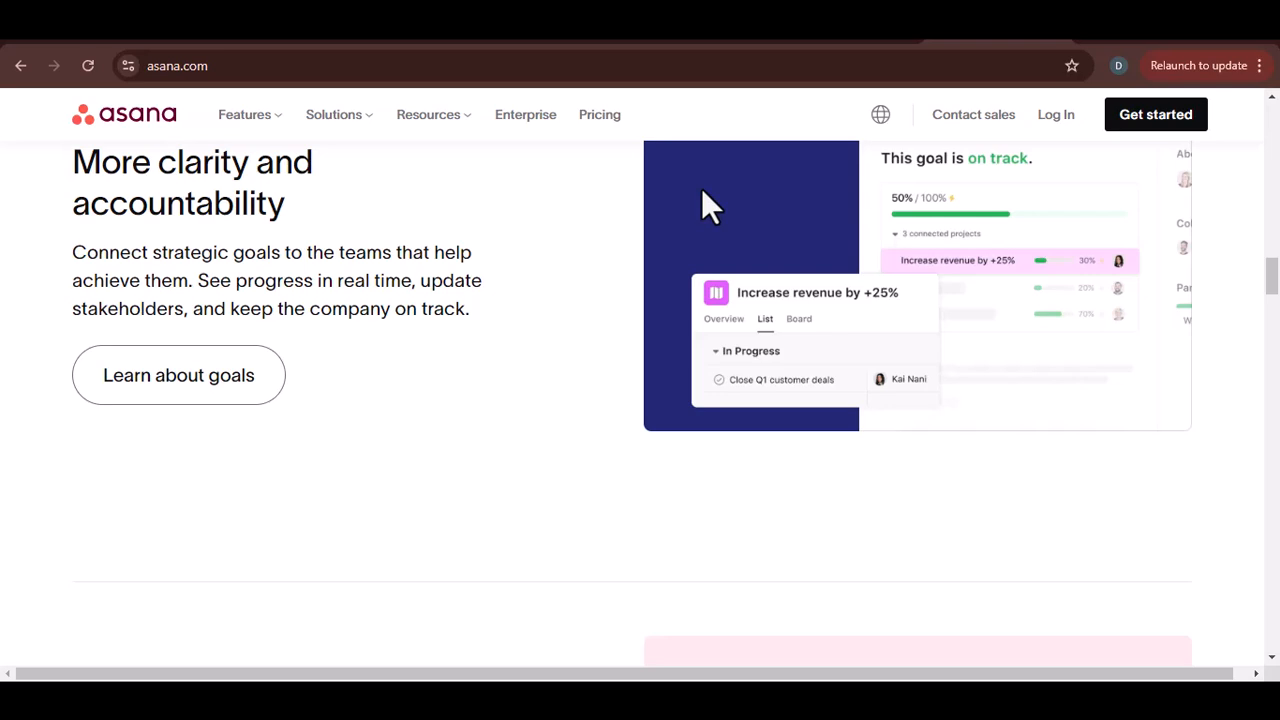
scroll(down, 3)
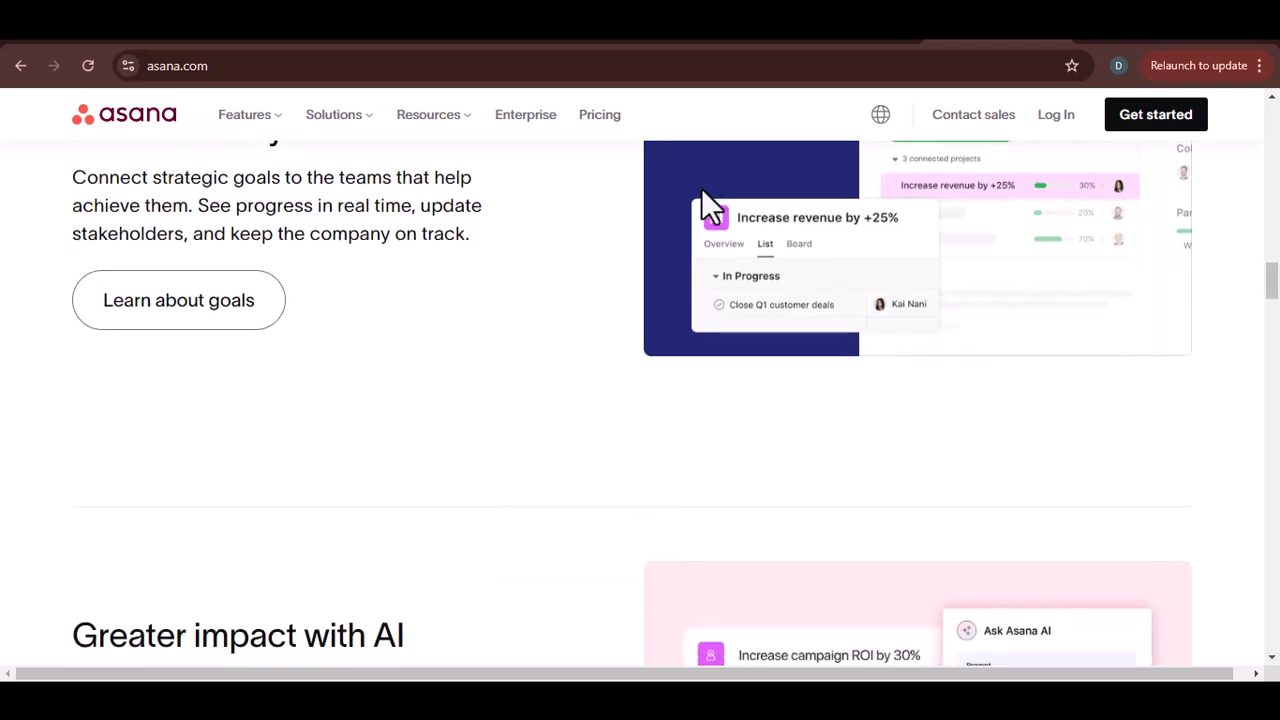
scroll(down, 3)
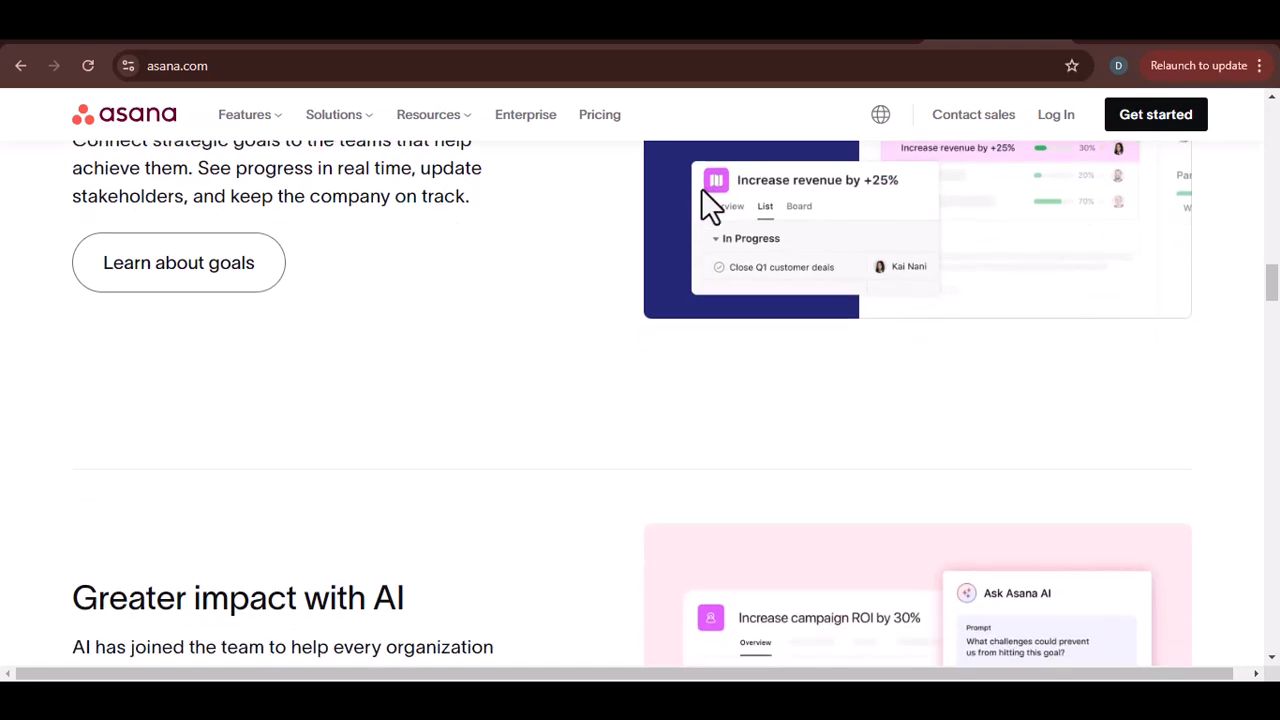
scroll(down, 3)
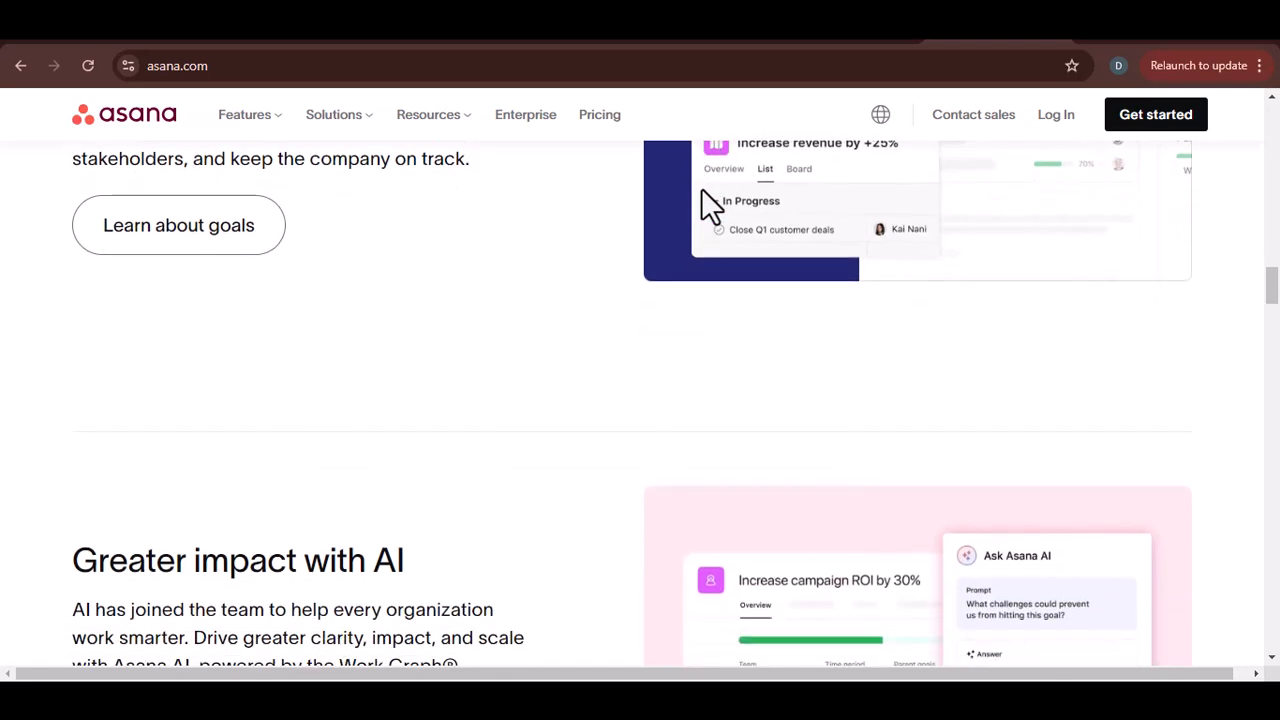
scroll(down, 3)
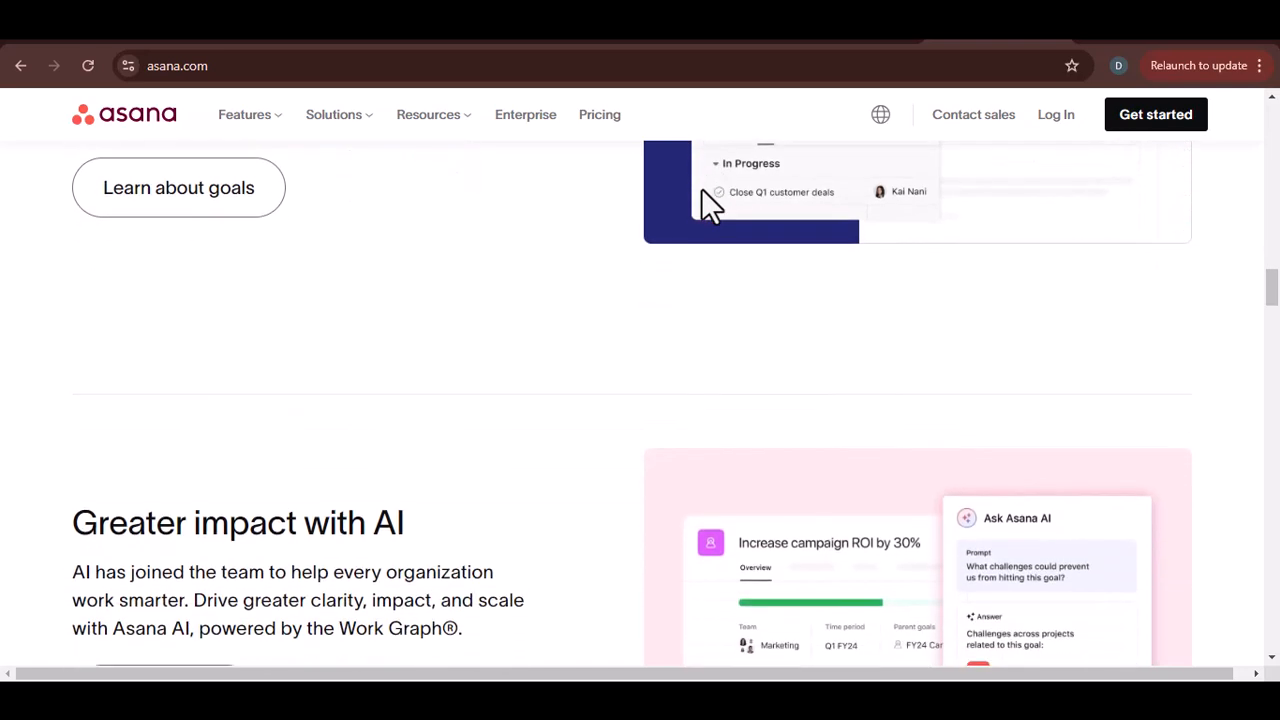
scroll(down, 3)
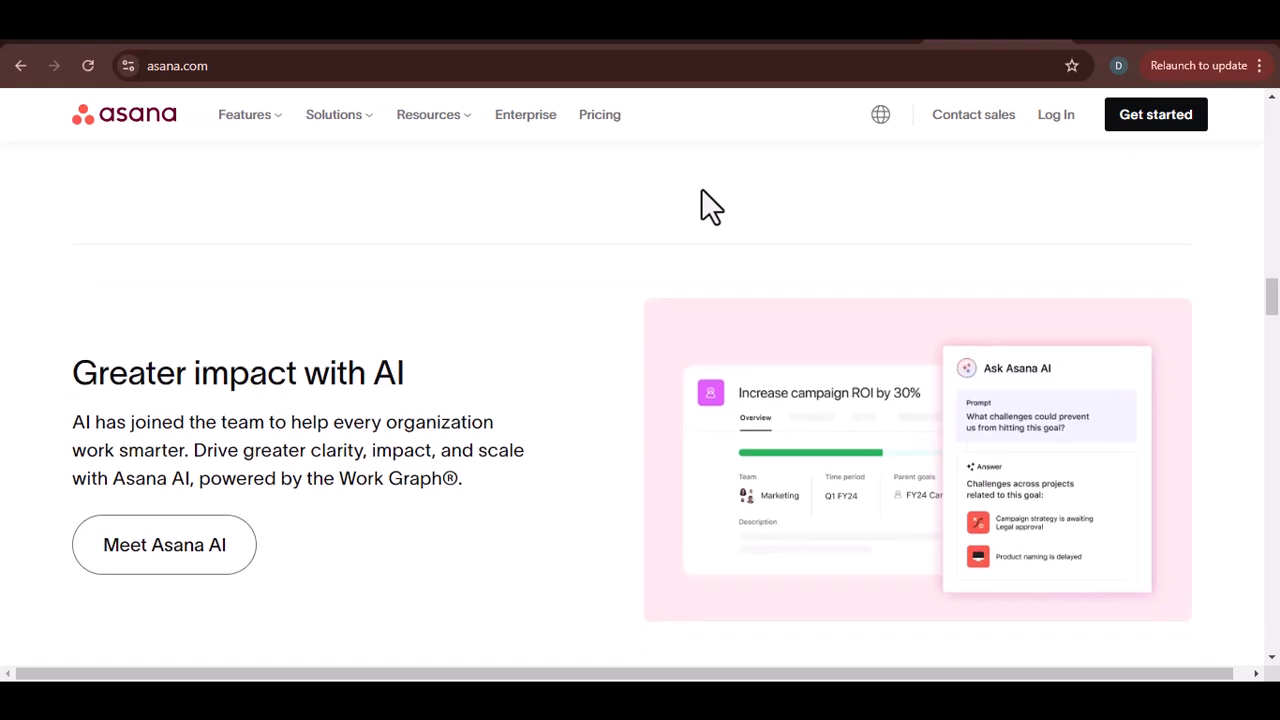
scroll(down, 3)
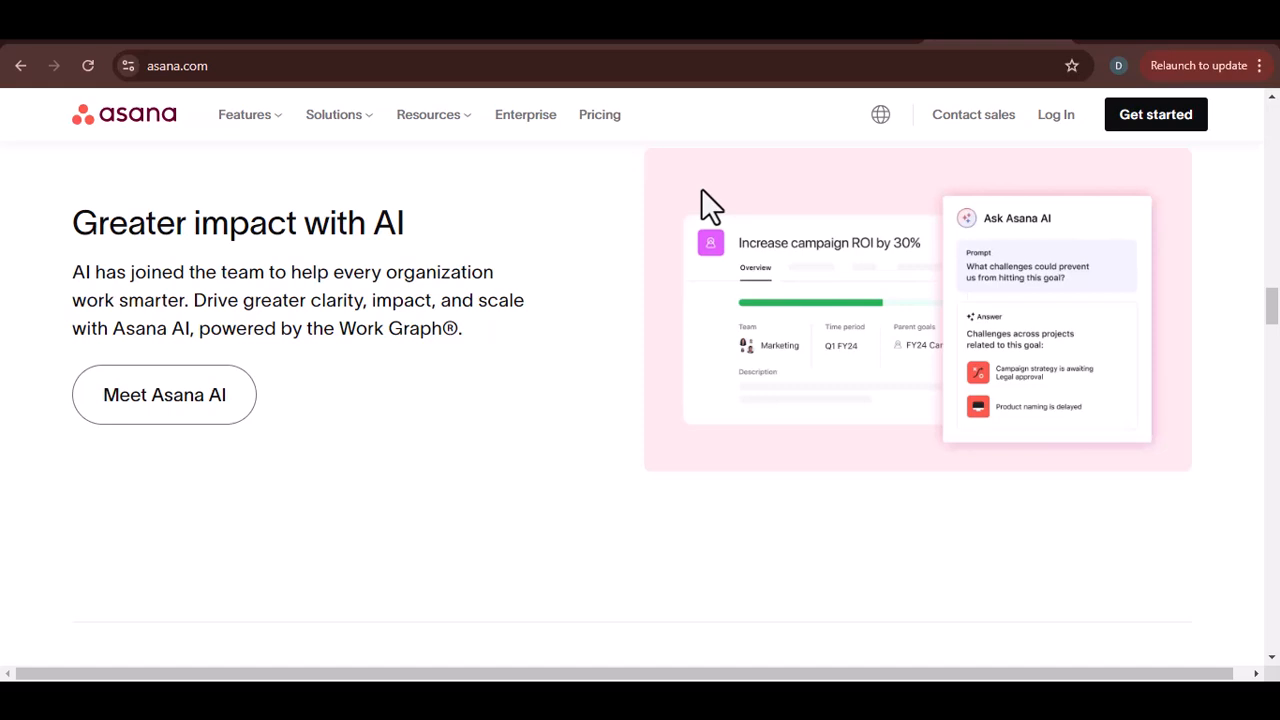
scroll(down, 3)
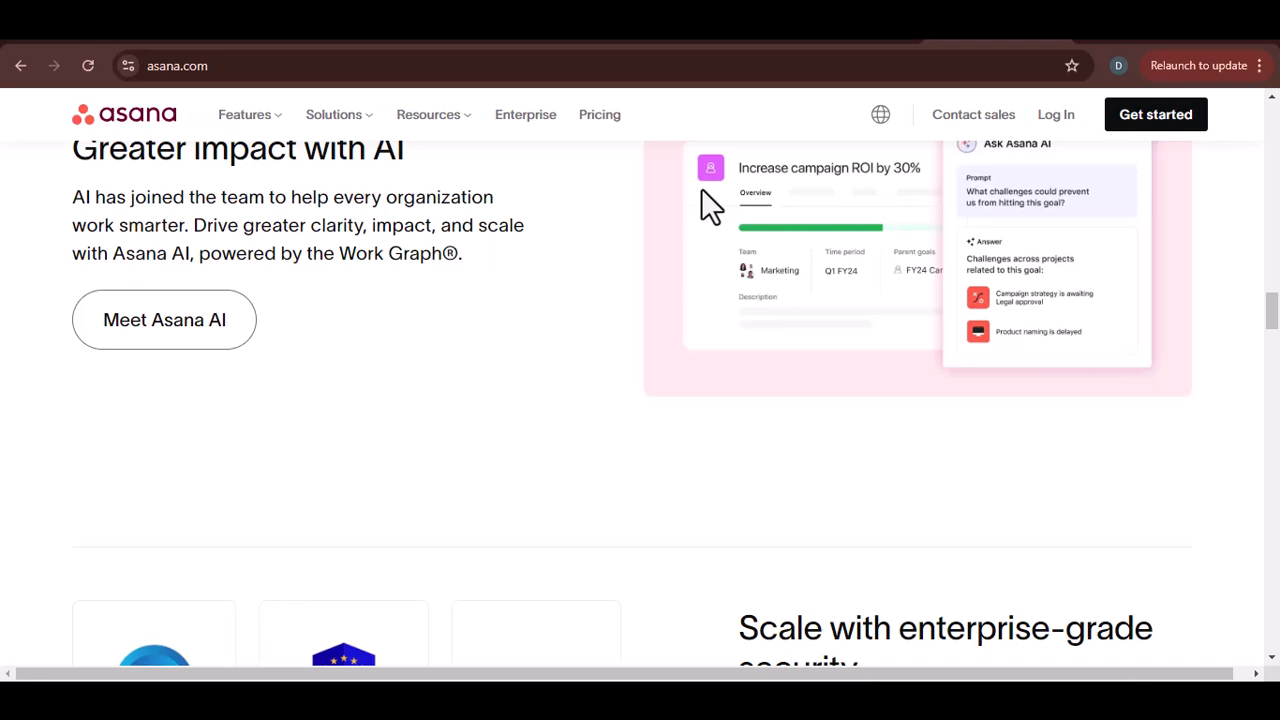
scroll(down, 3)
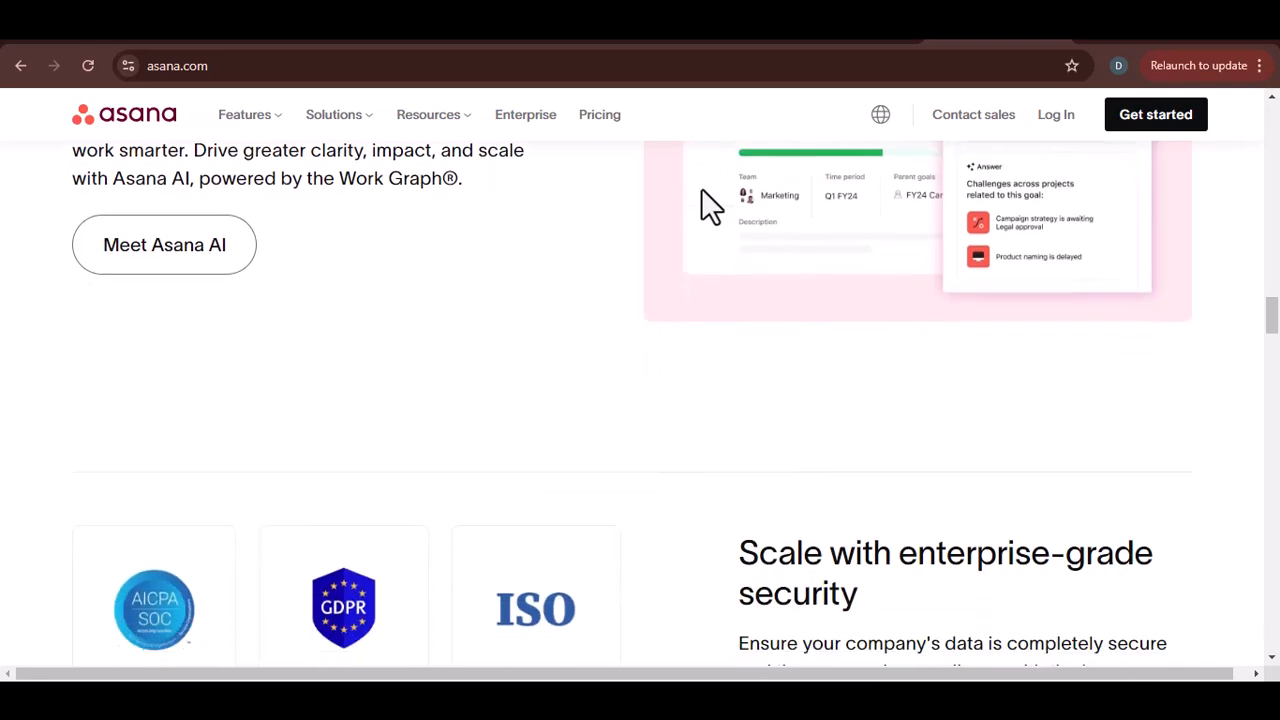
scroll(down, 3)
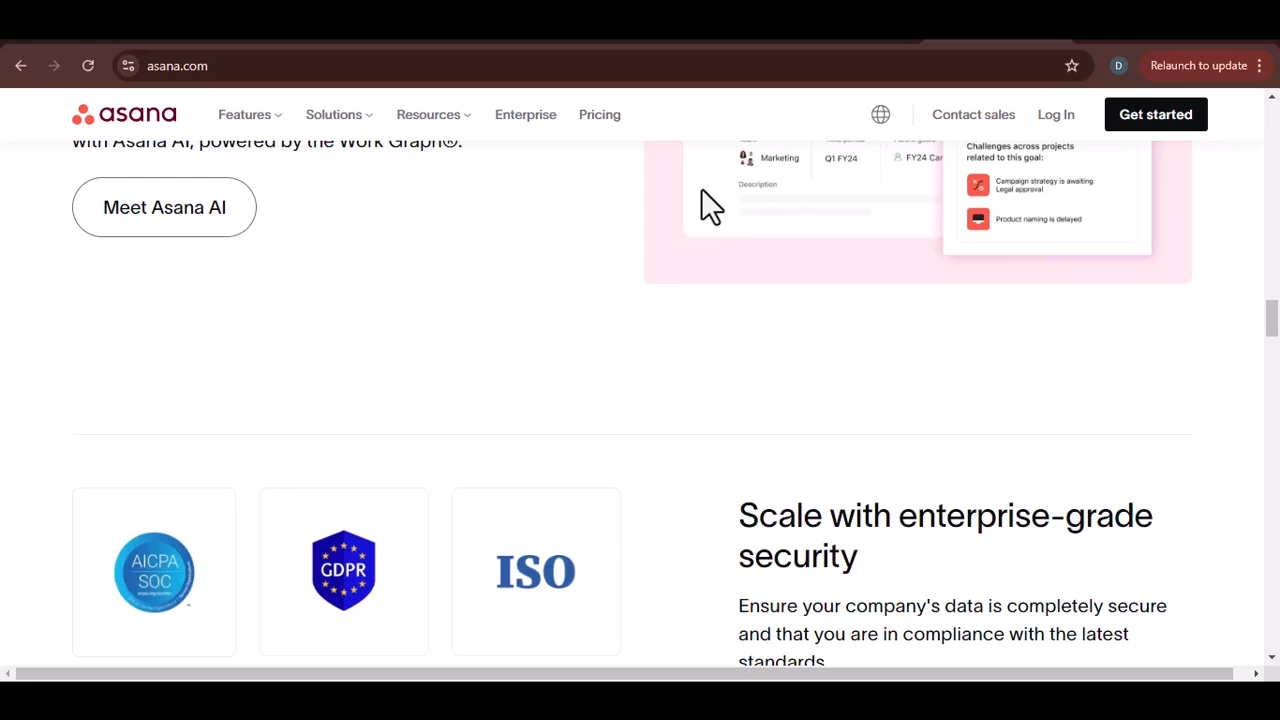
scroll(down, 3)
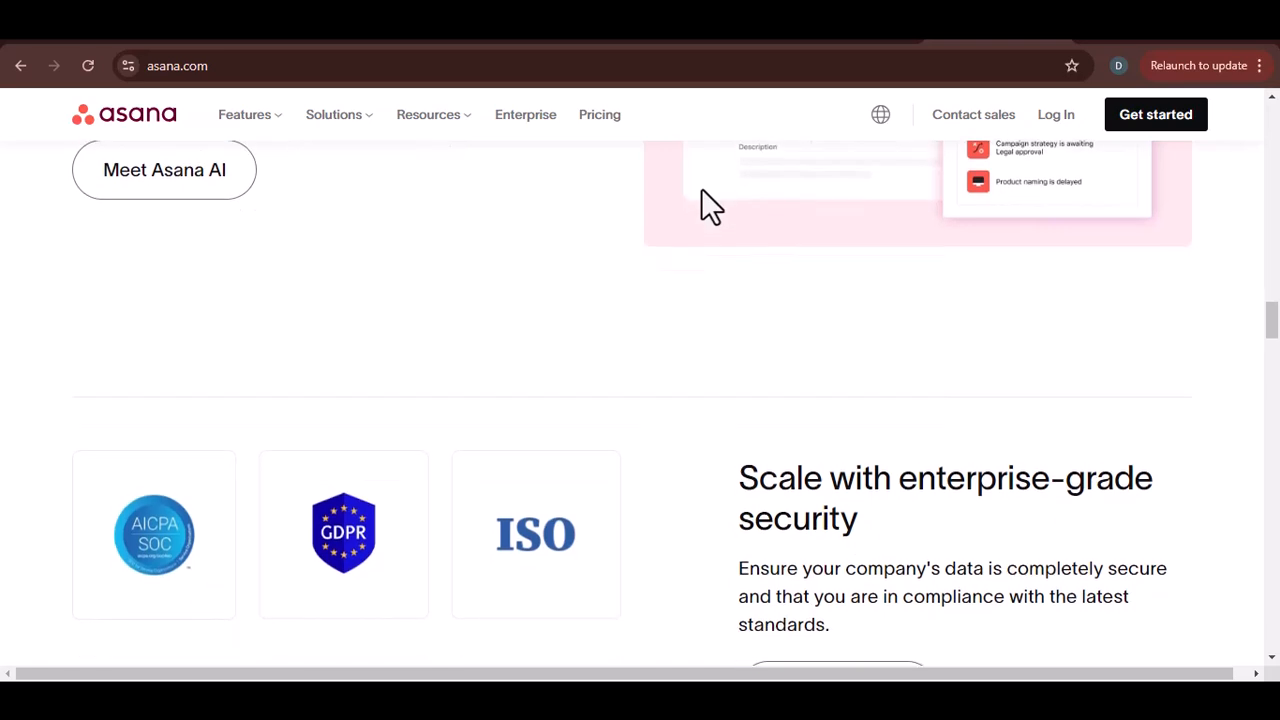
scroll(down, 3)
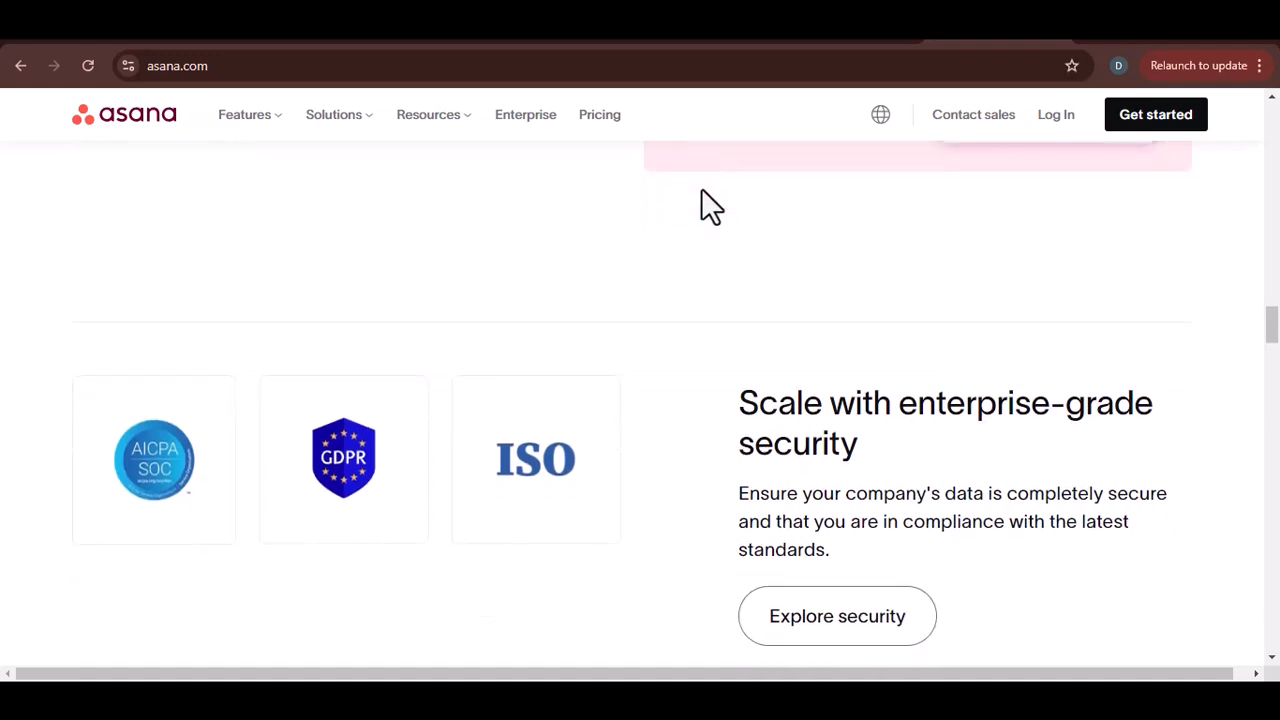
scroll(down, 3)
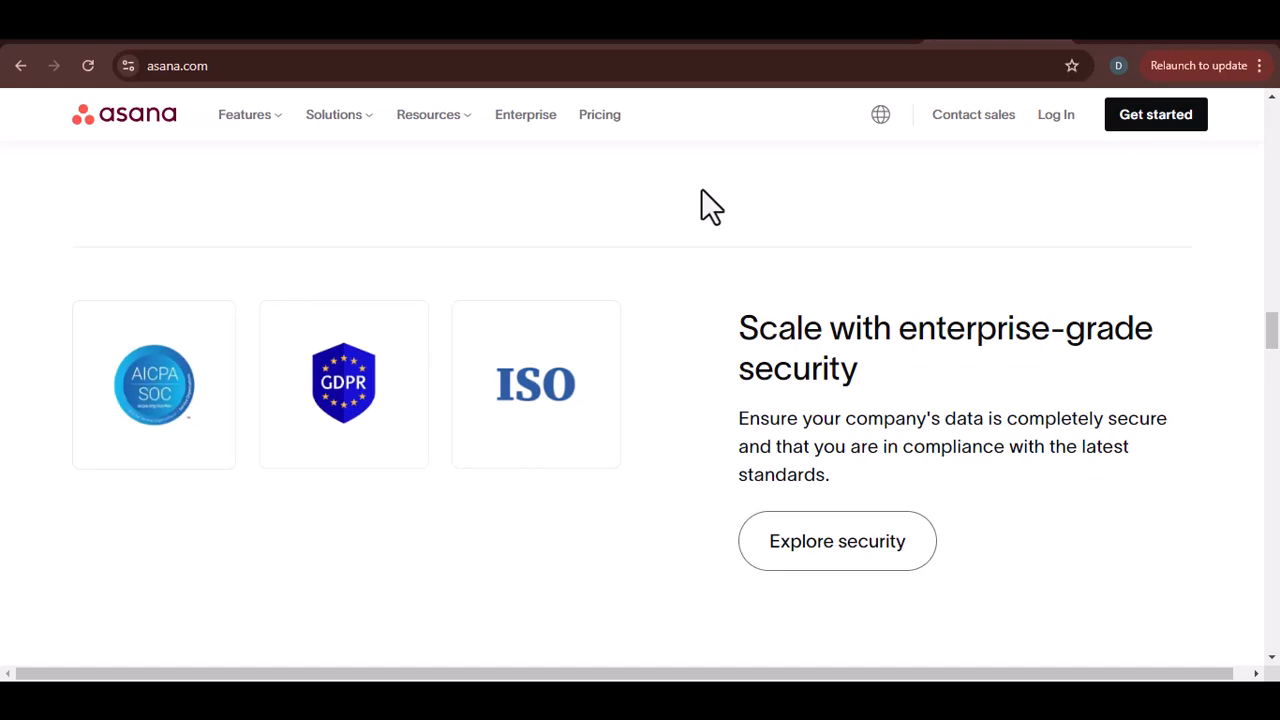
scroll(down, 3)
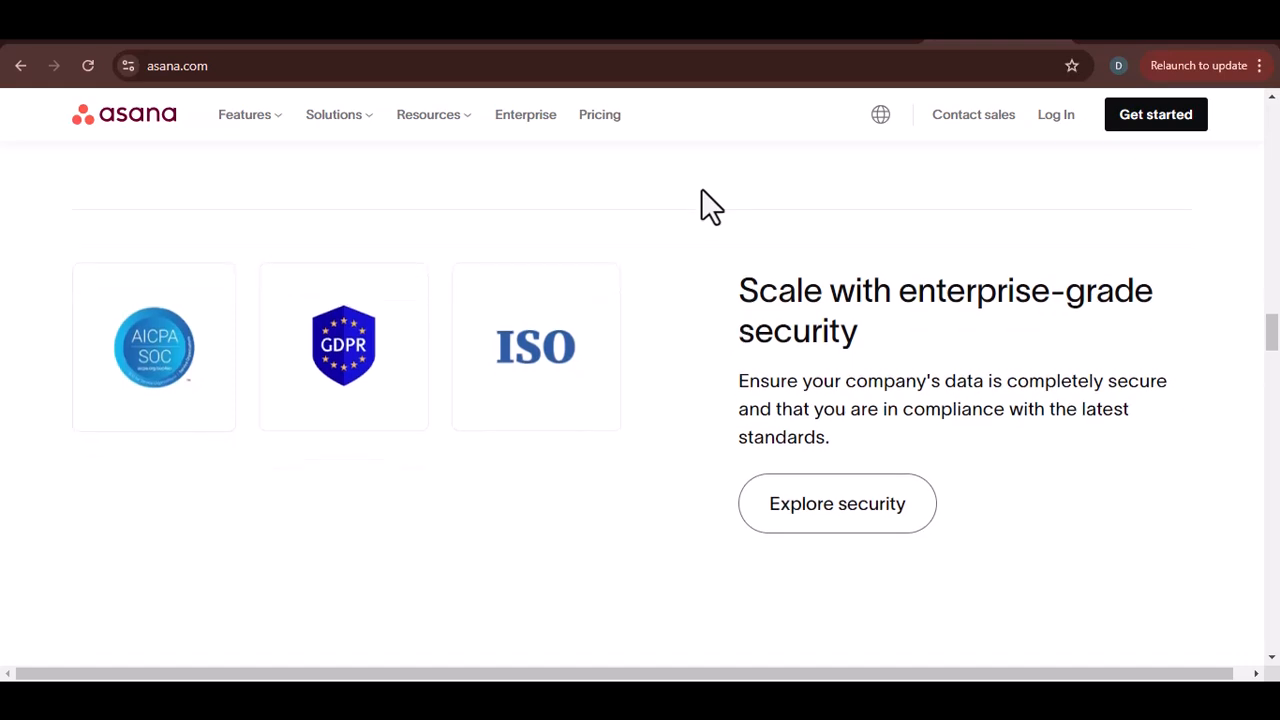
scroll(down, 3)
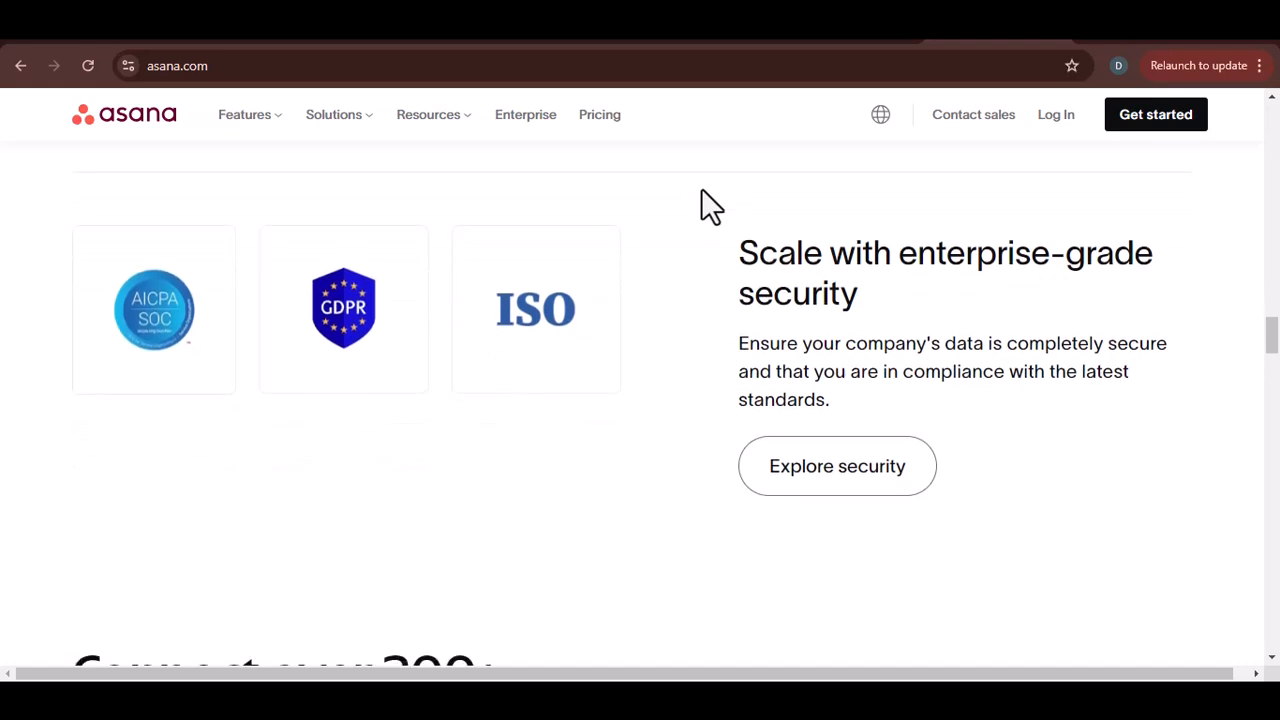
scroll(down, 3)
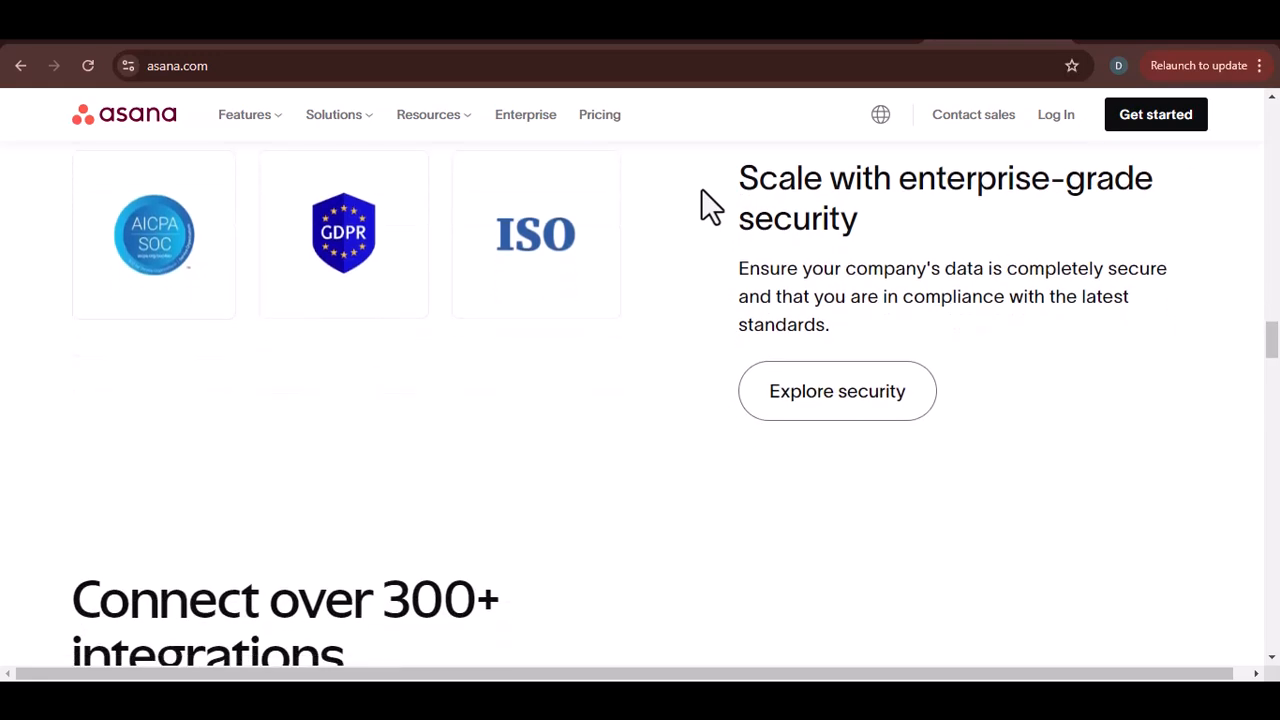
scroll(down, 3)
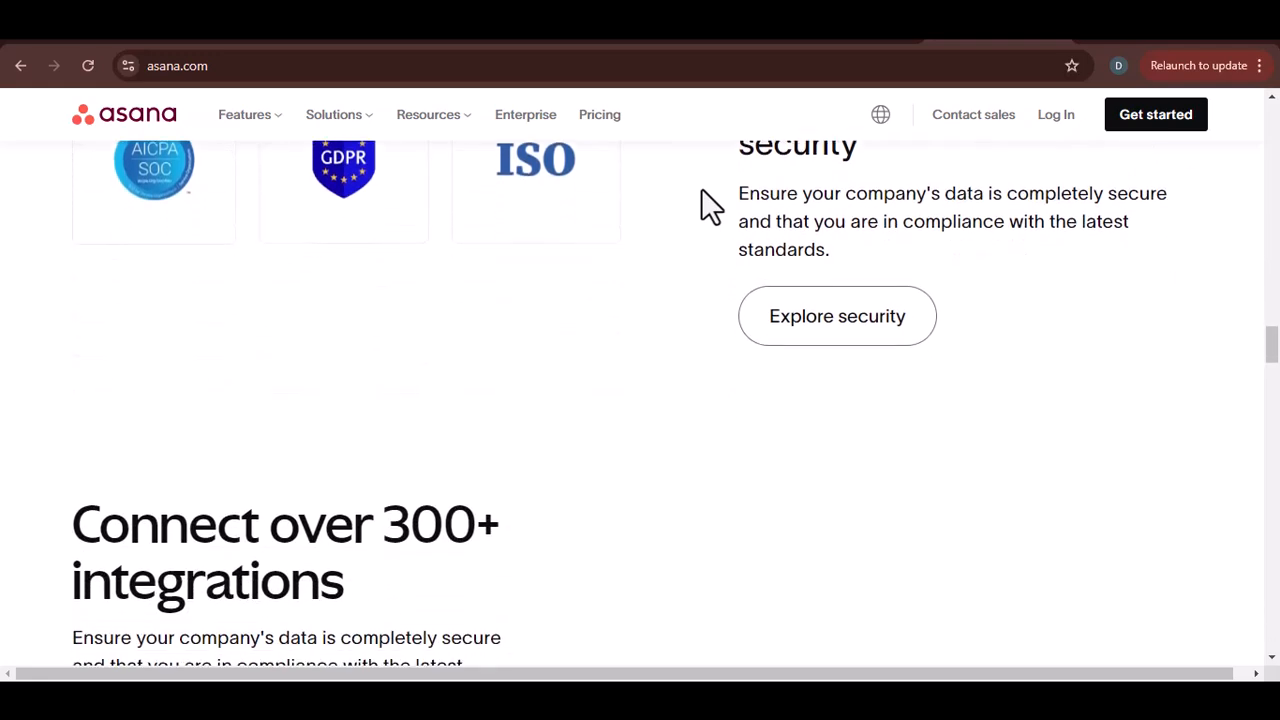
scroll(down, 3)
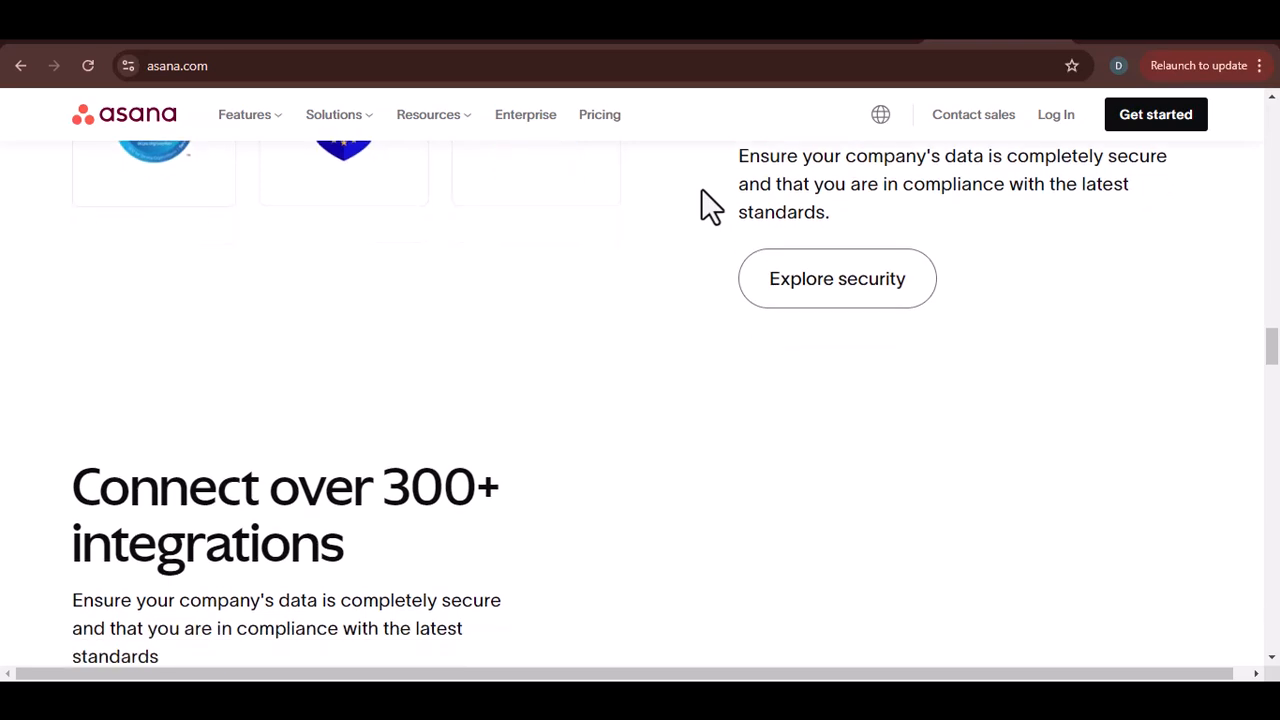
scroll(down, 3)
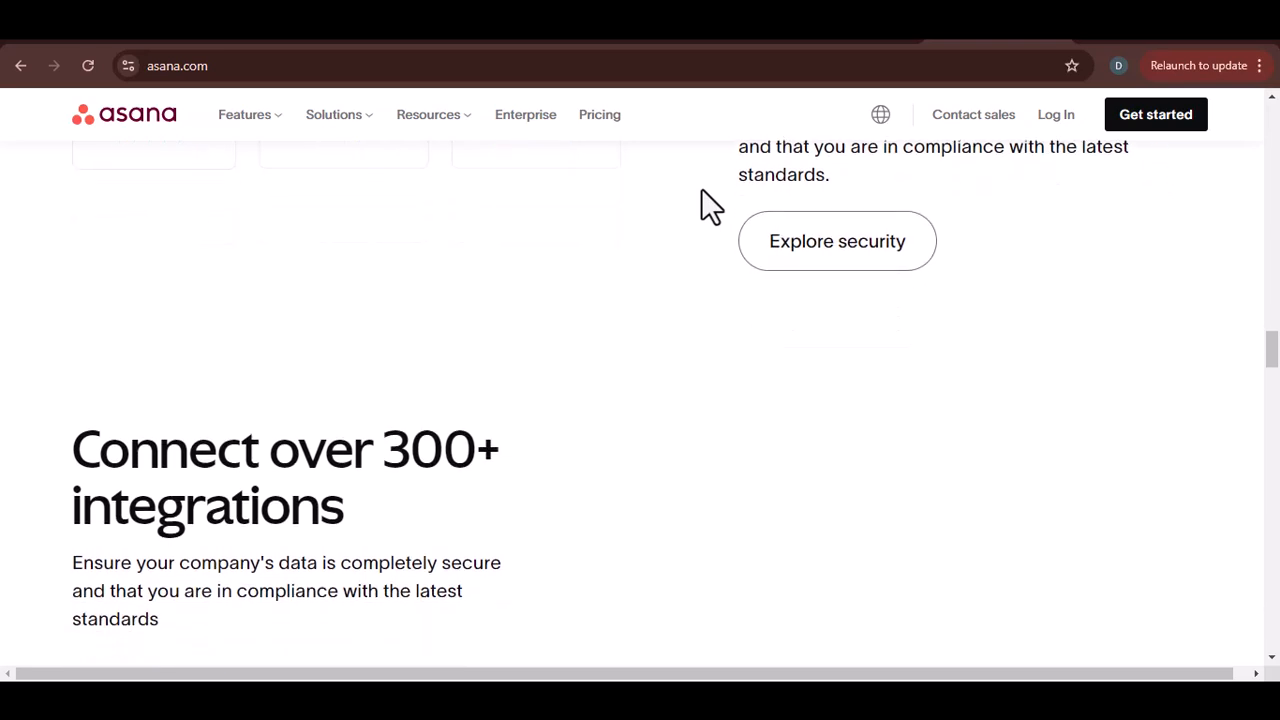
scroll(down, 3)
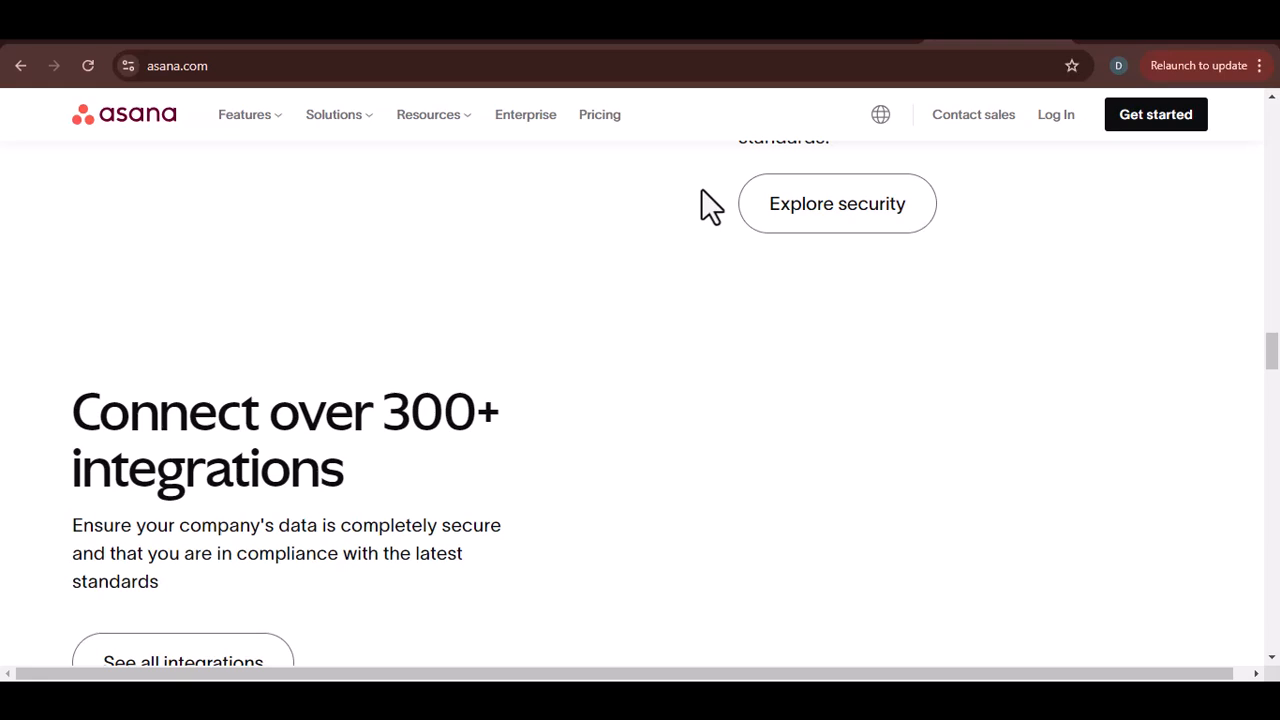
scroll(down, 3)
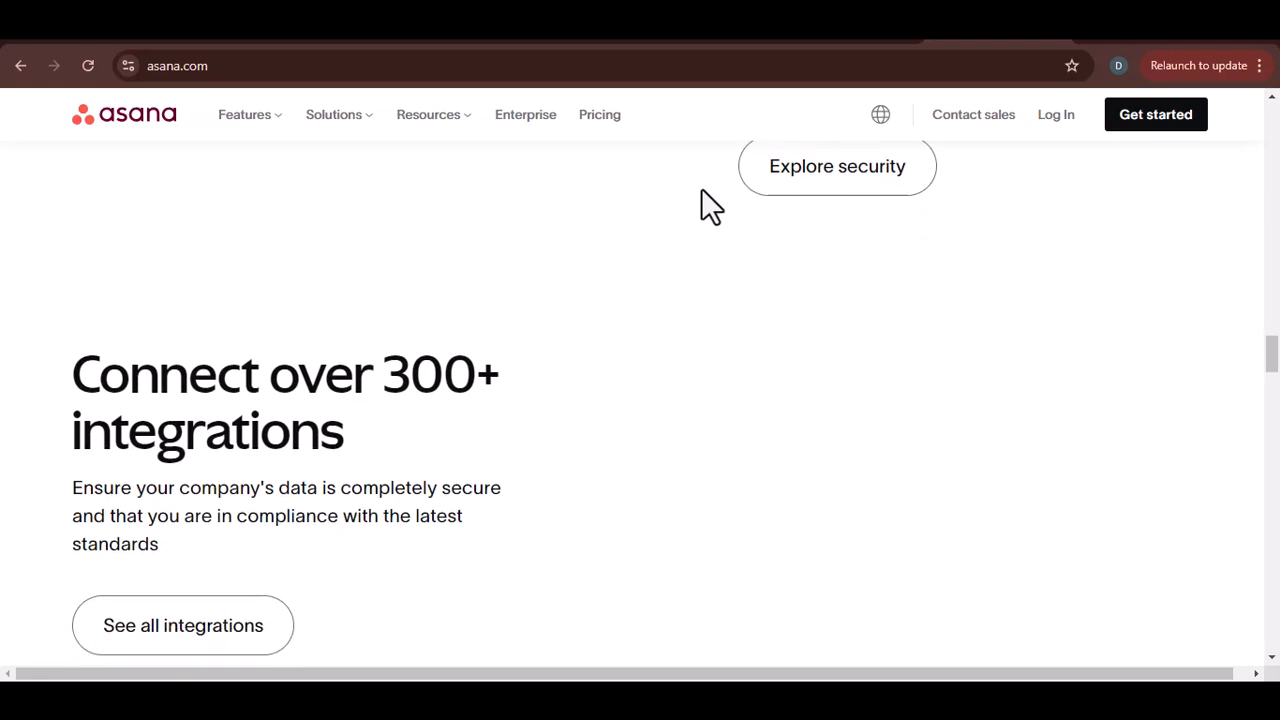
scroll(down, 3)
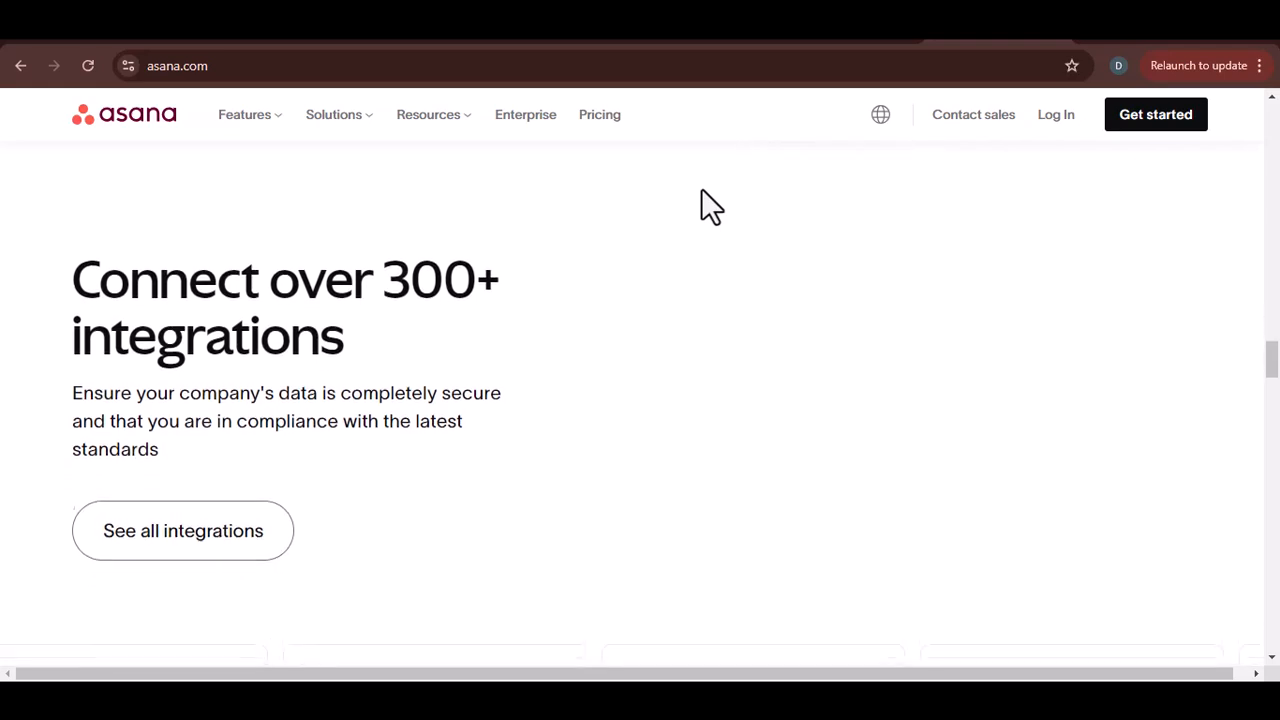
scroll(down, 3)
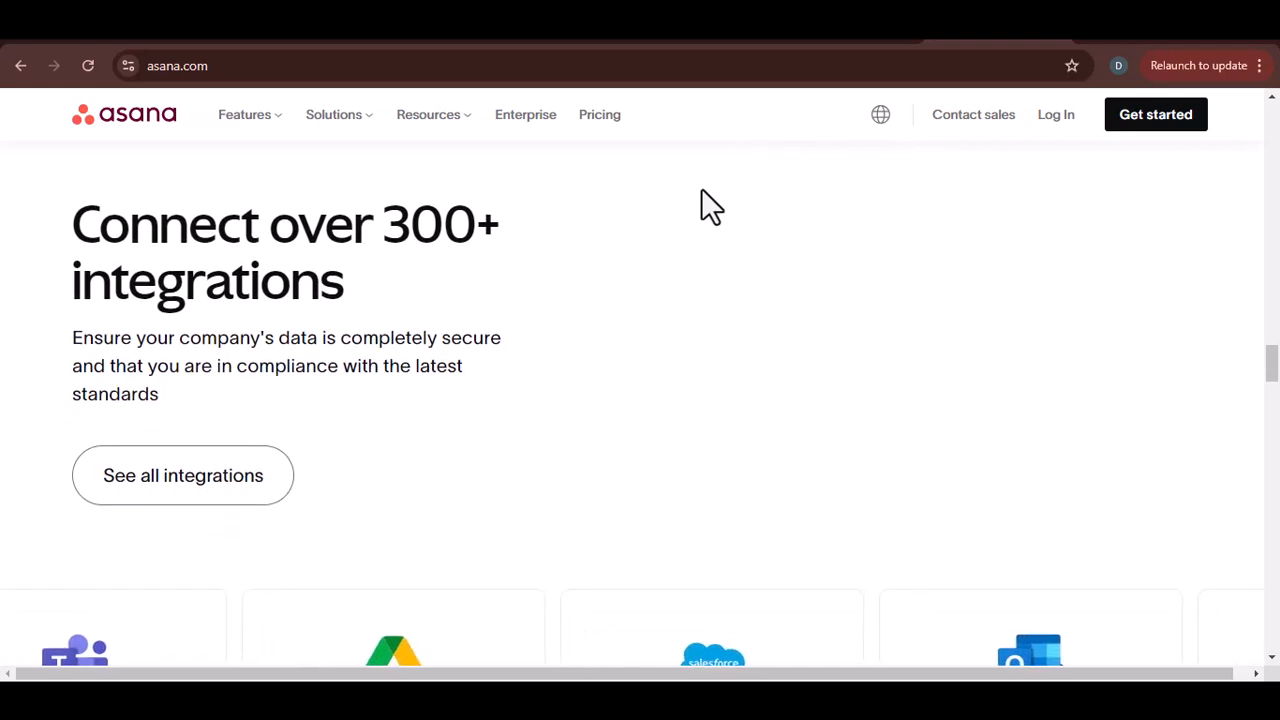
scroll(down, 3)
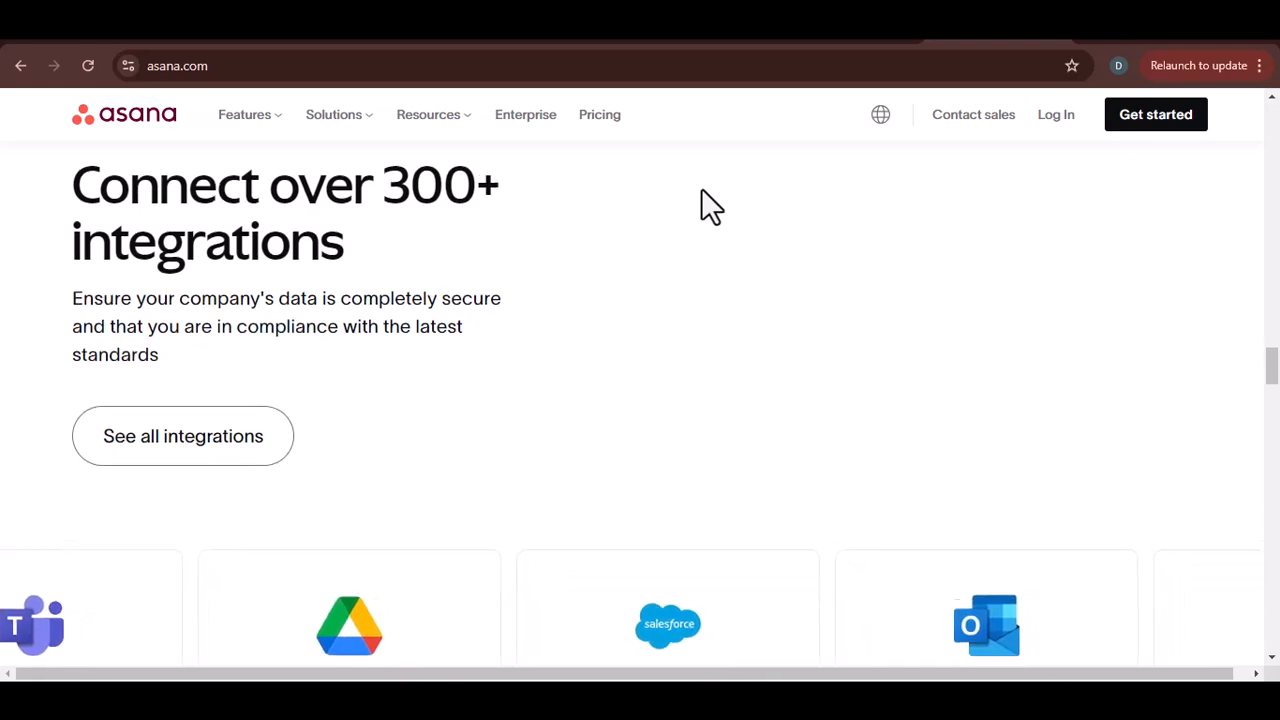
scroll(down, 3)
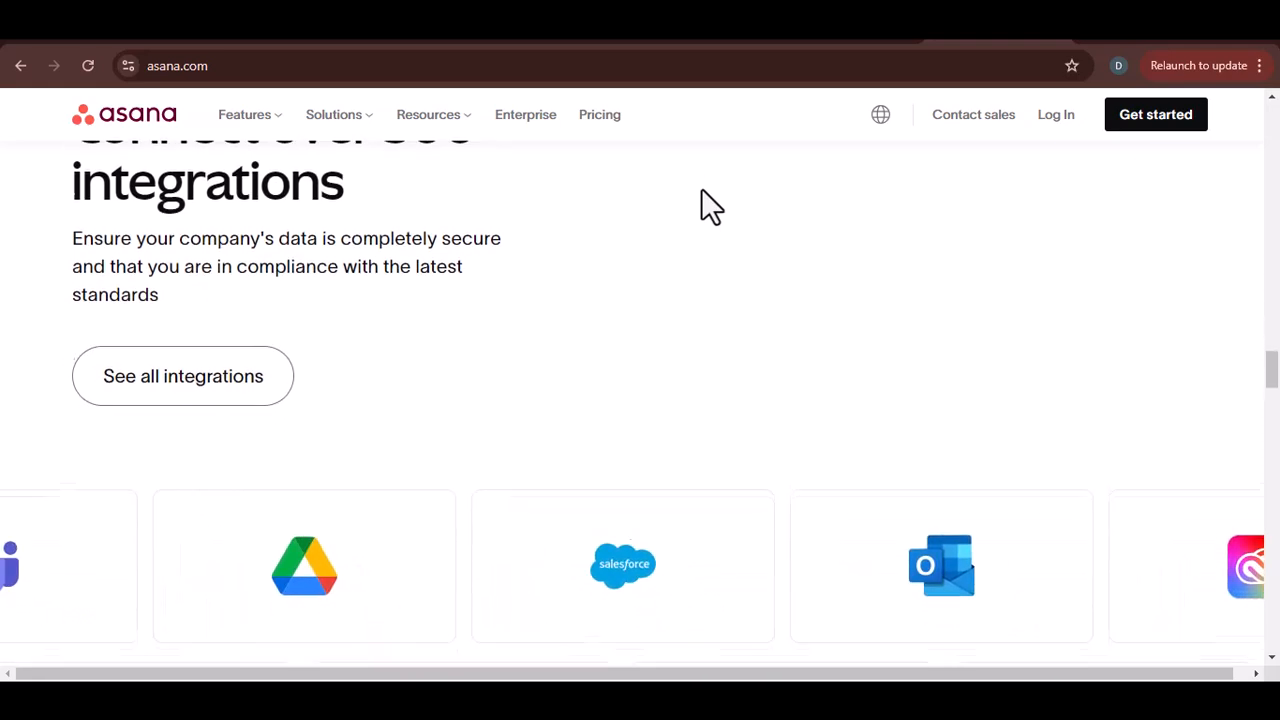
scroll(down, 3)
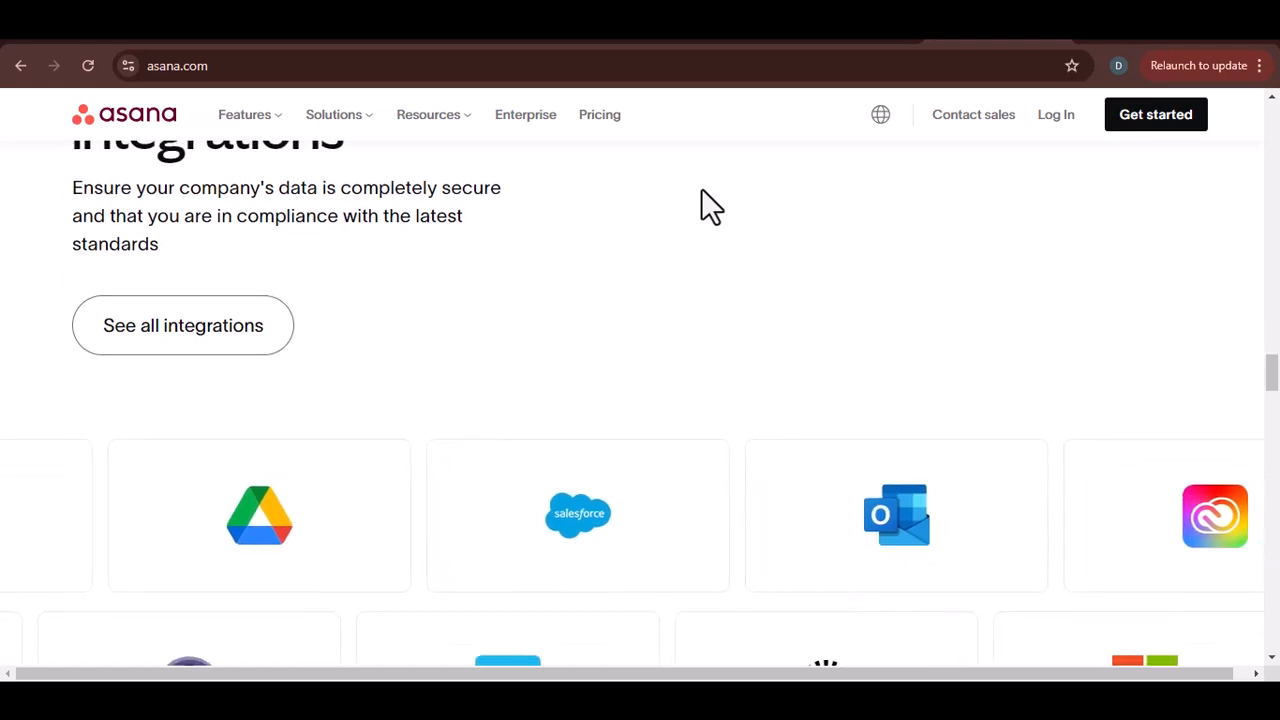
scroll(down, 3)
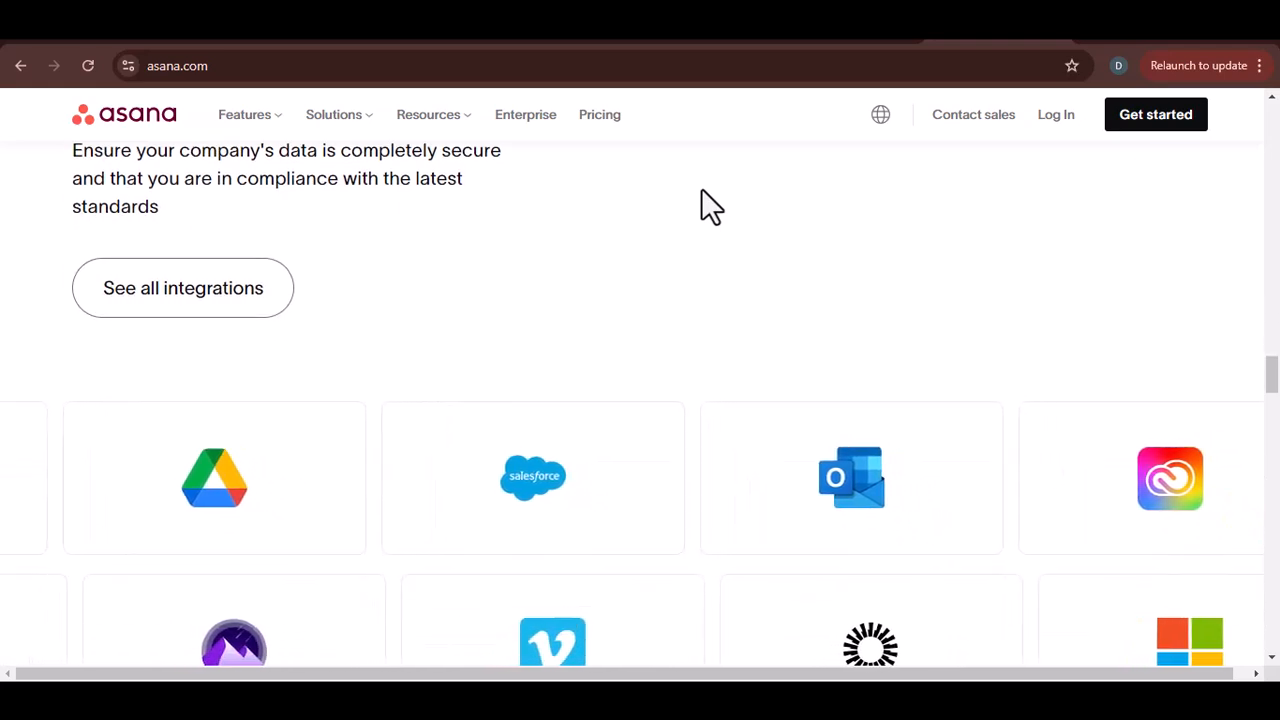
scroll(down, 3)
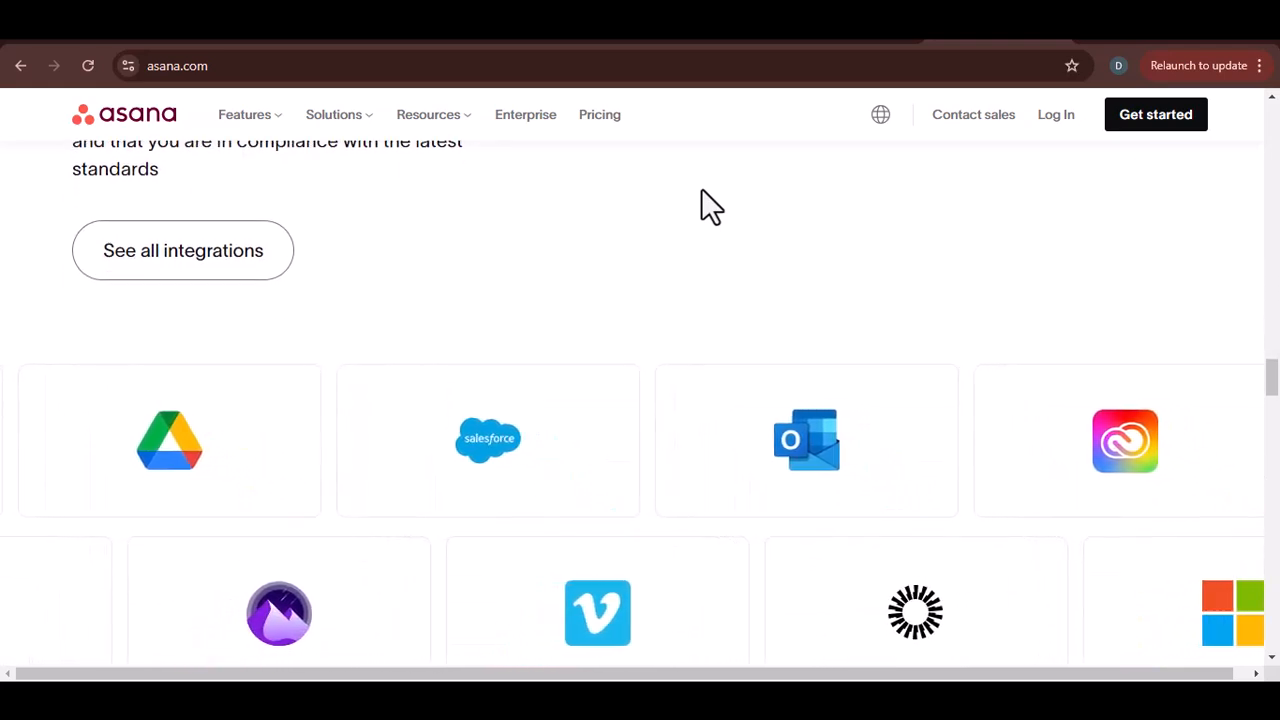
scroll(down, 3)
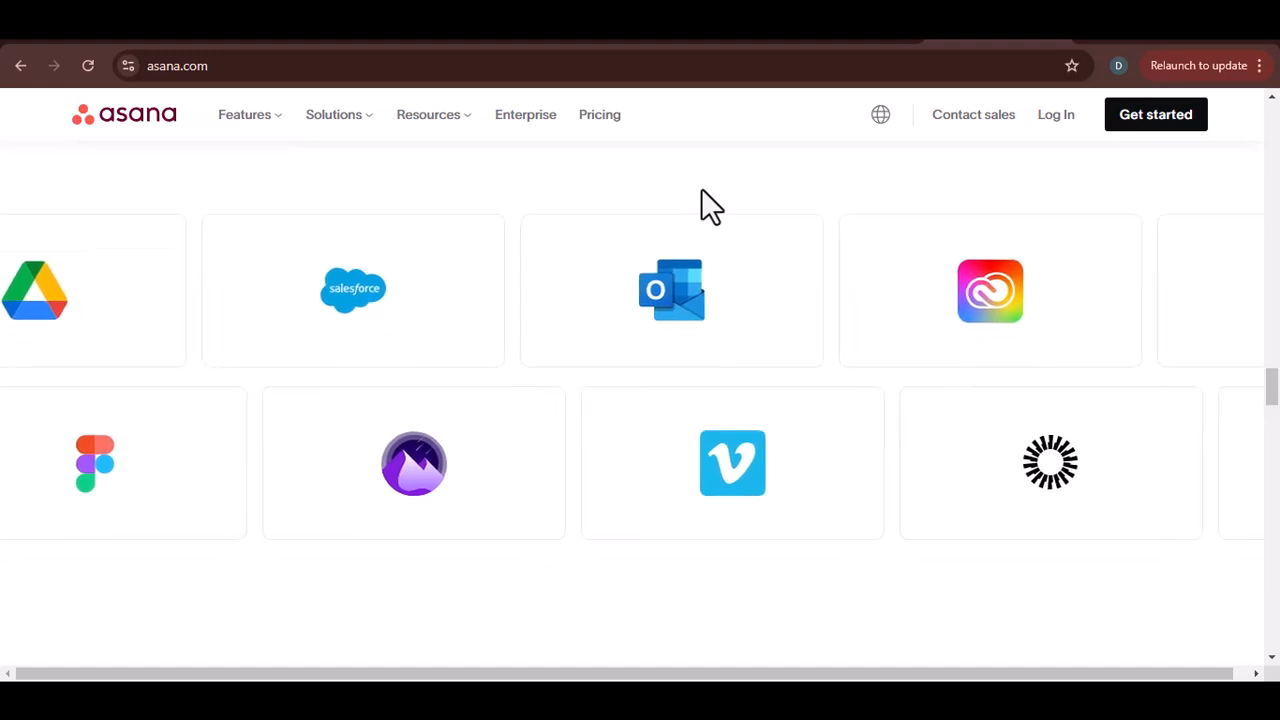
scroll(right, 3)
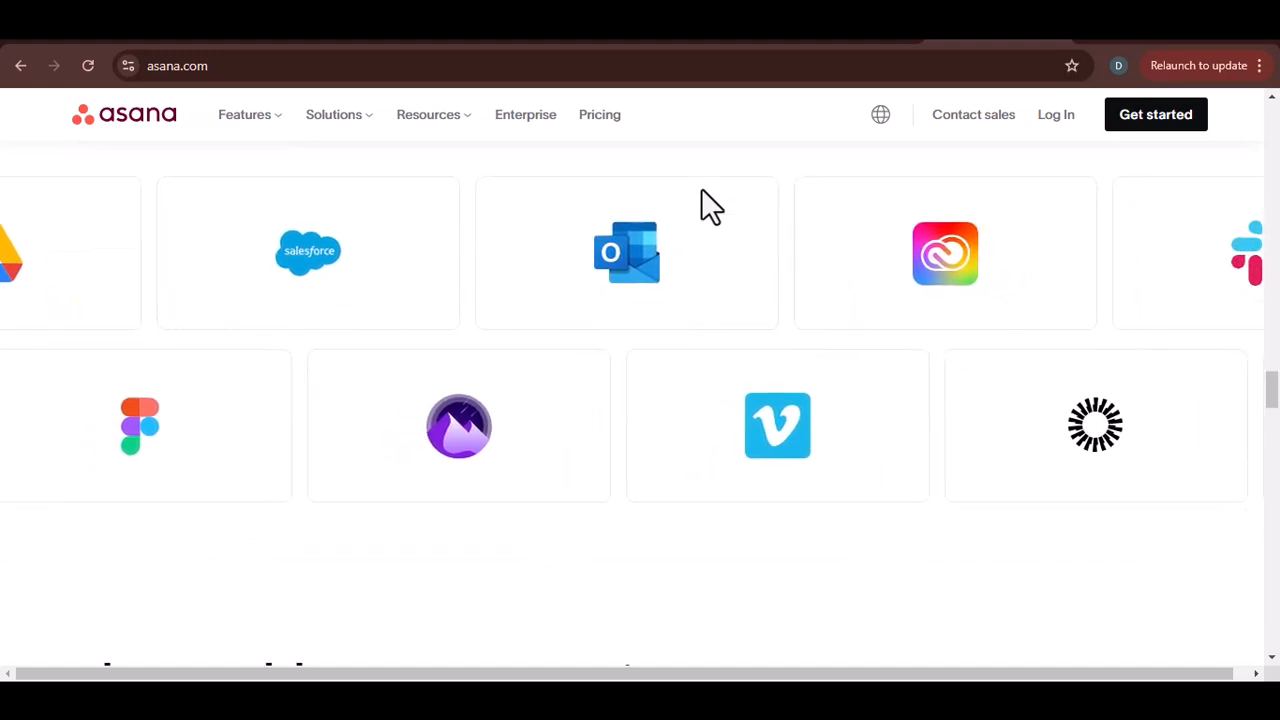
scroll(down, 3)
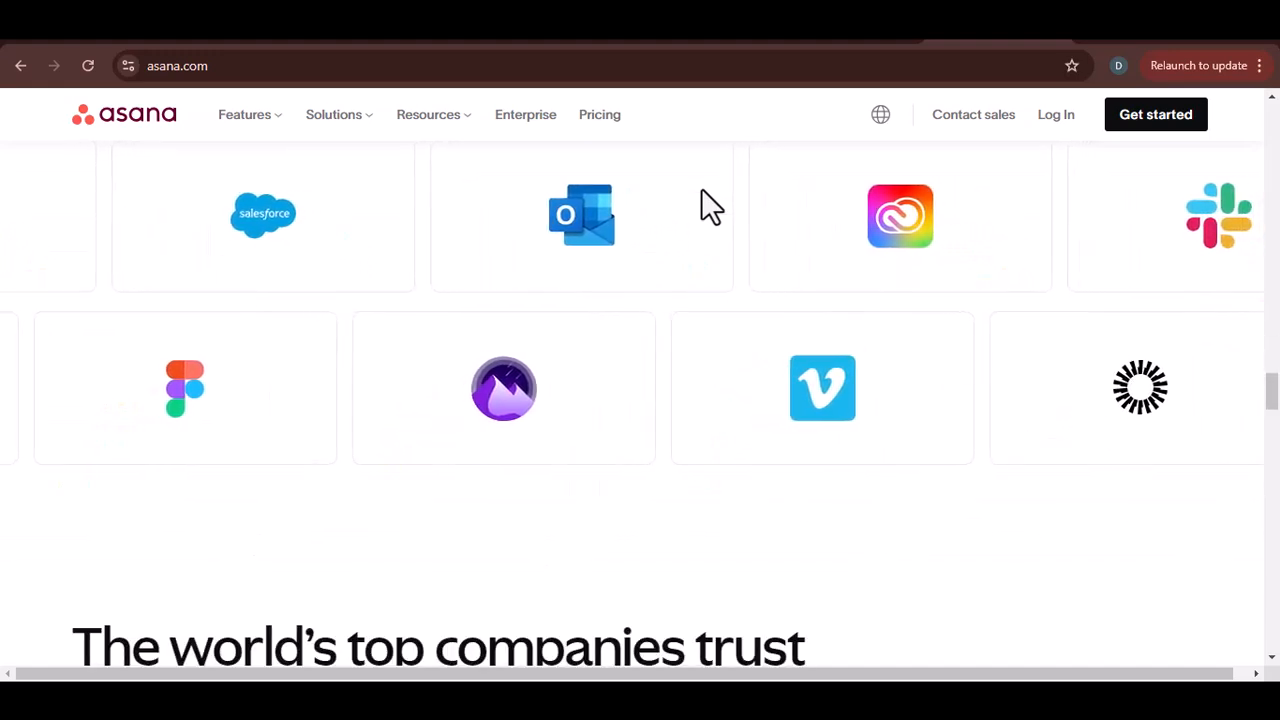
scroll(down, 3)
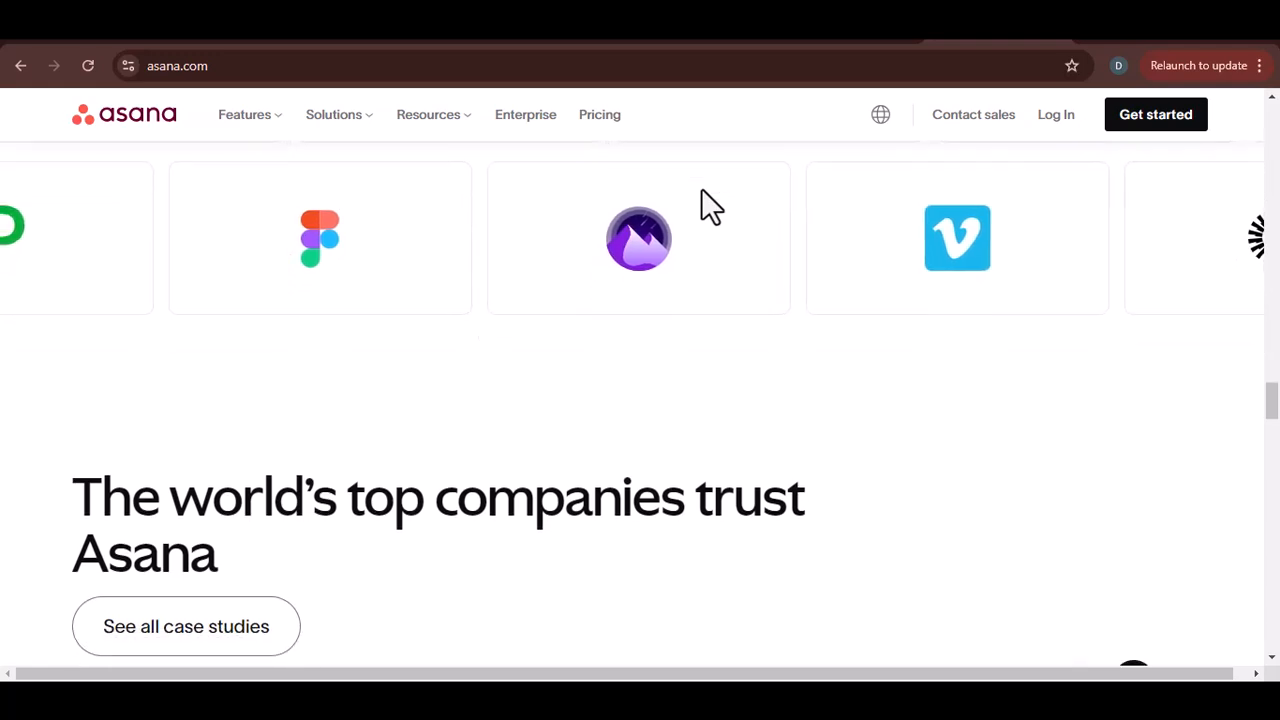
scroll(down, 3)
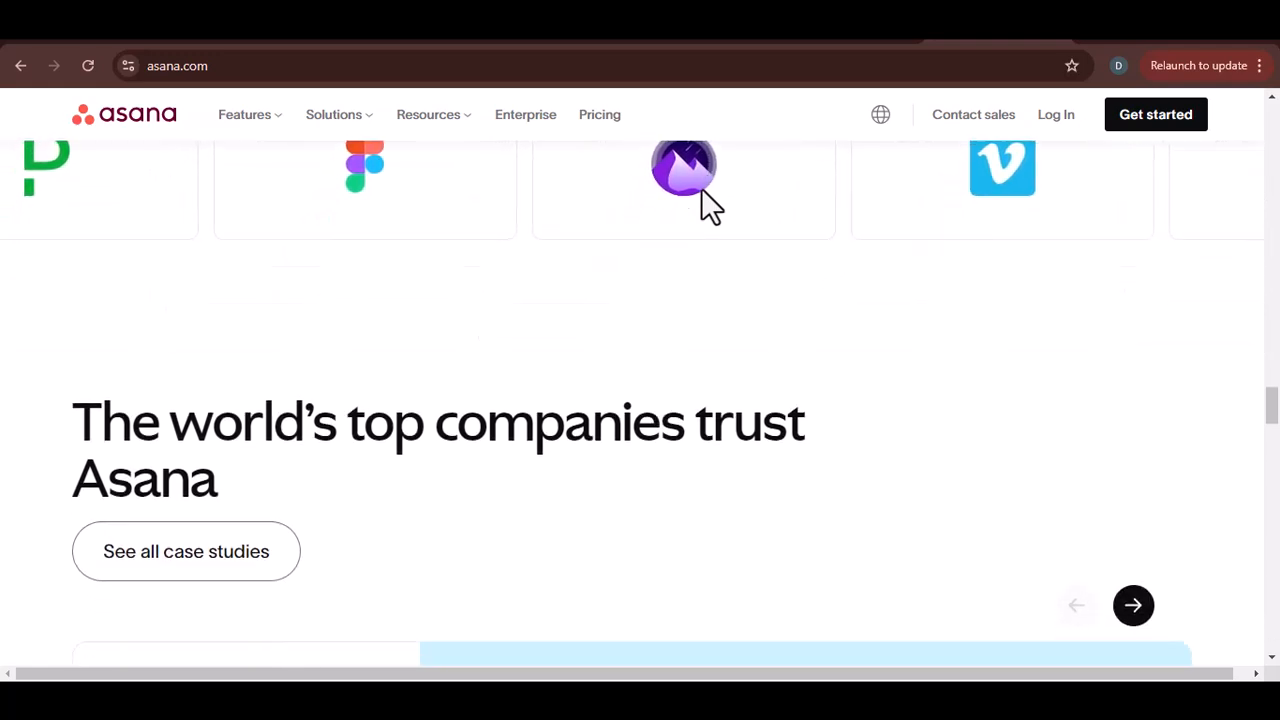
scroll(down, 3)
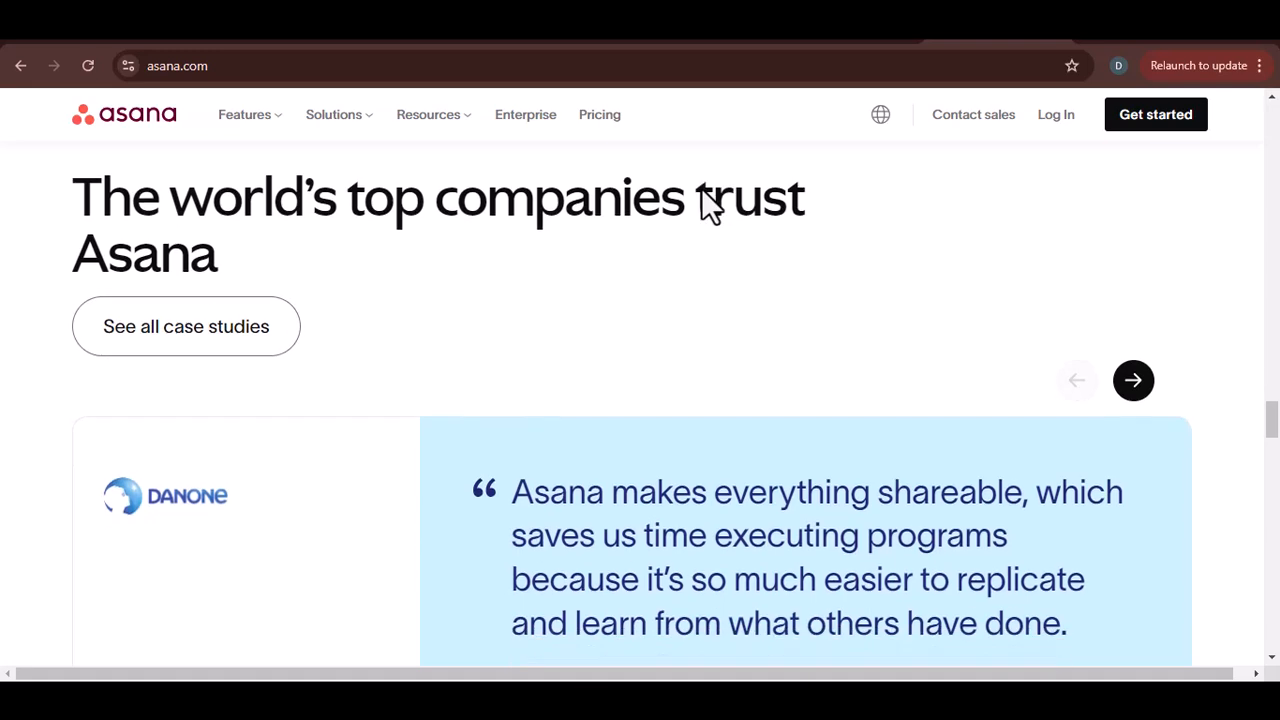
scroll(down, 3)
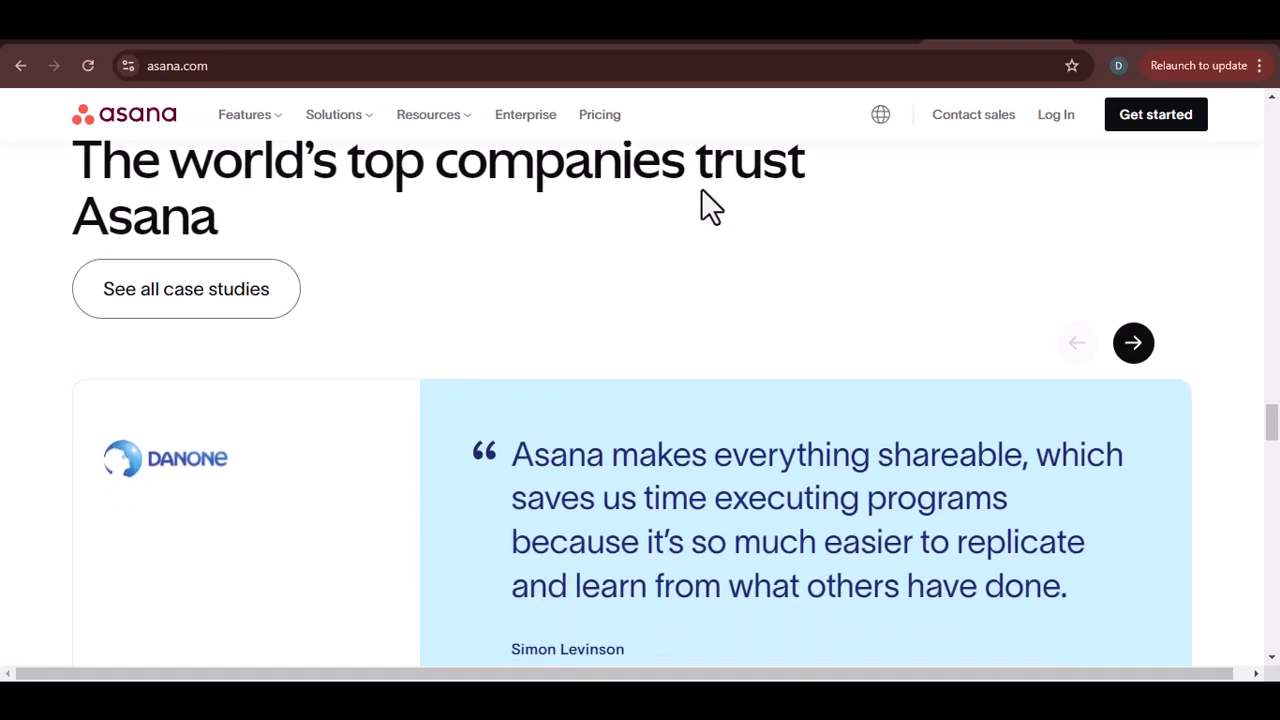
scroll(down, 3)
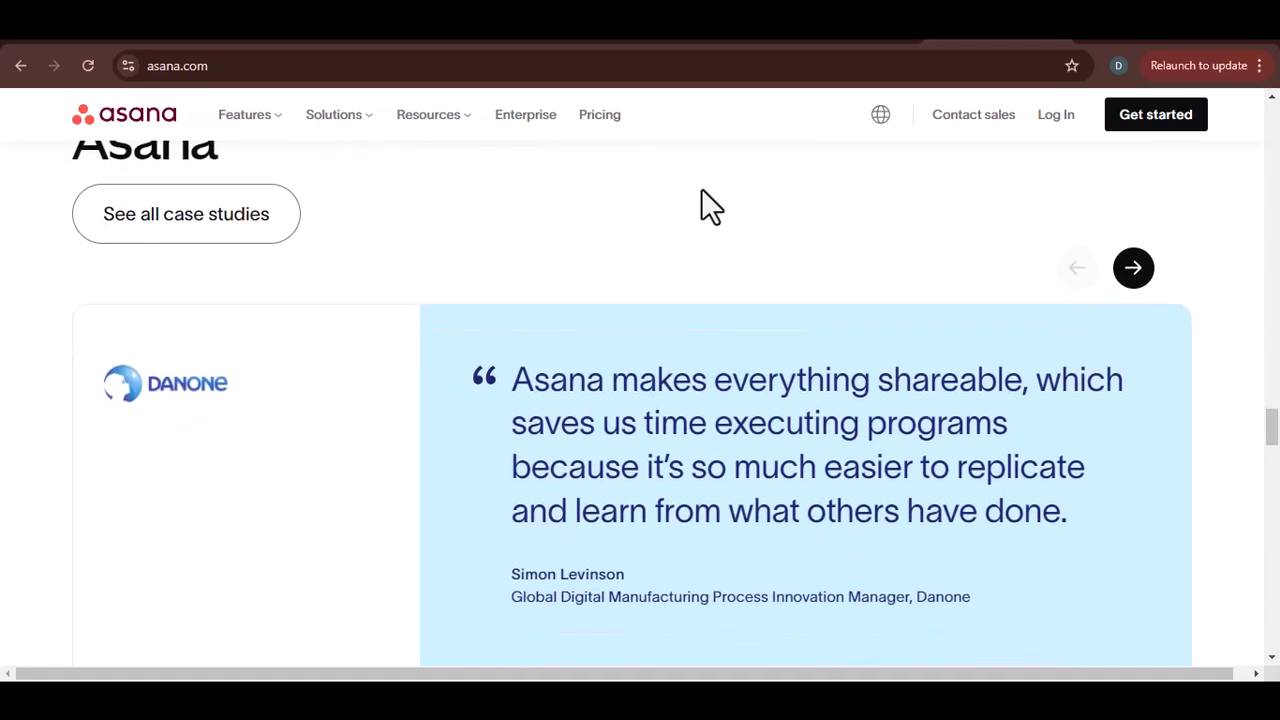
scroll(down, 3)
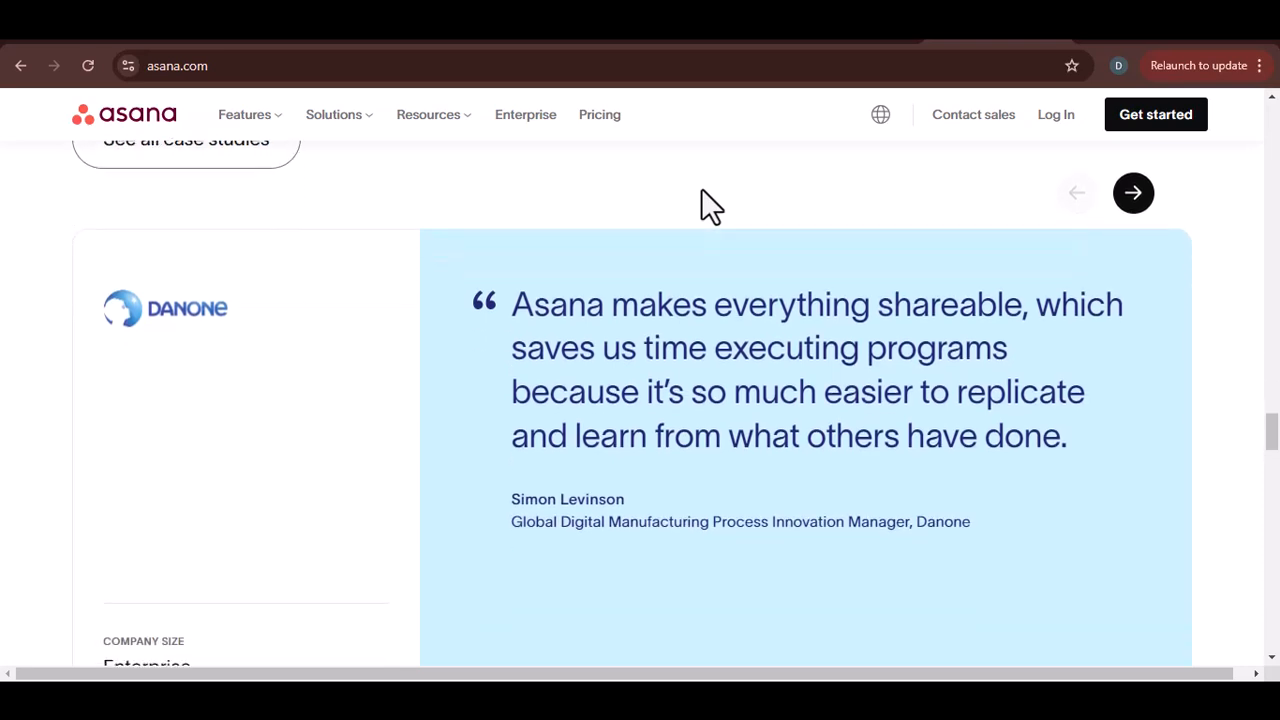
scroll(down, 3)
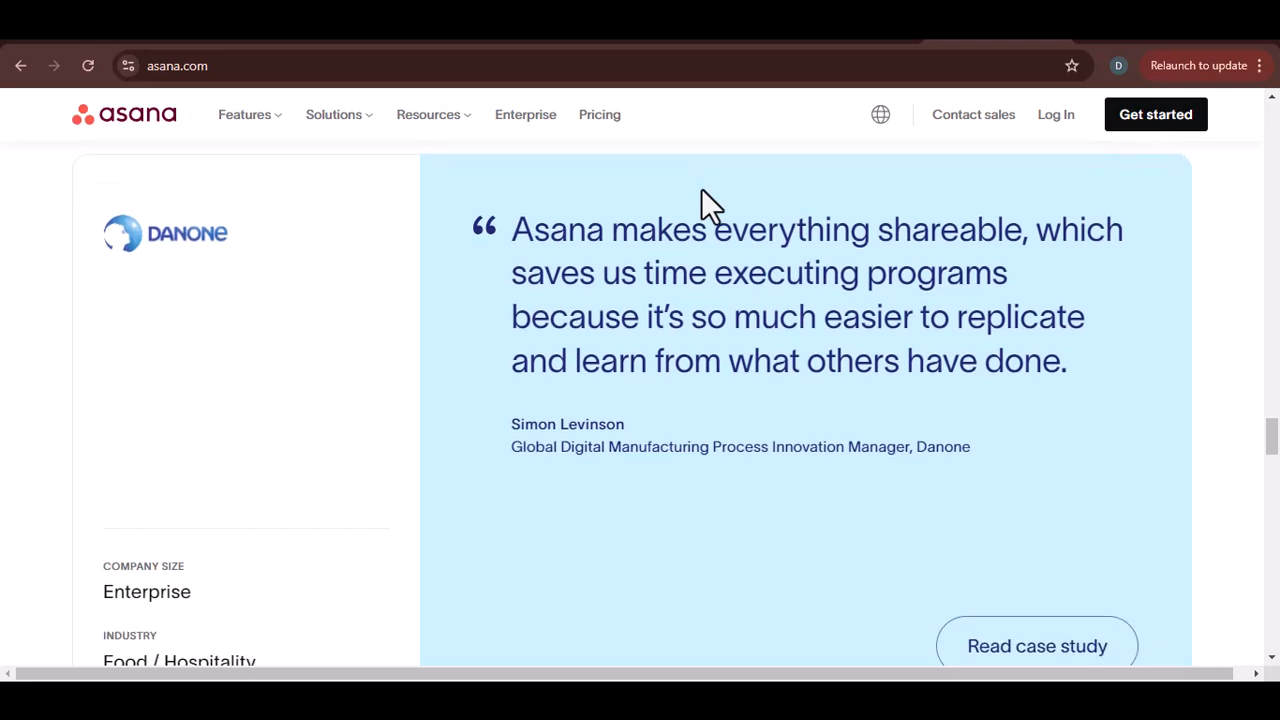
scroll(down, 3)
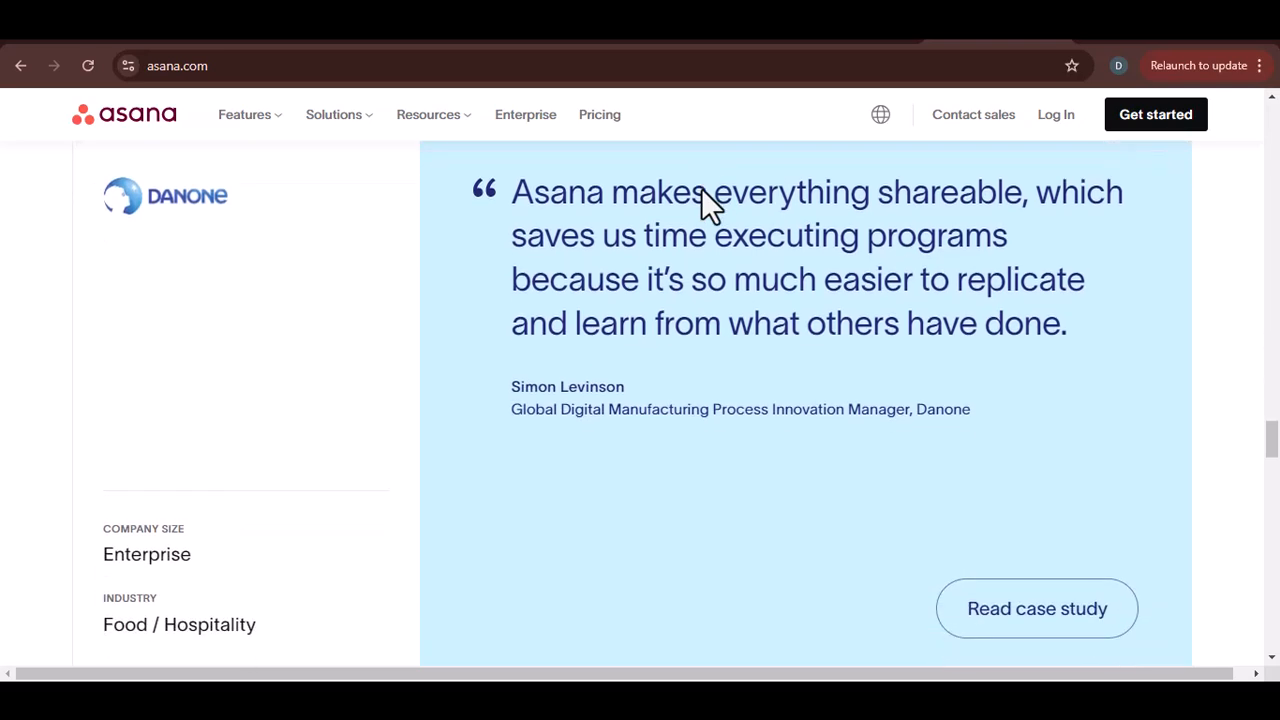
scroll(down, 3)
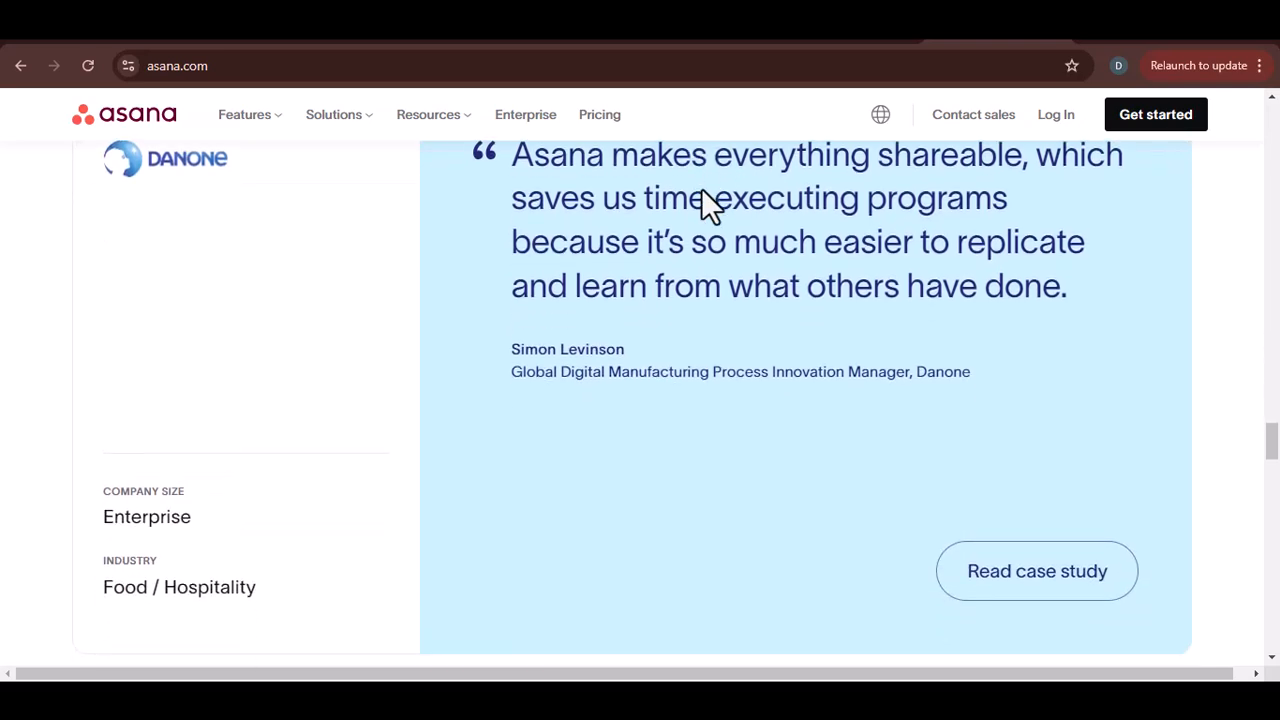
scroll(down, 3)
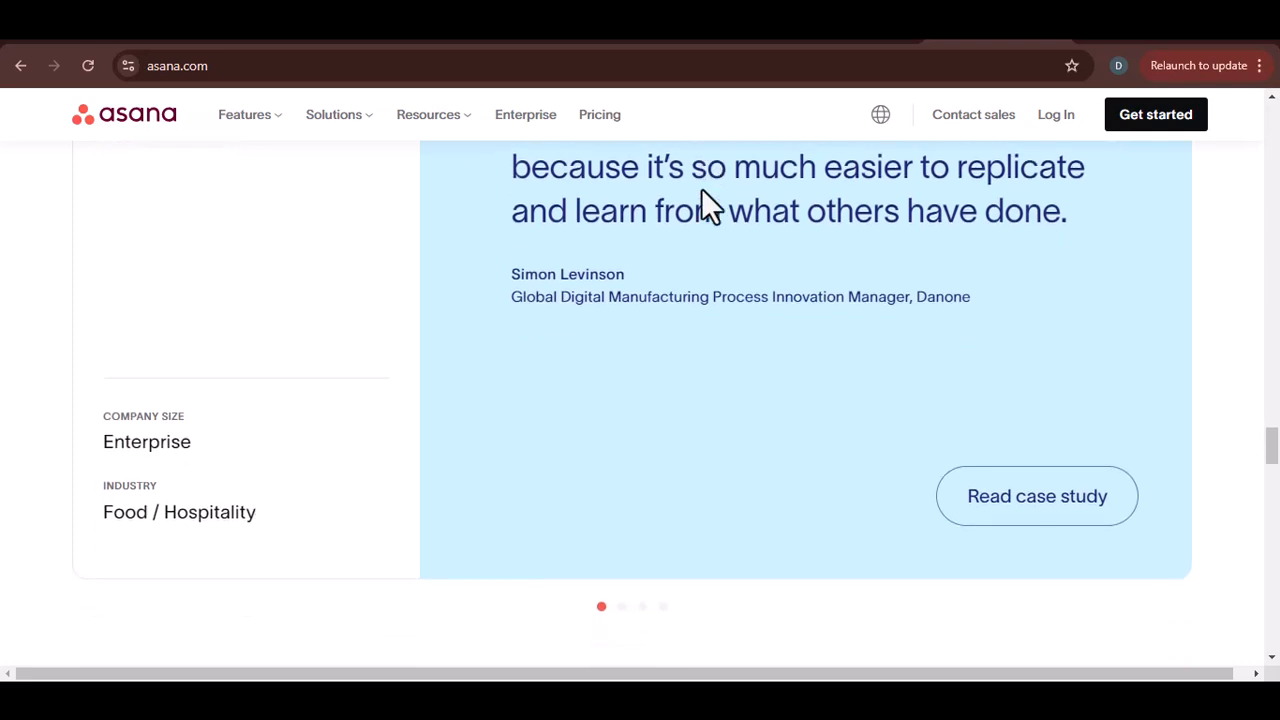
scroll(down, 3)
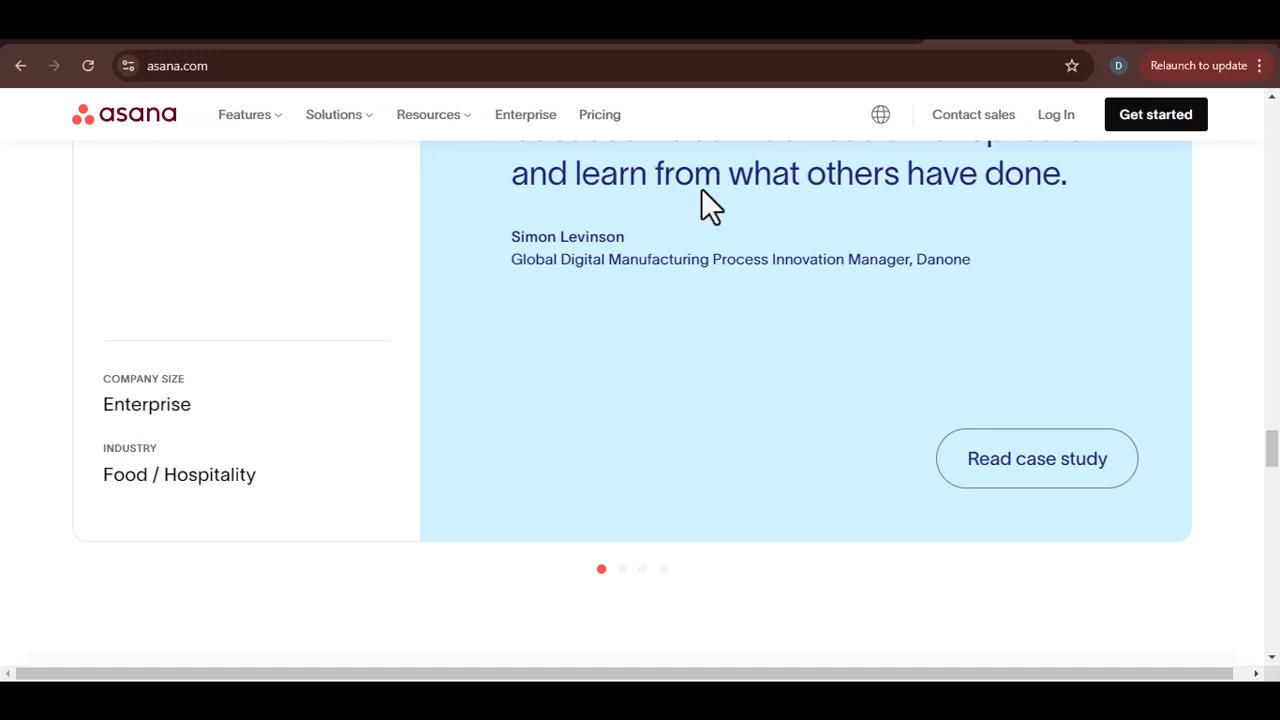
scroll(down, 3)
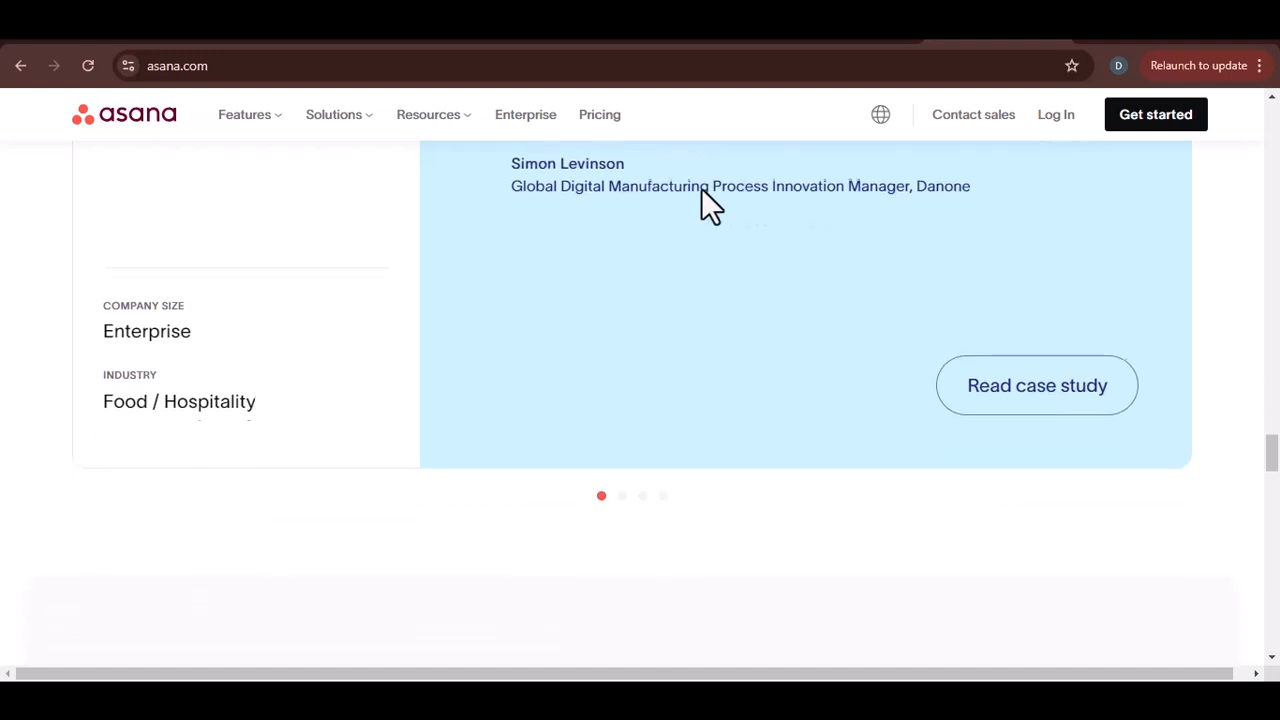
scroll(down, 3)
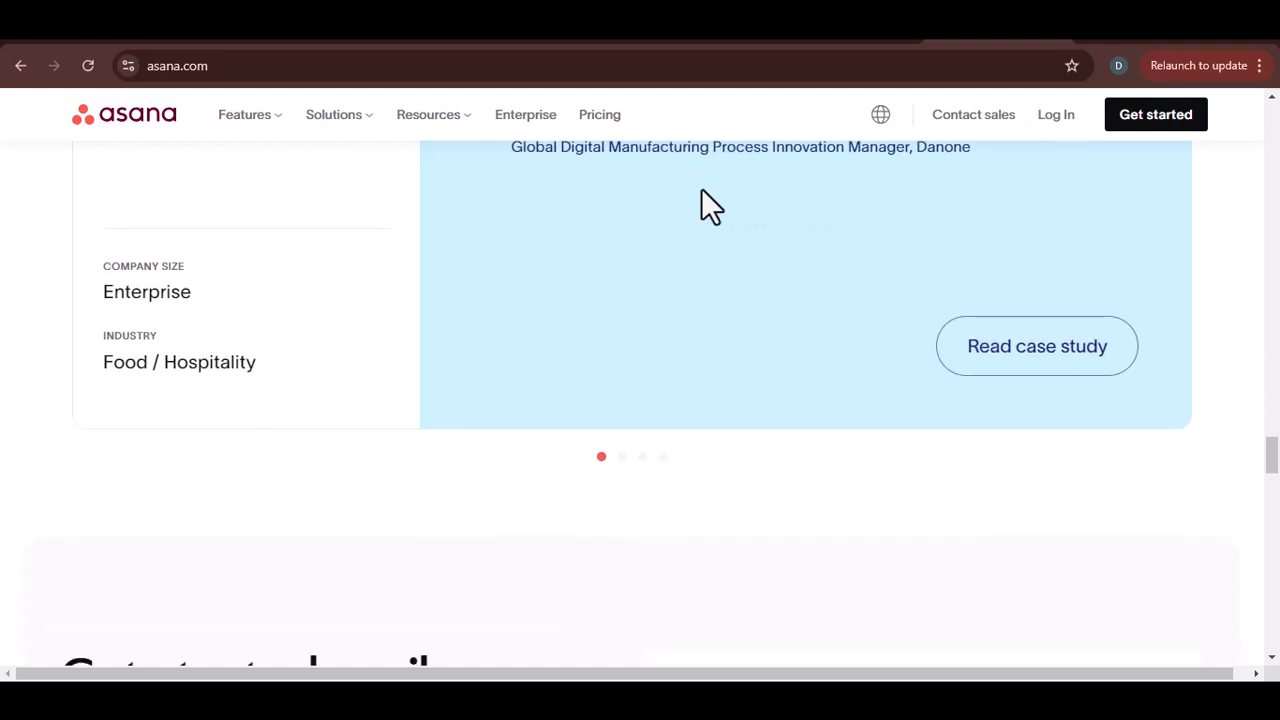
scroll(down, 3)
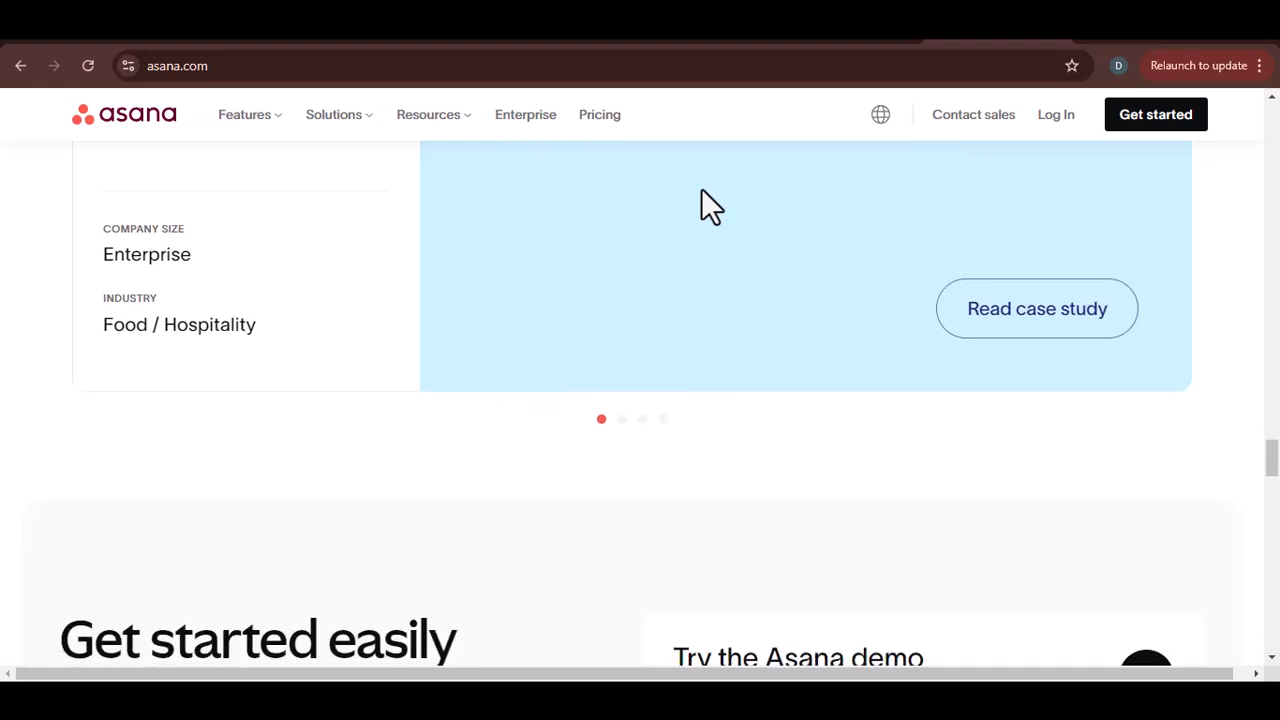
scroll(down, 3)
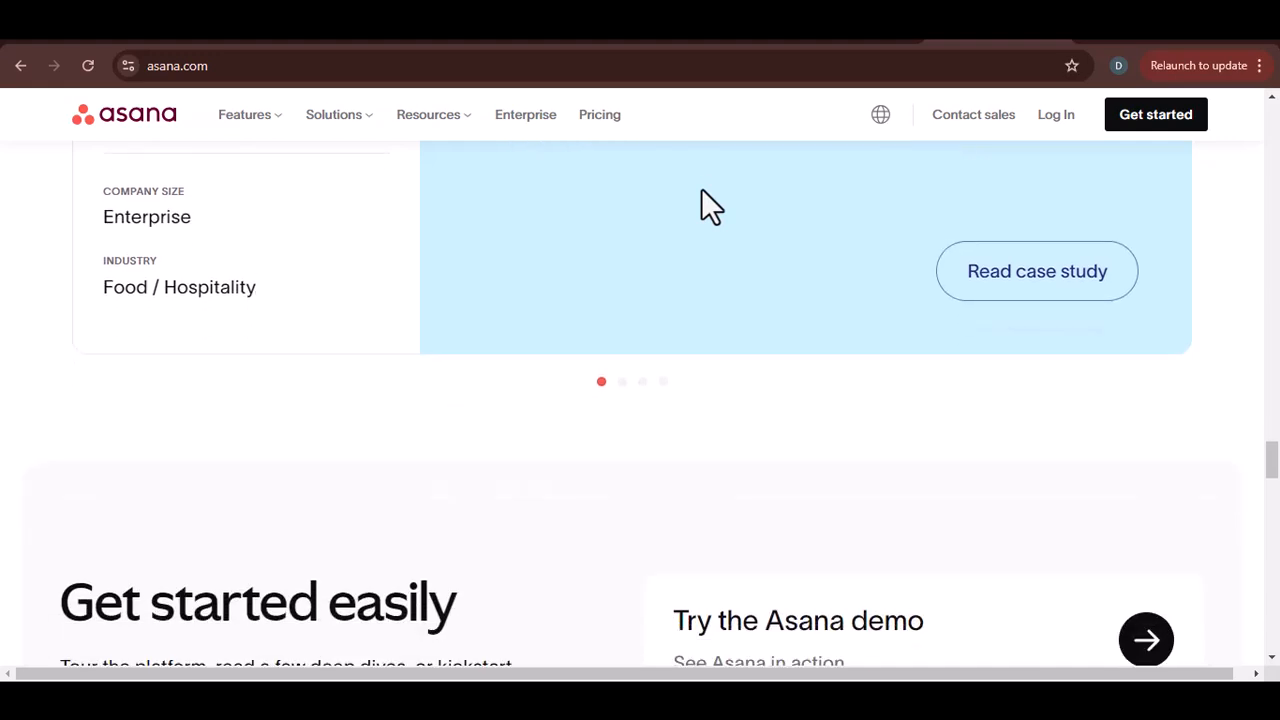
scroll(down, 3)
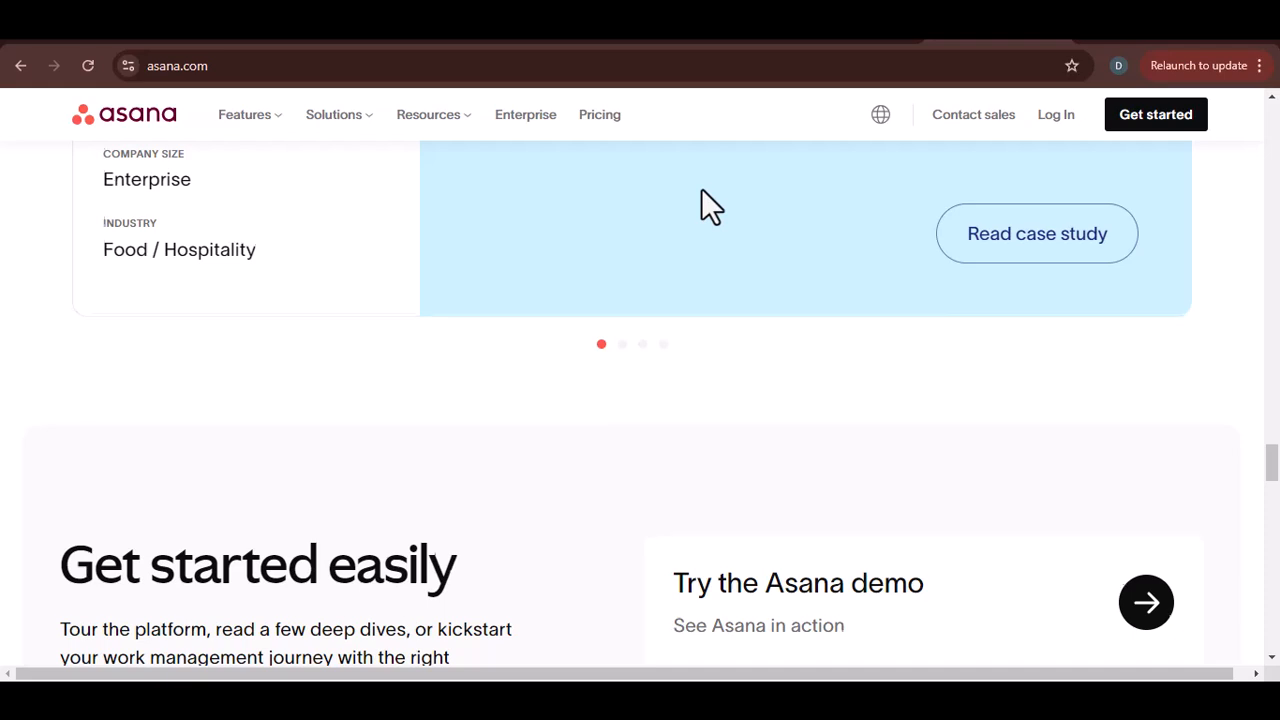
scroll(down, 3)
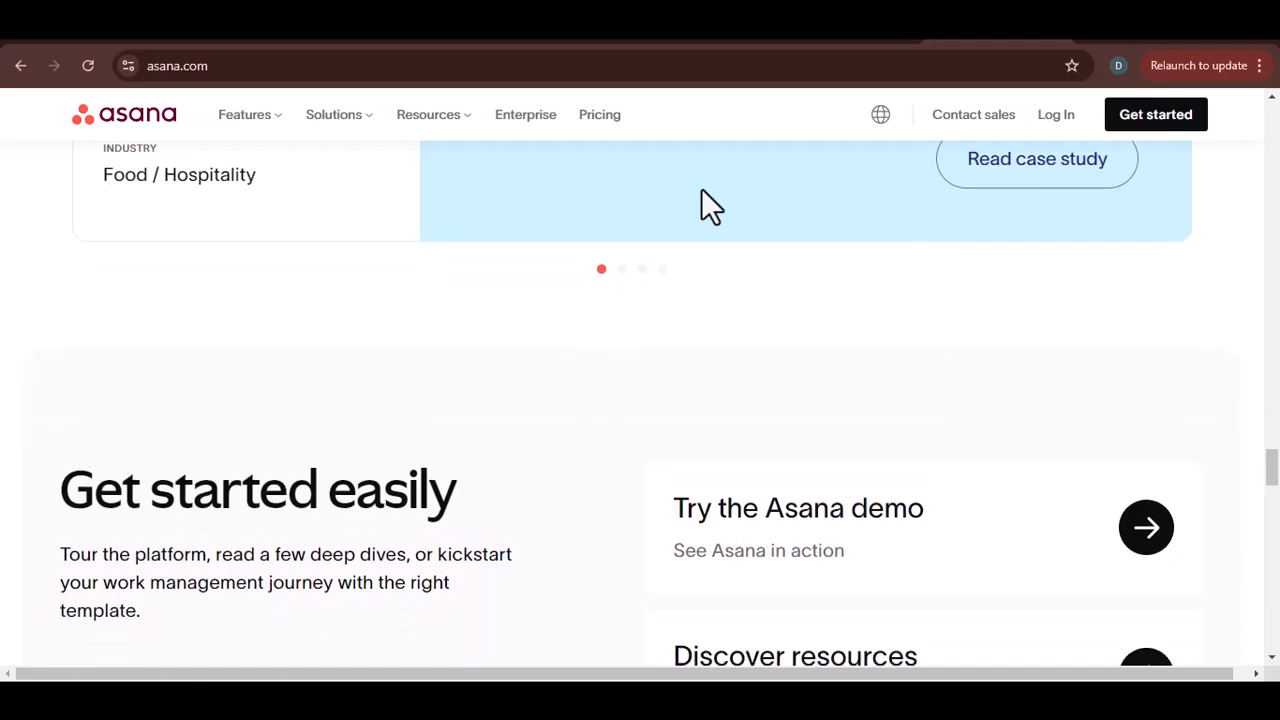
scroll(down, 3)
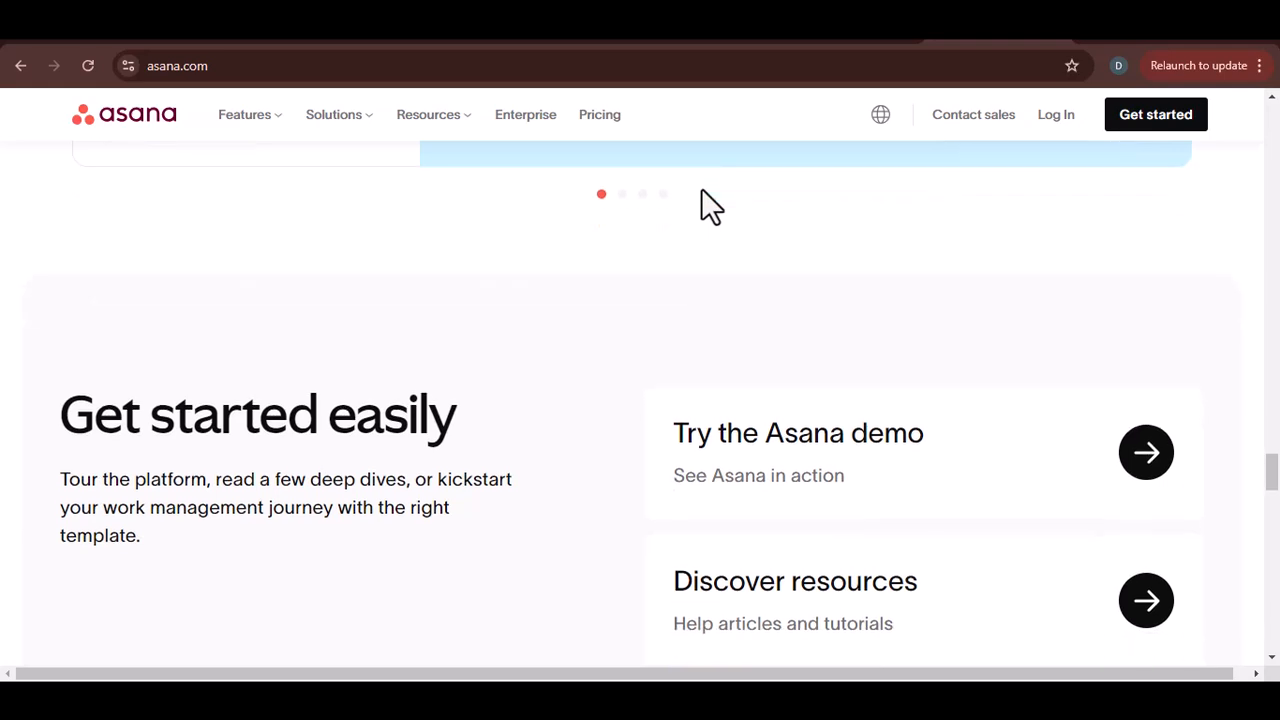
scroll(down, 3)
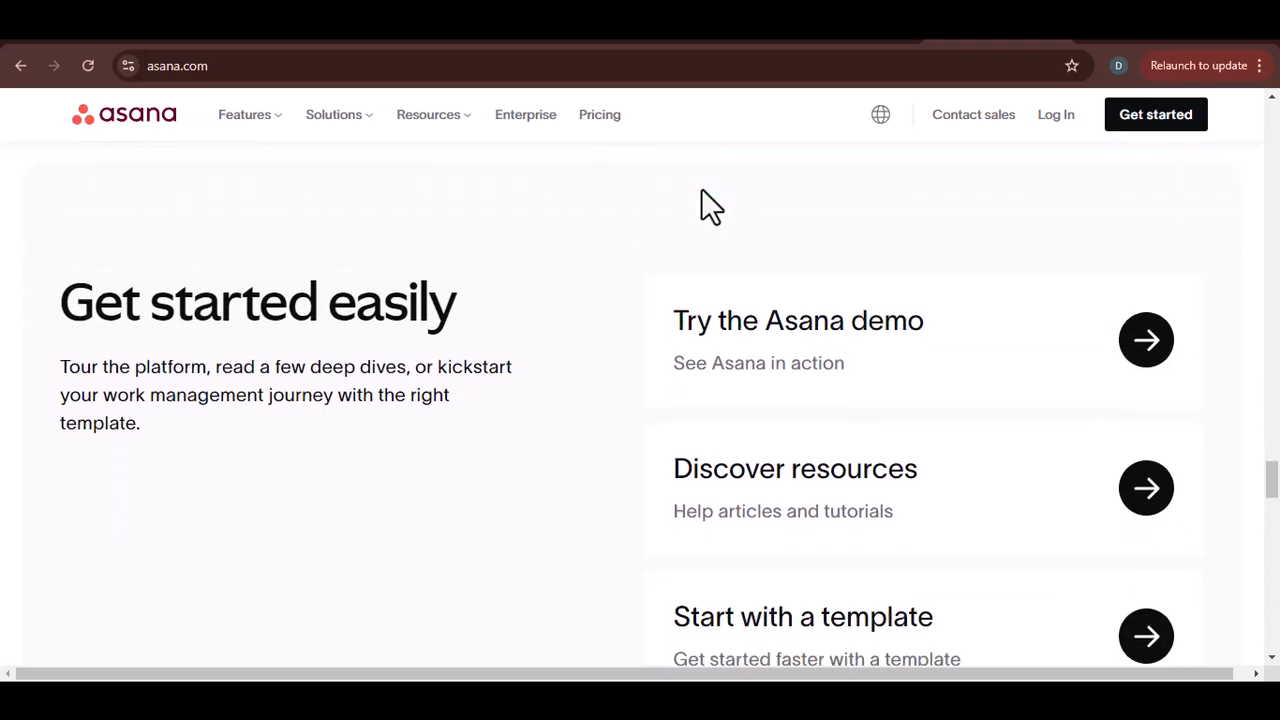